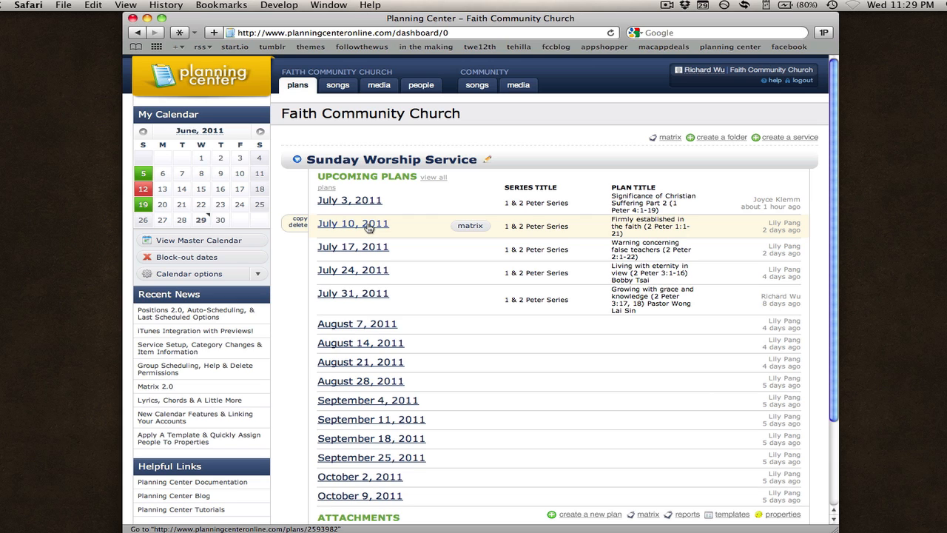
Open the July 10, 2011 Sunday Worship Service plan from Upcoming Plans
click(352, 222)
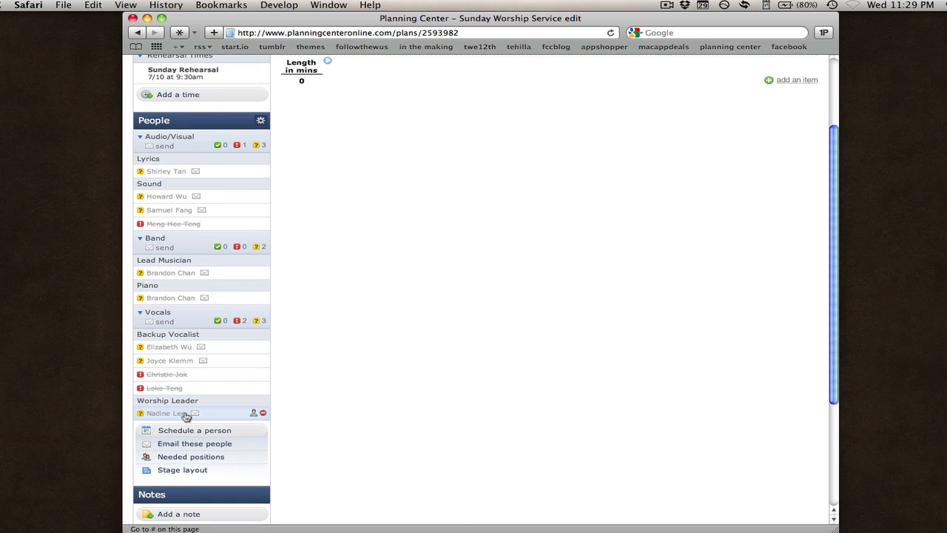
scroll(up, 3)
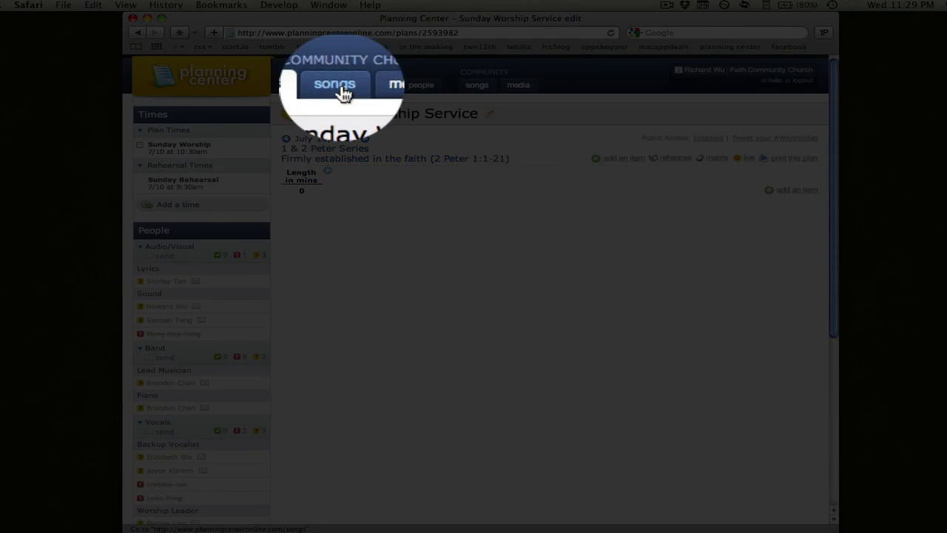
Browse the Faith Community Church Songs library, then show the recently viewed plans menu
click(338, 84)
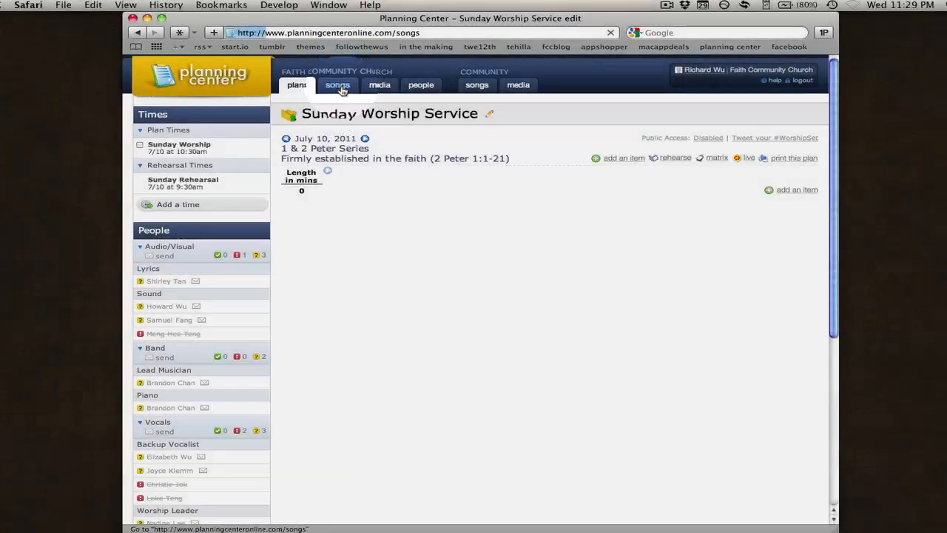
click(338, 85)
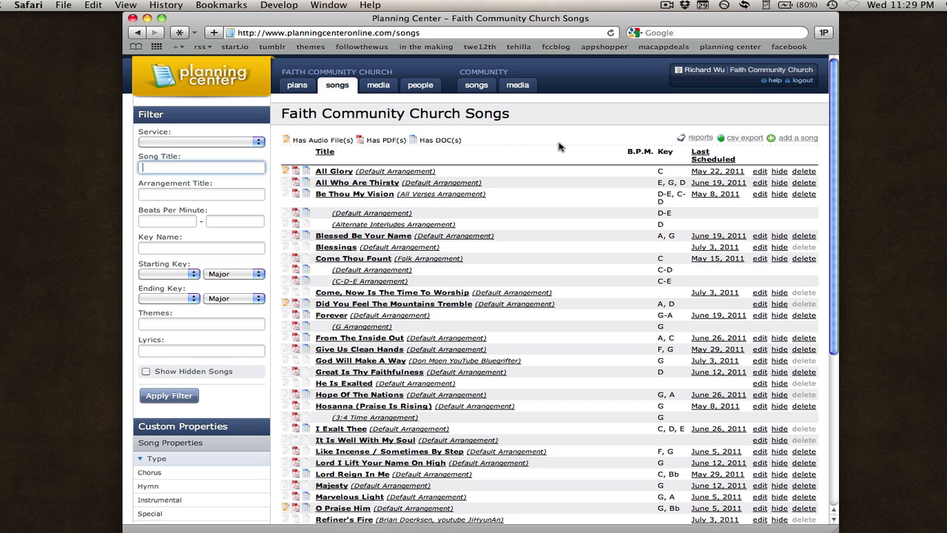
scroll(down, 3)
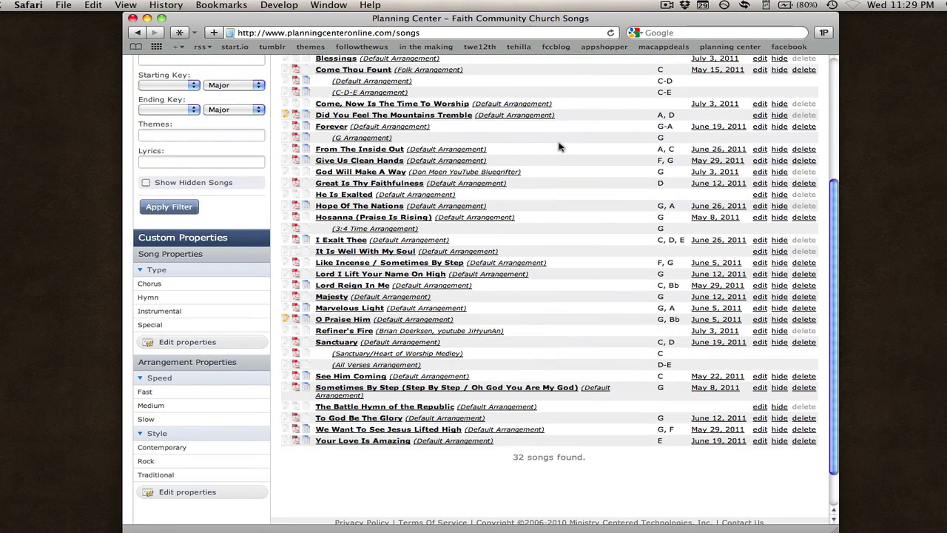
mouse_move(344, 361)
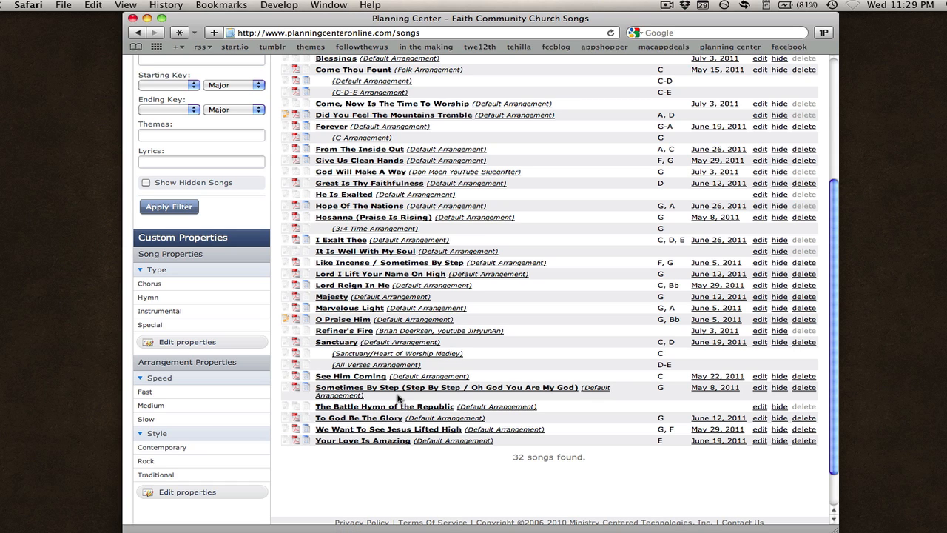
scroll(up, 3)
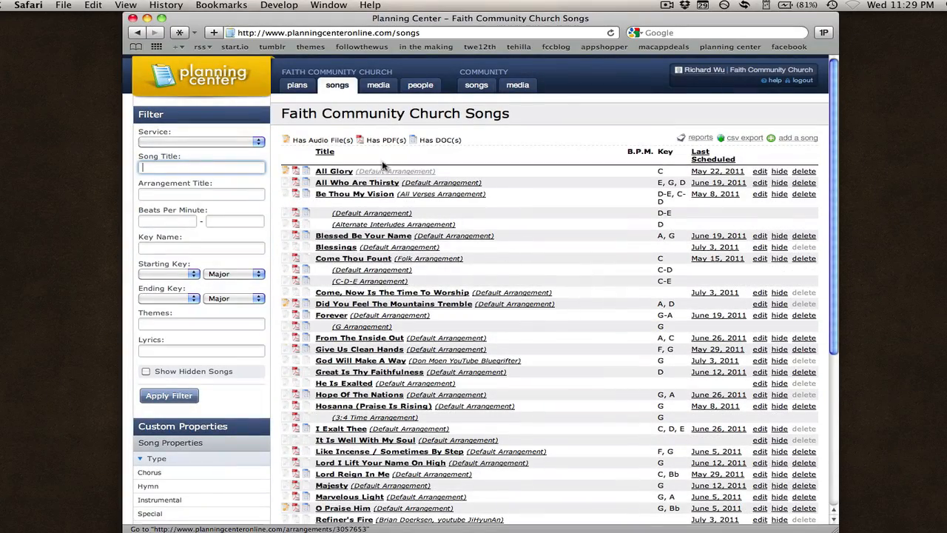
click(296, 84)
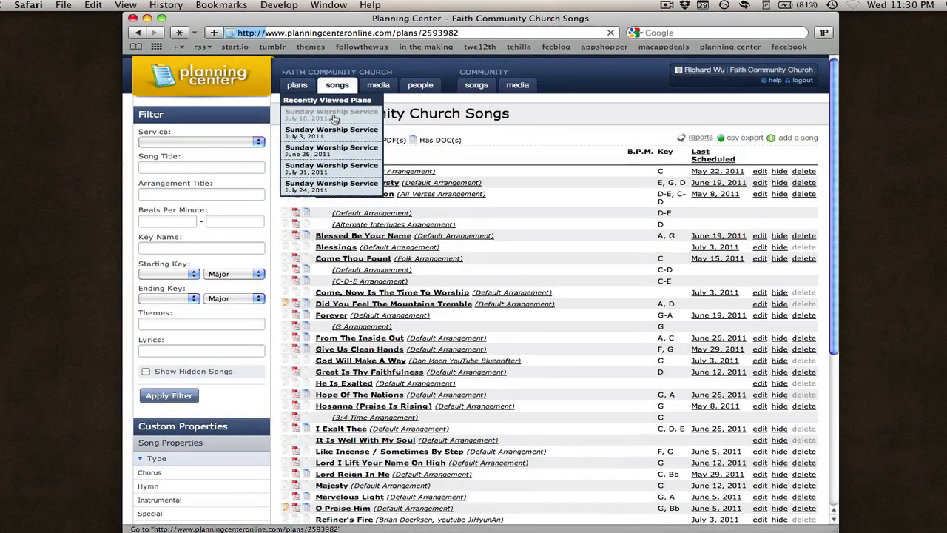
Return to the July 10 plan and start Add A Song, browsing the existing library songs
click(332, 116)
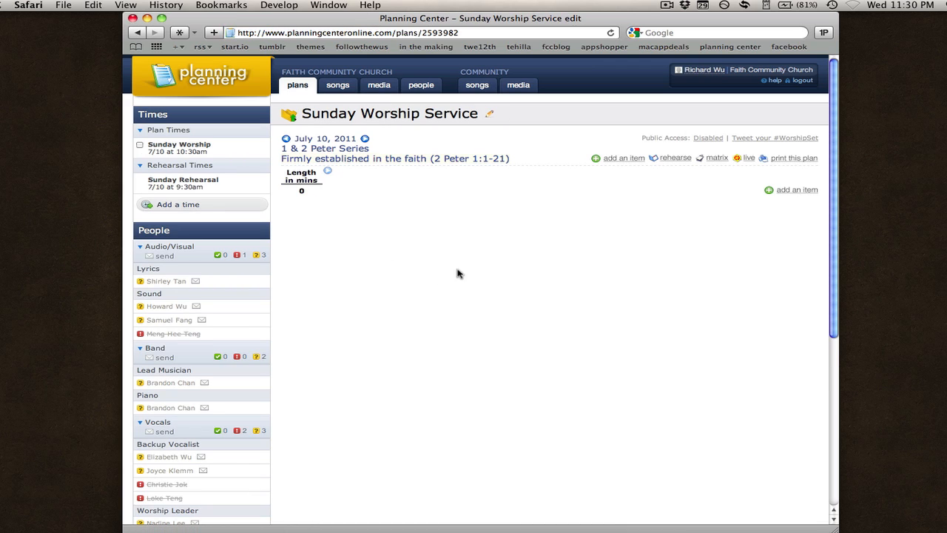
mouse_move(579, 275)
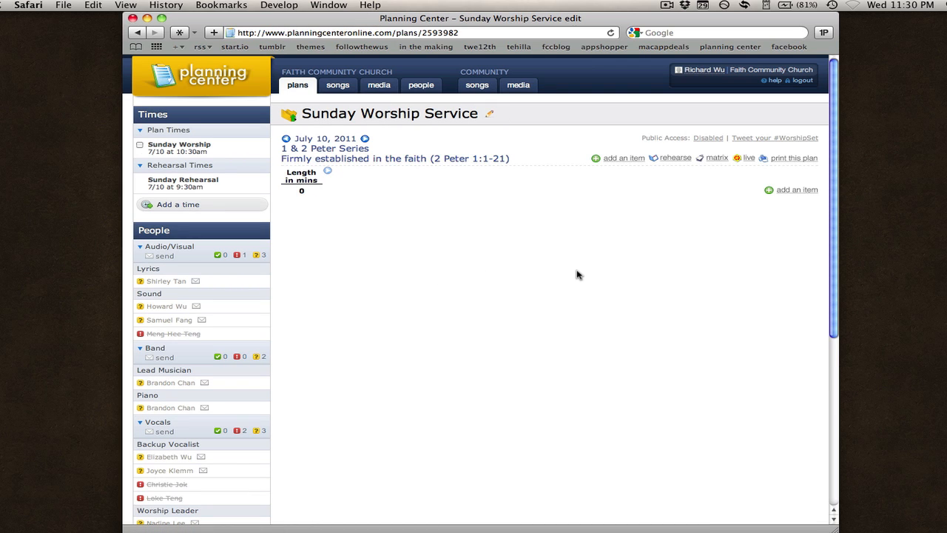
mouse_move(752, 243)
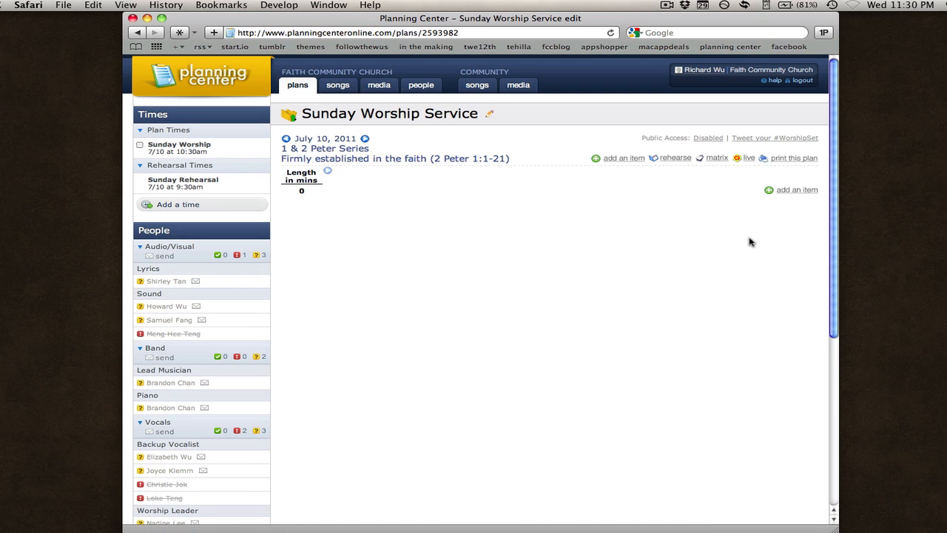
click(796, 190)
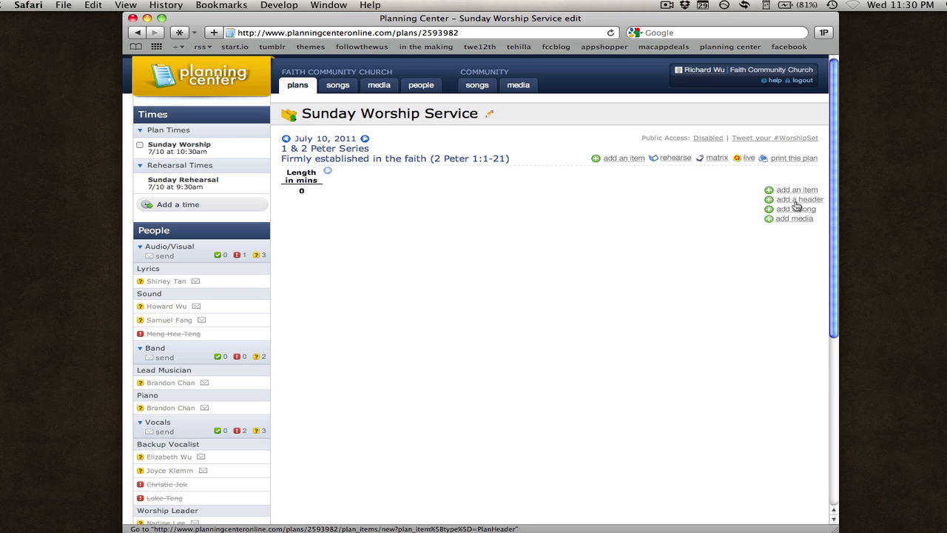
mouse_move(817, 215)
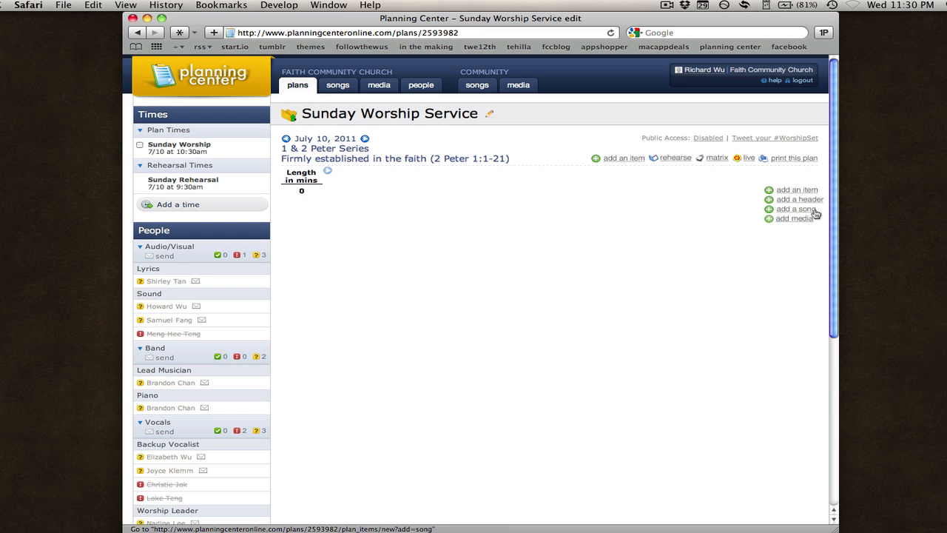
click(796, 208)
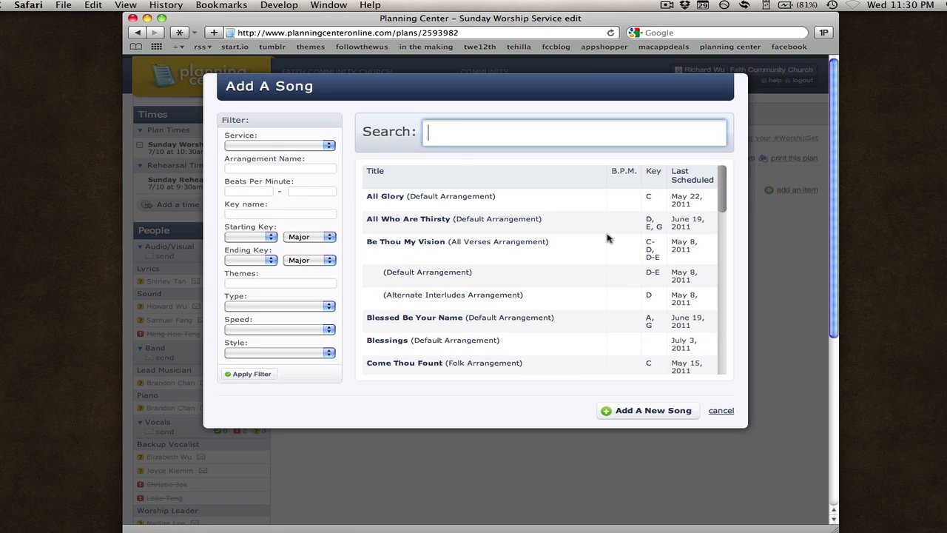
scroll(down, 3)
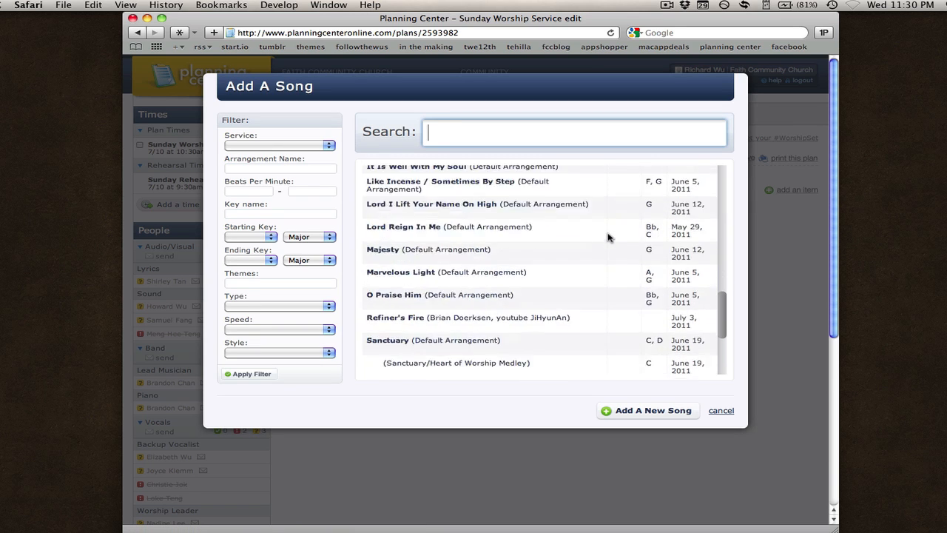
scroll(down, 3)
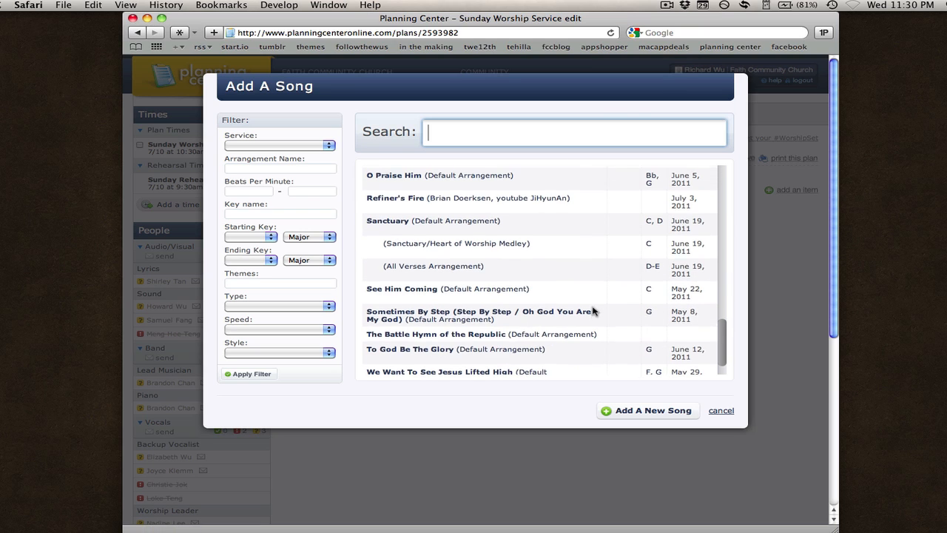
scroll(up, 3)
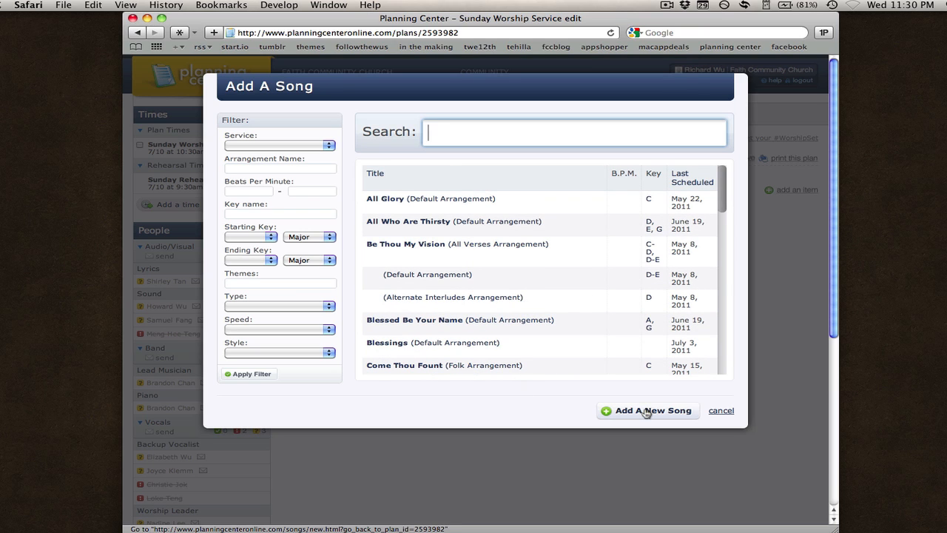
Start Add A New Song and enter 'Still' as the CCLI # or Title
click(649, 411)
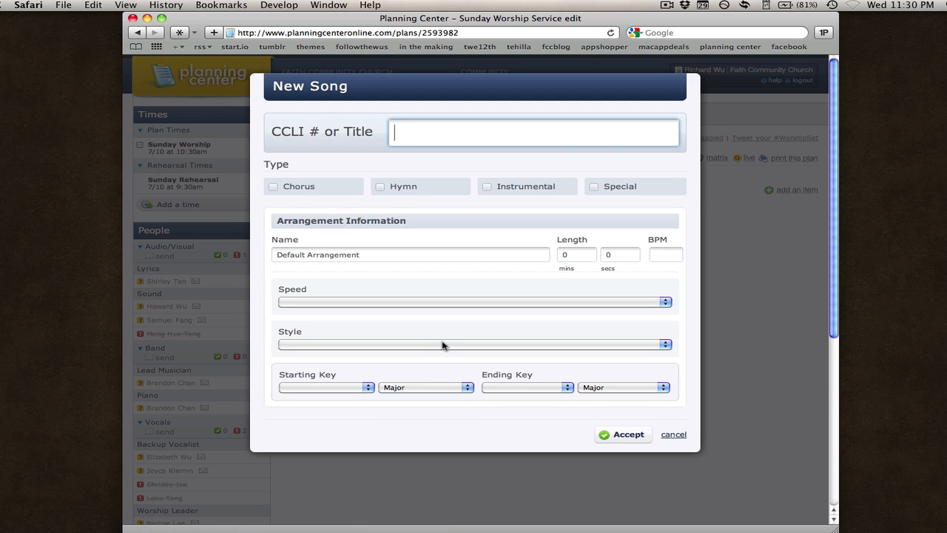
text(Still)
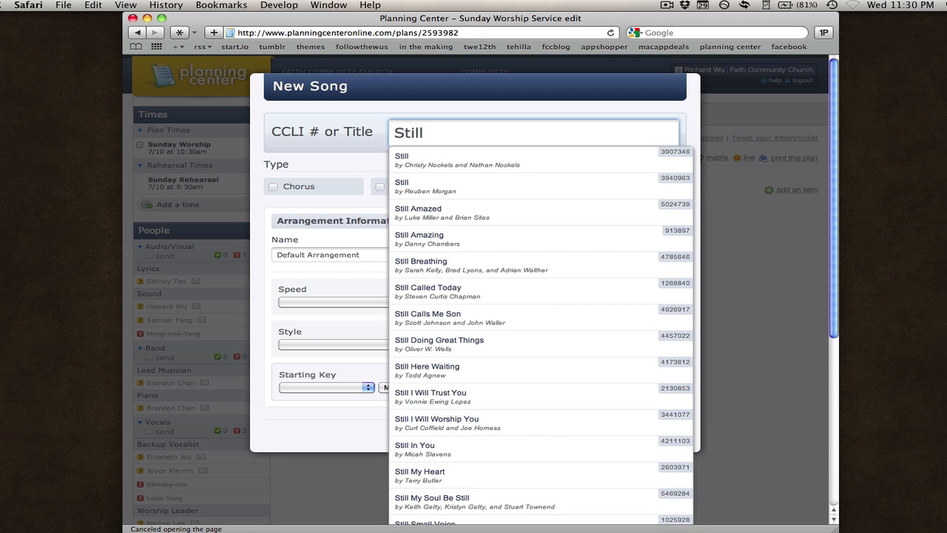
mouse_move(509, 343)
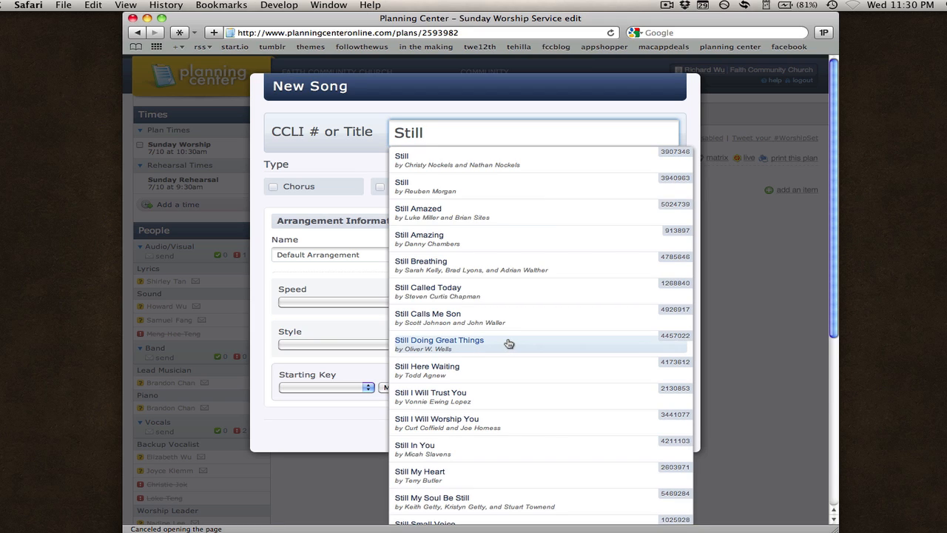
mouse_move(503, 177)
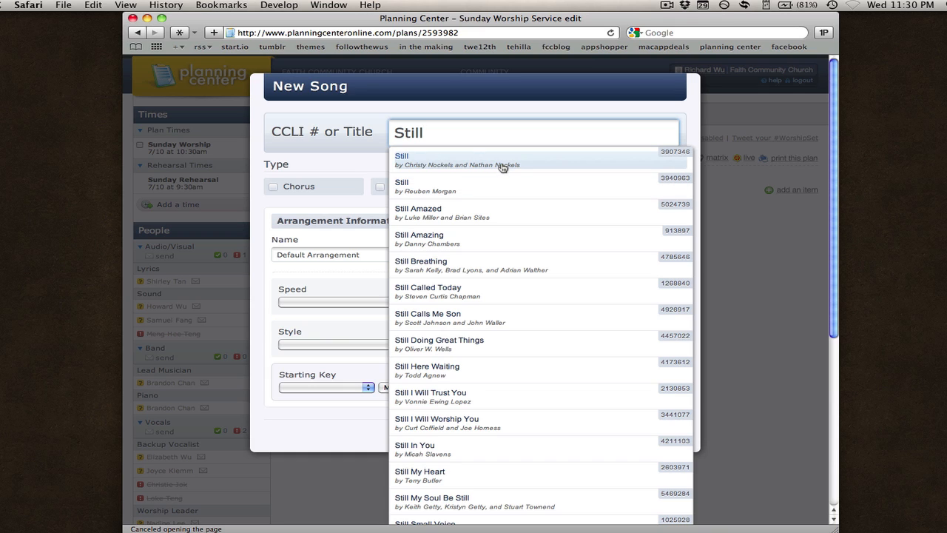
mouse_move(423, 187)
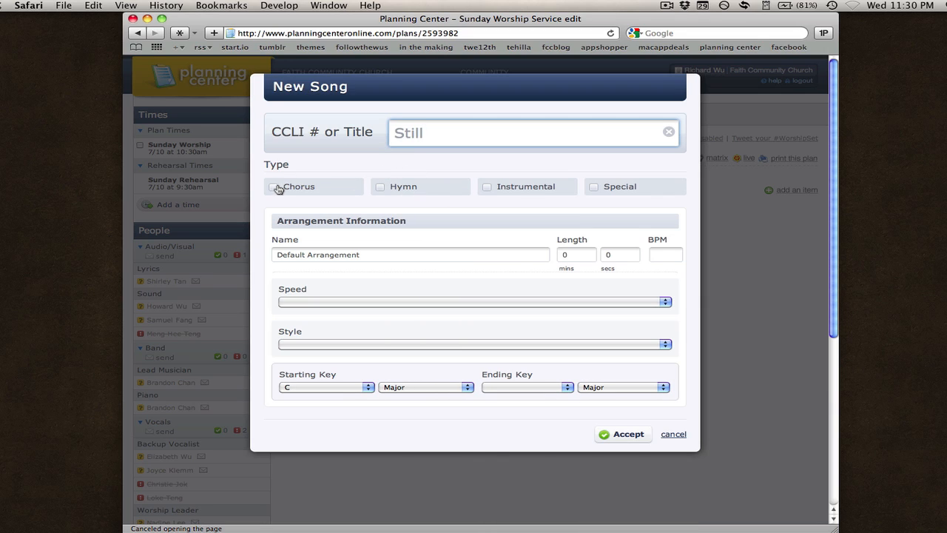
Mark Still as a Chorus, length 5:00, speed Slow, style Contemporary, starting key C Major
click(273, 186)
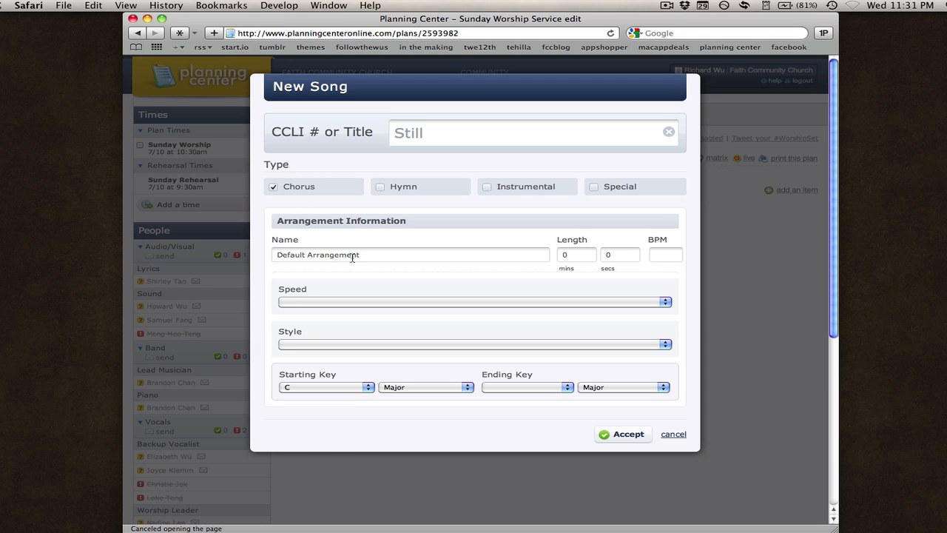
click(576, 255)
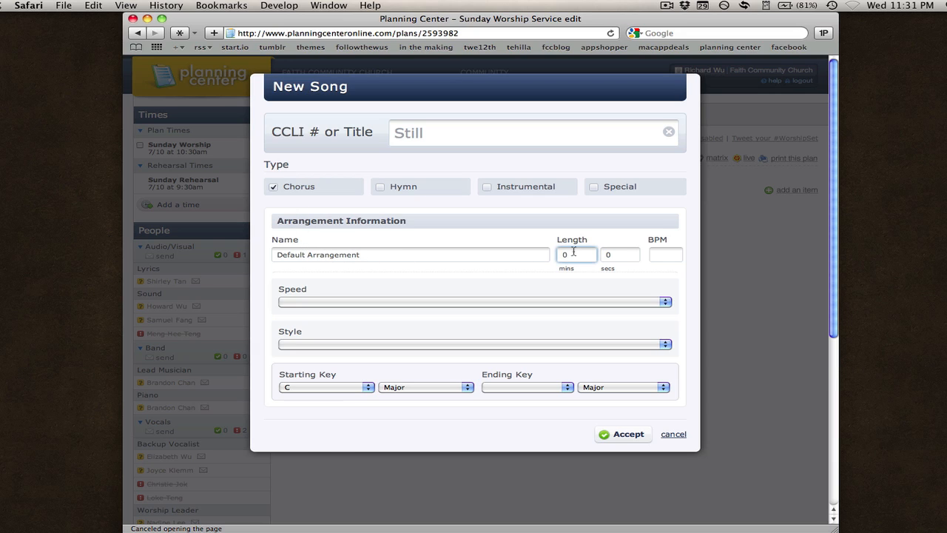
text(5)
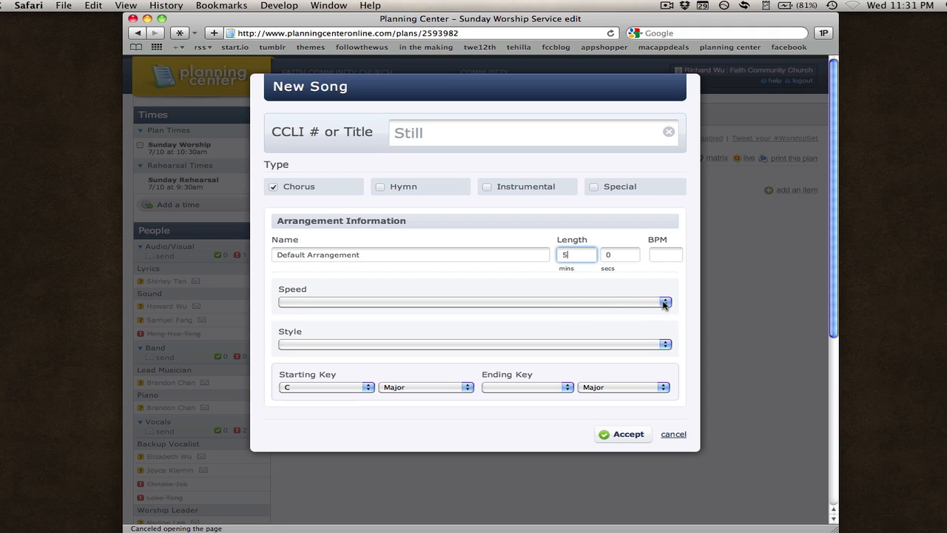
click(665, 302)
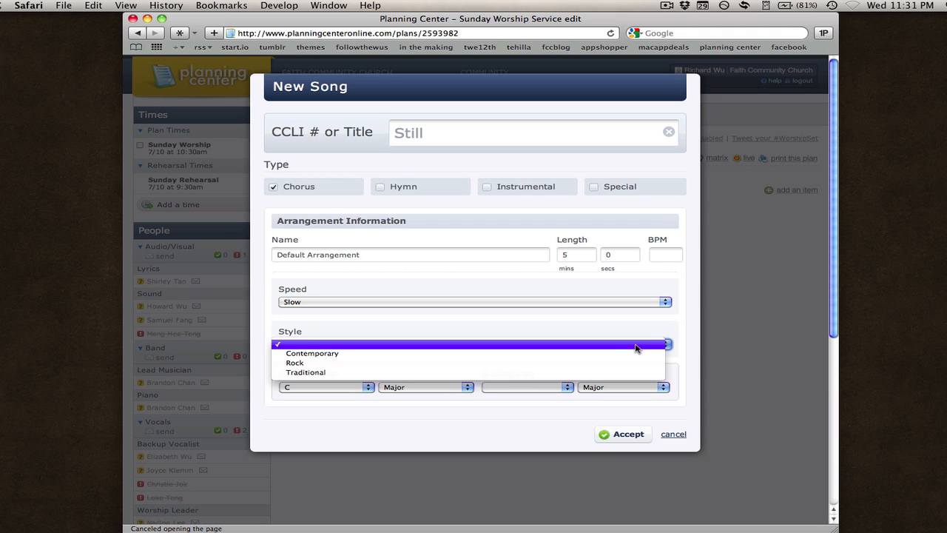
mouse_move(636, 354)
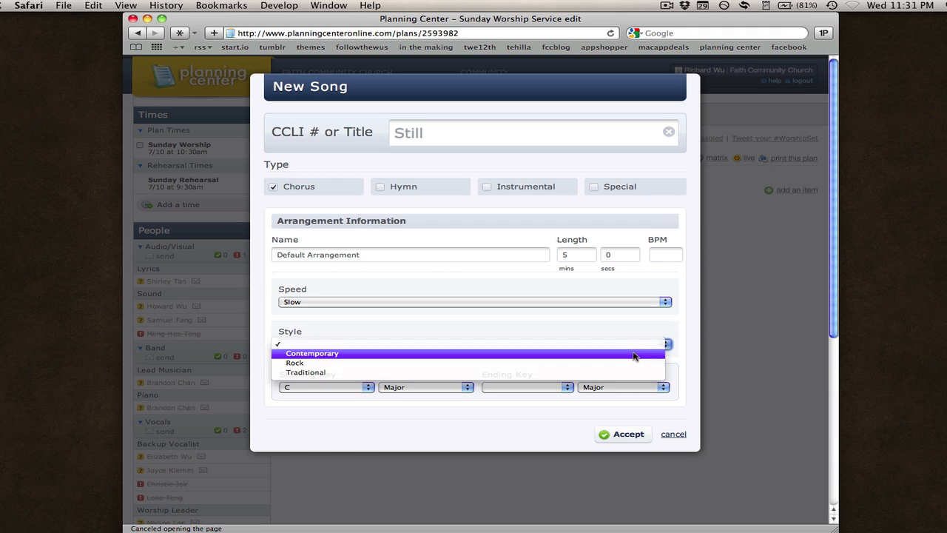
click(313, 352)
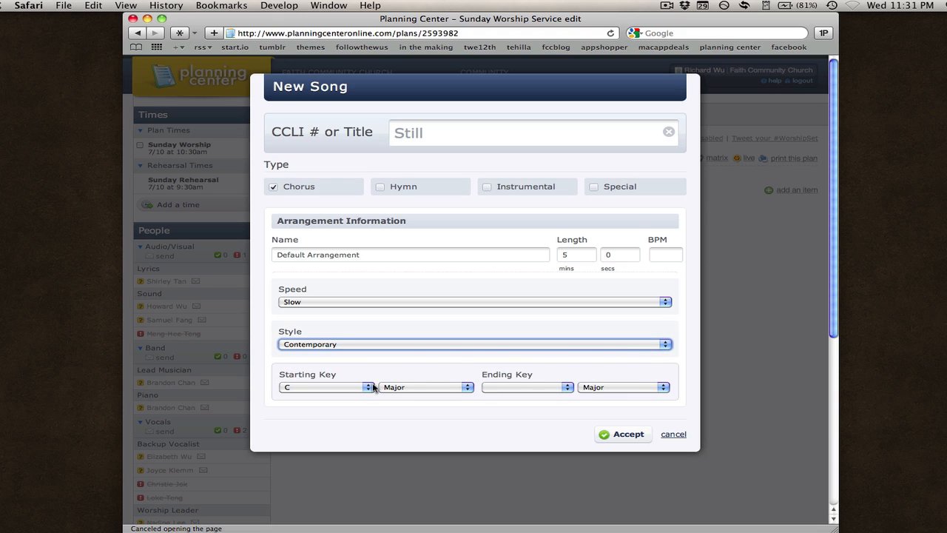
mouse_move(377, 398)
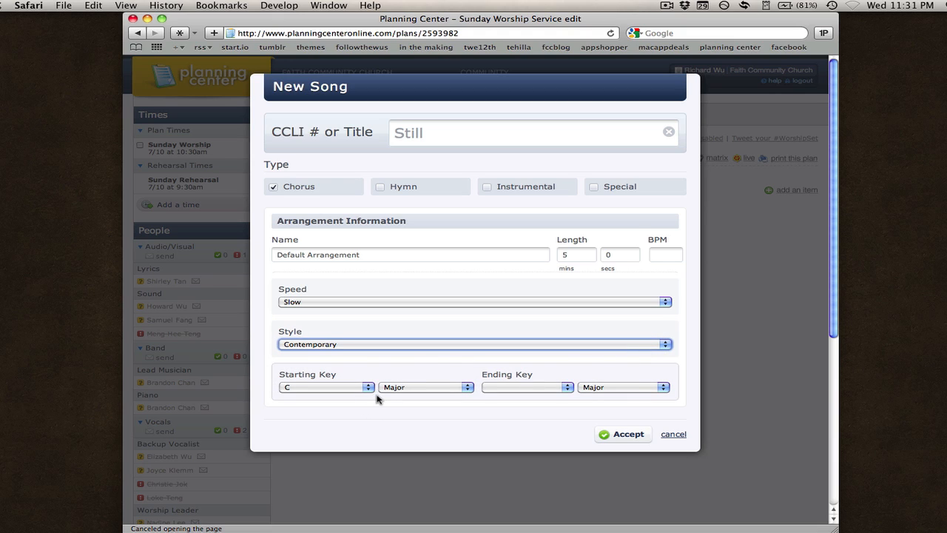
mouse_move(373, 392)
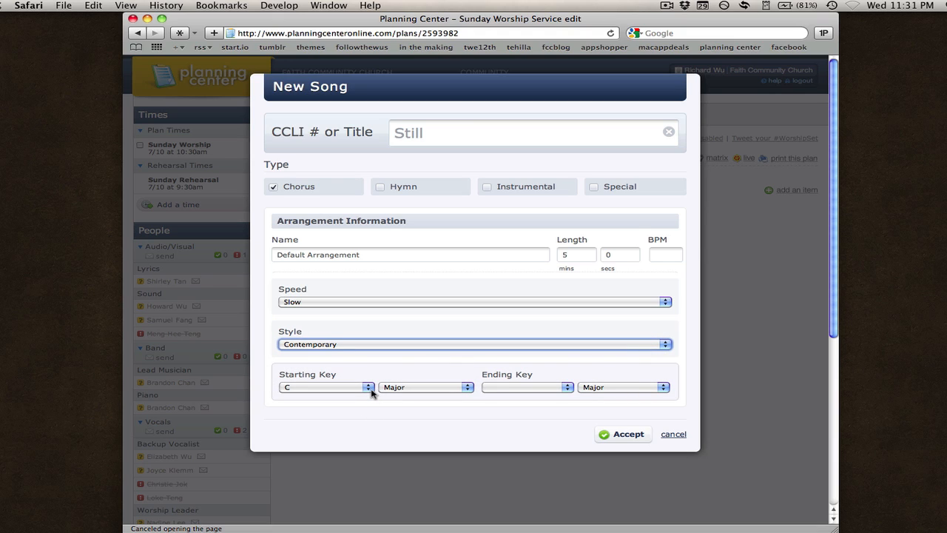
mouse_move(473, 135)
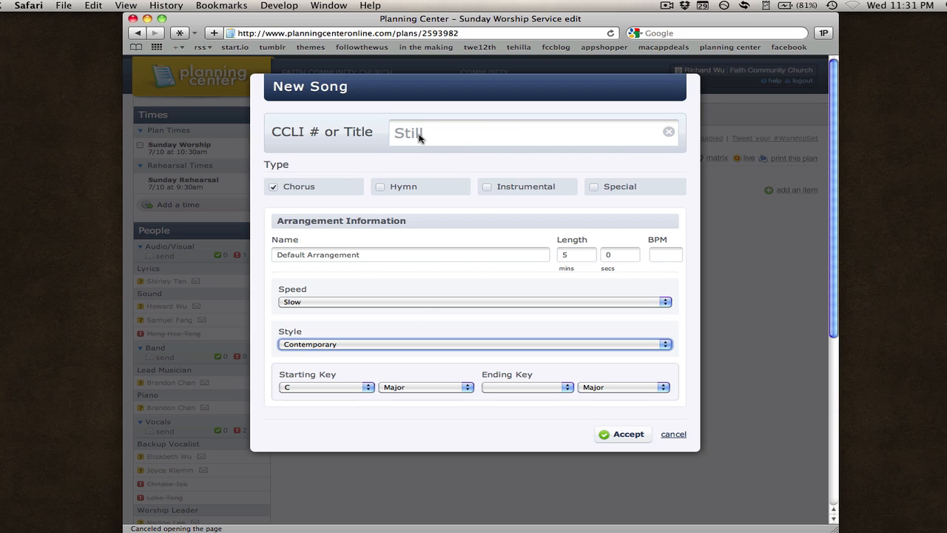
mouse_move(373, 387)
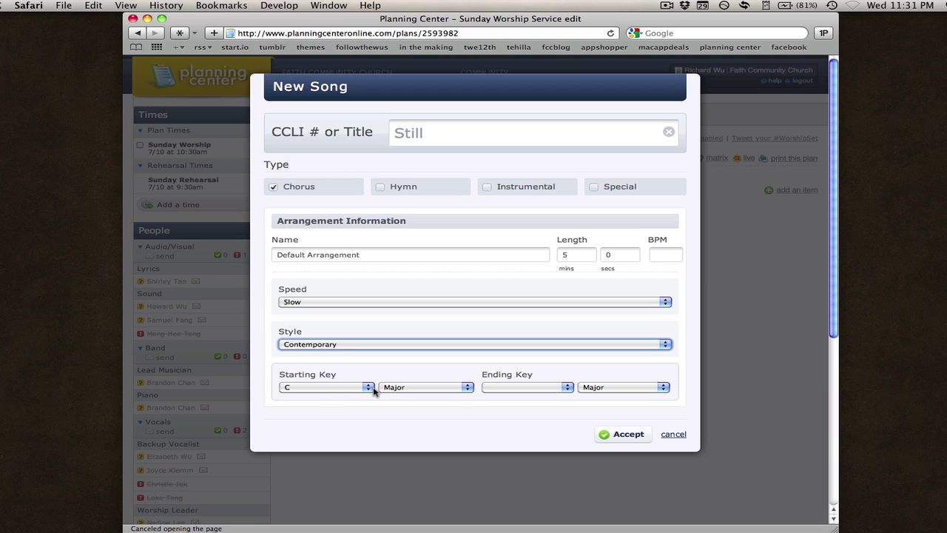
click(628, 434)
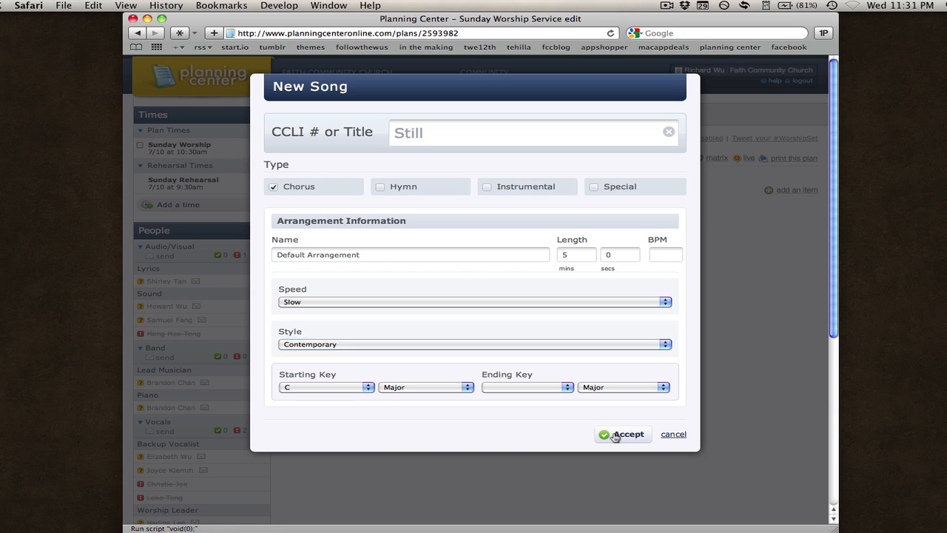
Accept the new song Still into the plan and expand it to its empty Attachments area
click(623, 433)
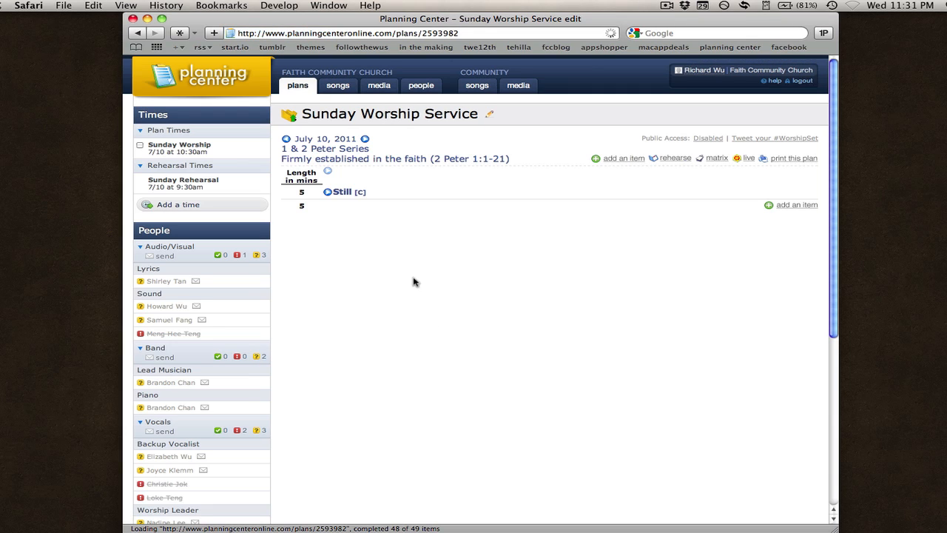
mouse_move(385, 213)
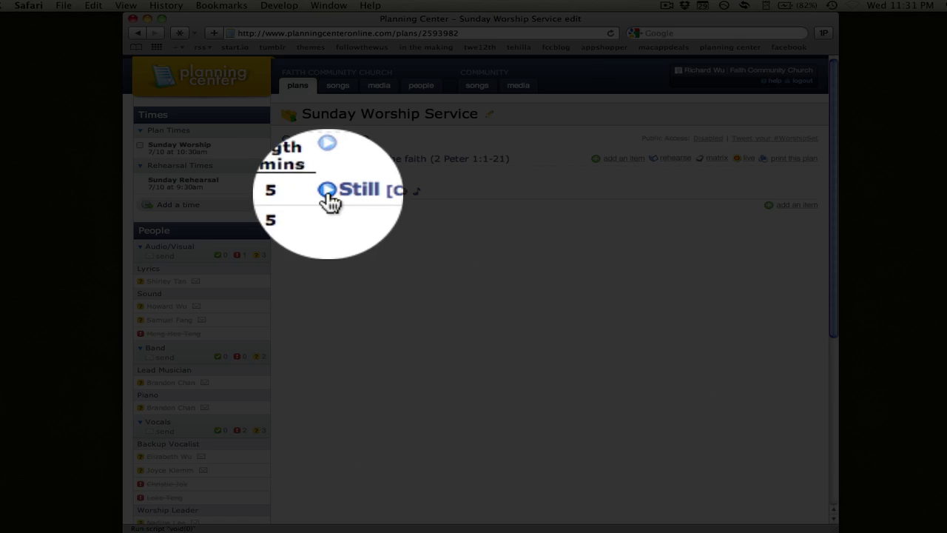
click(343, 191)
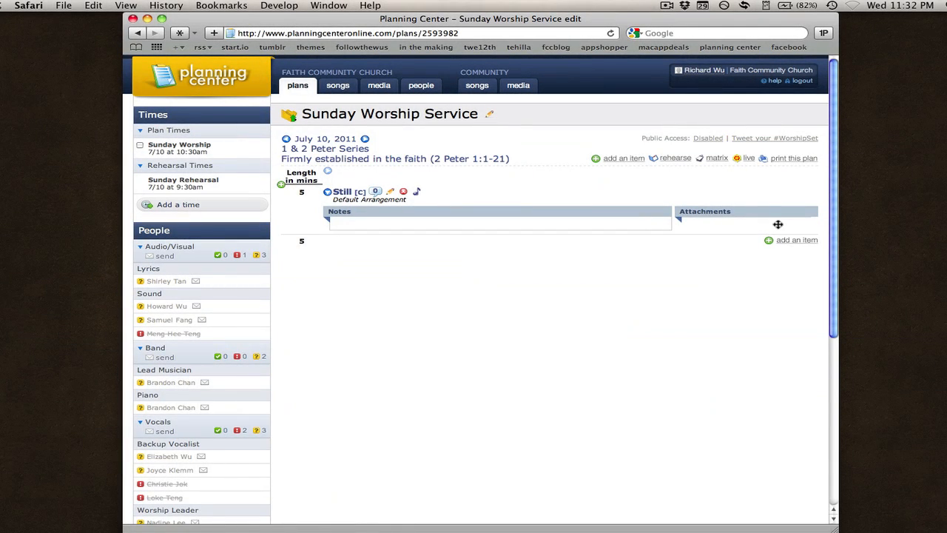
mouse_move(705, 228)
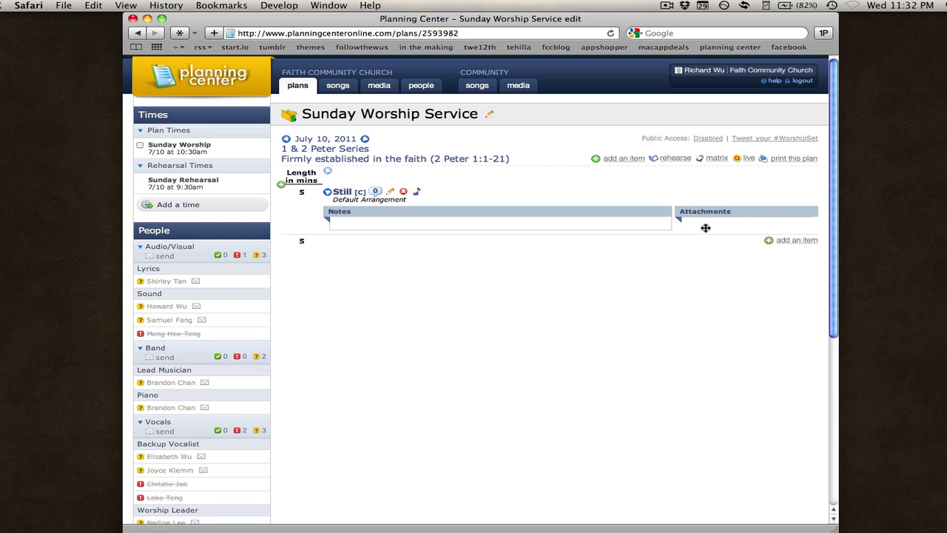
mouse_move(642, 282)
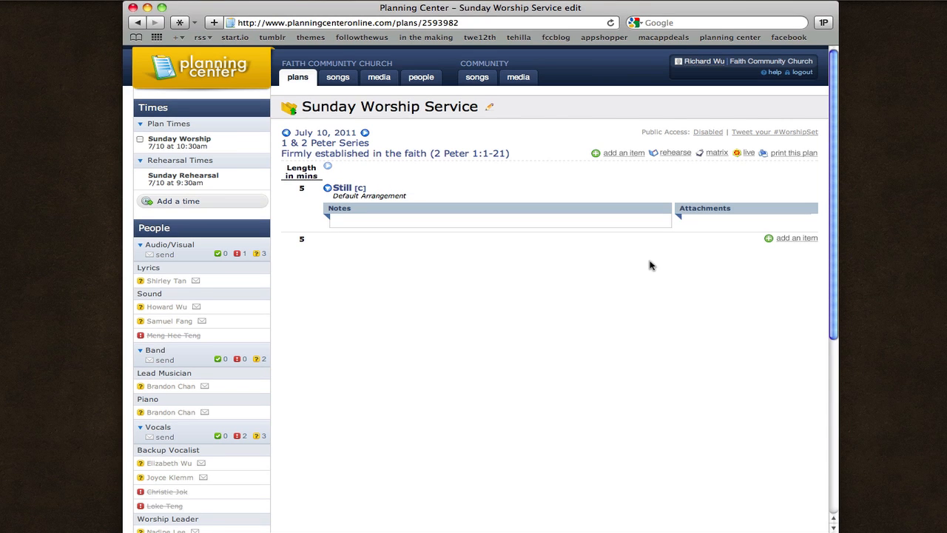
mouse_move(623, 306)
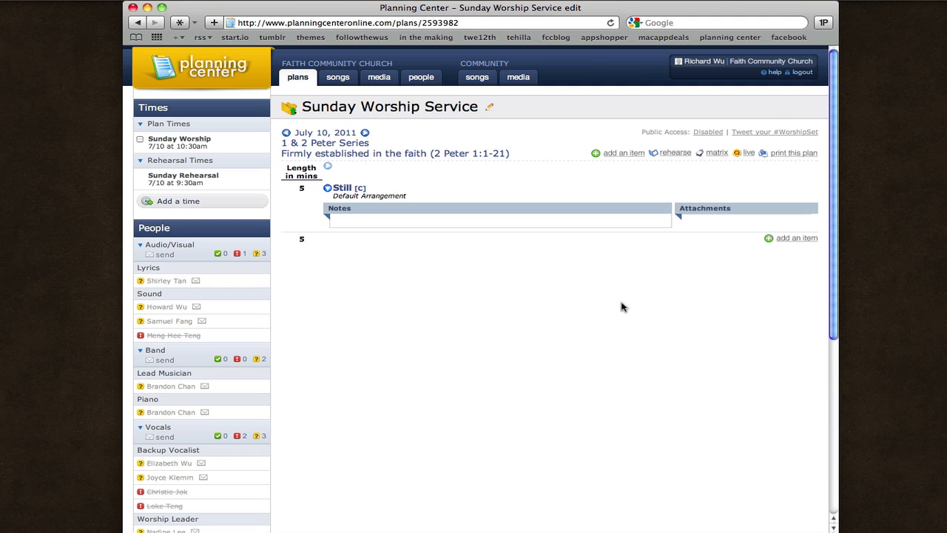
mouse_move(605, 315)
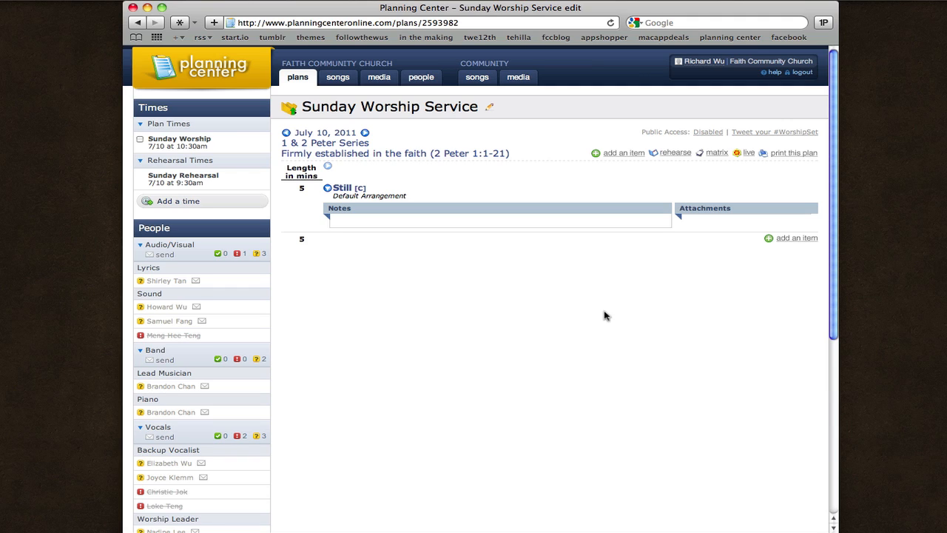
scroll(down, 3)
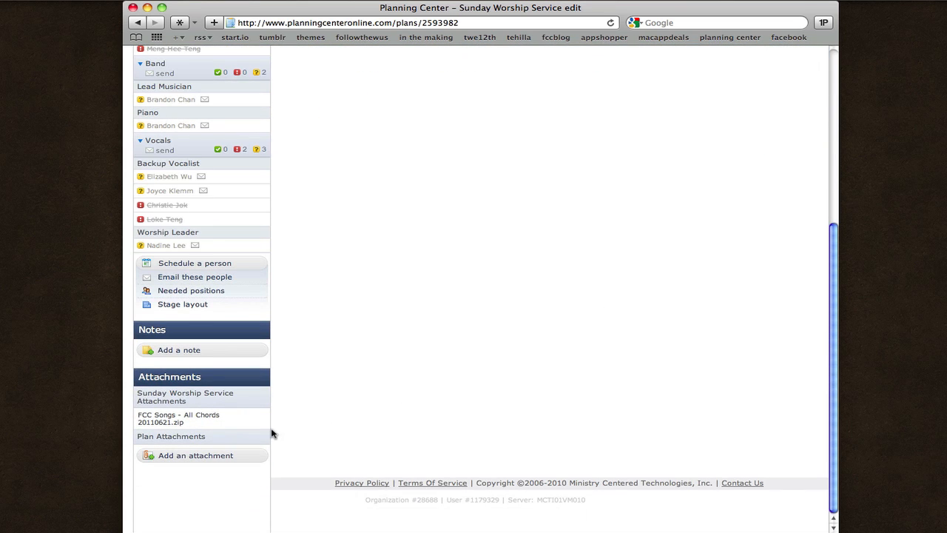
click(178, 417)
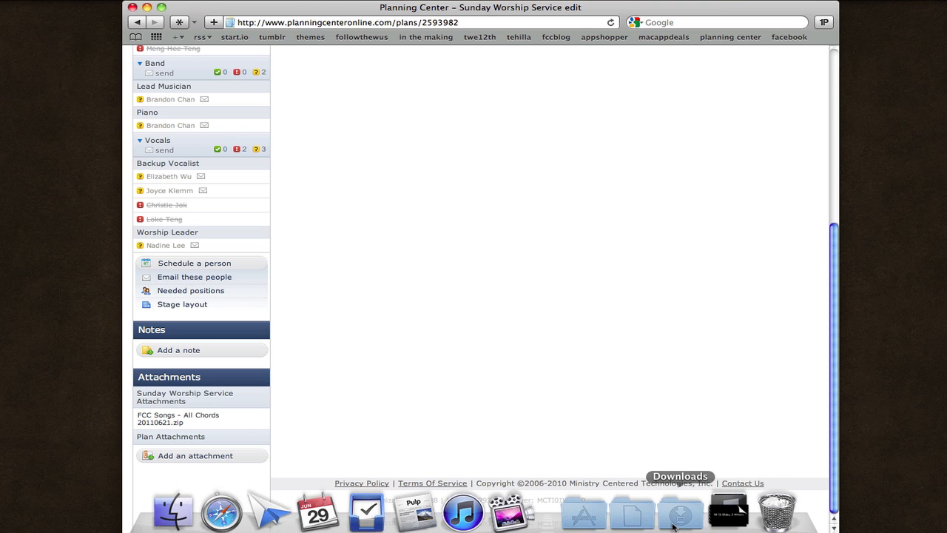
Look at the Downloads stack in the Dock and bring up its options
click(679, 510)
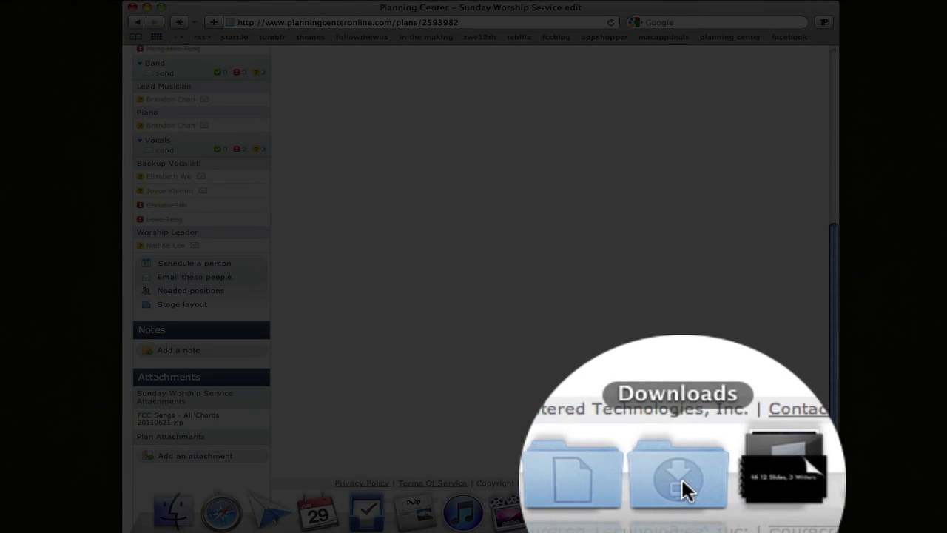
click(678, 473)
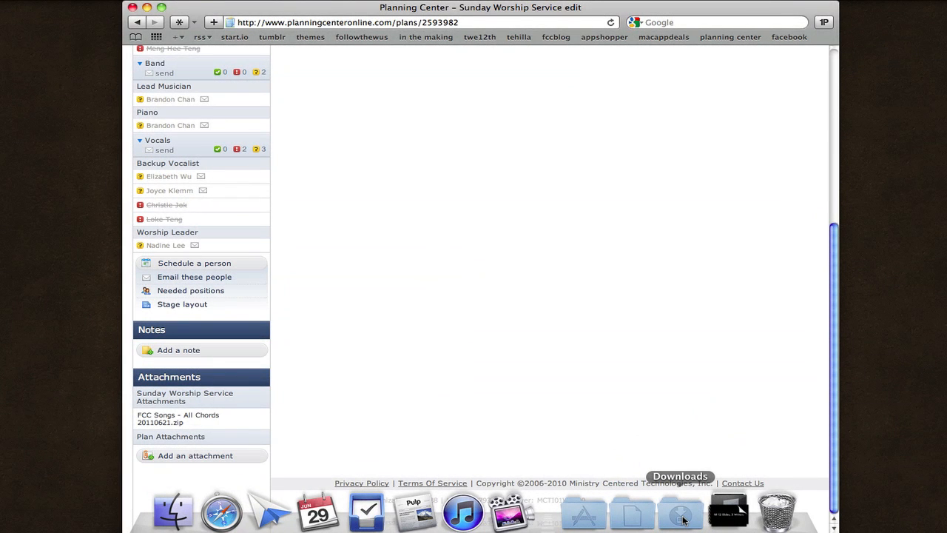
right_click(679, 511)
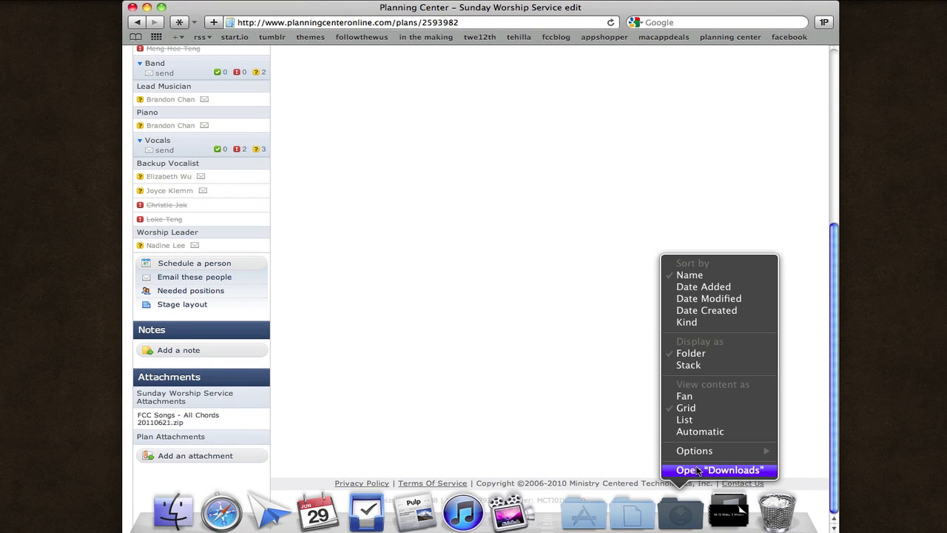
Show Downloads in List view and extract the FCC Songs - All Chords 20110621 zip
click(719, 471)
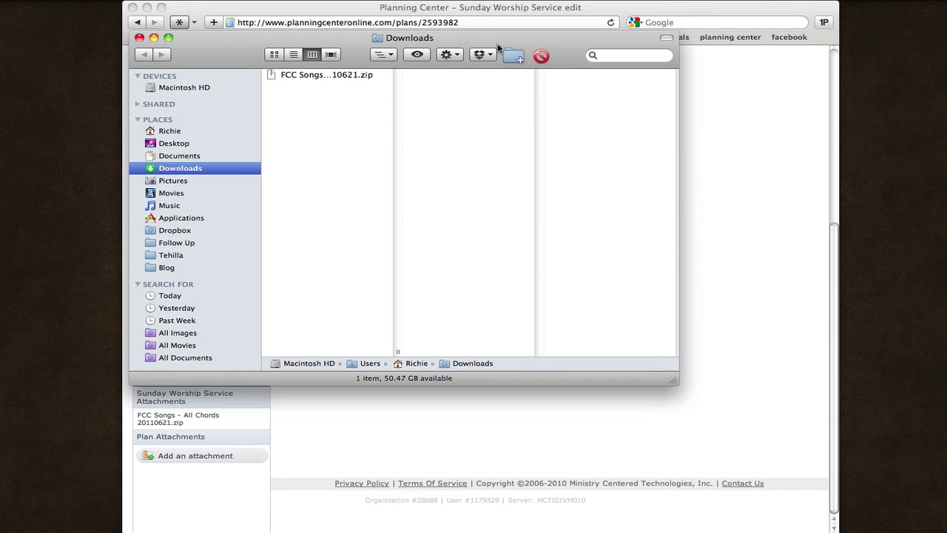
drag(408, 39, 674, 80)
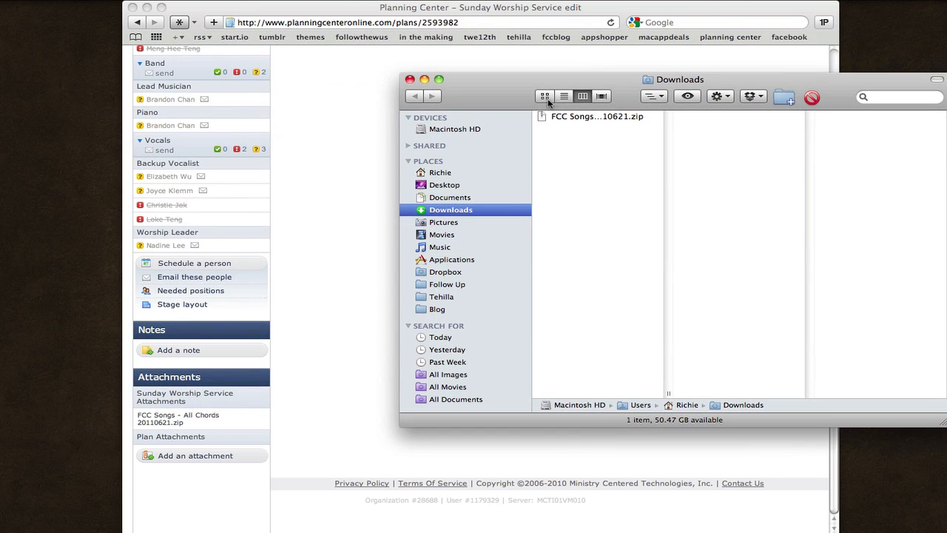
click(563, 96)
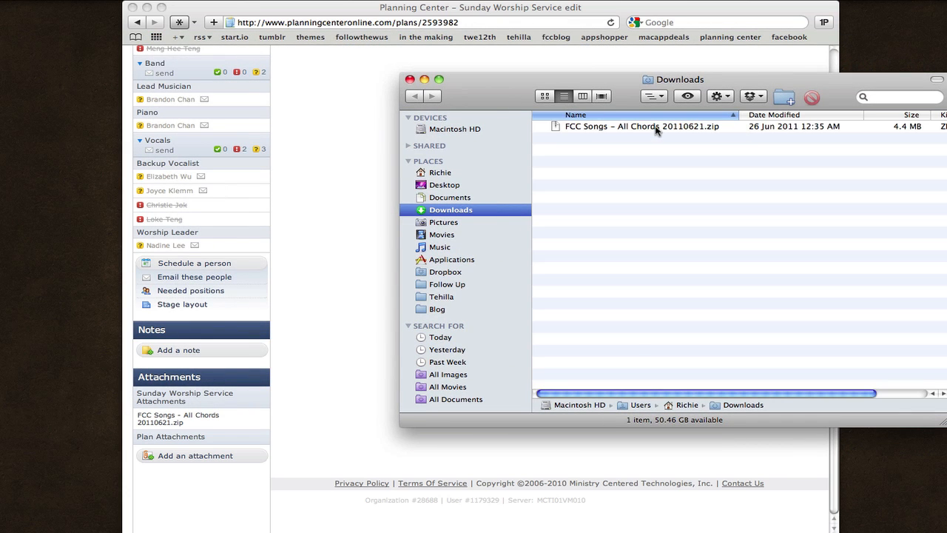
click(644, 125)
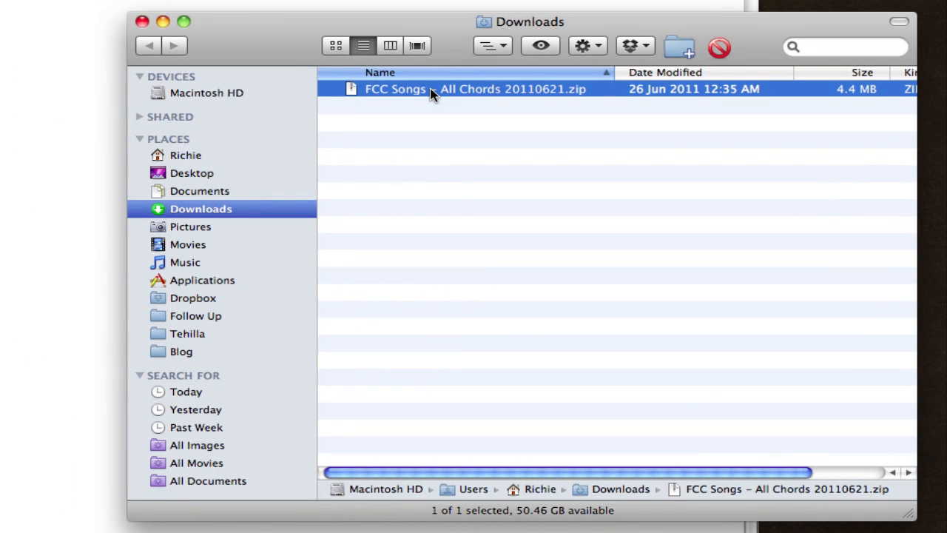
double_click(474, 88)
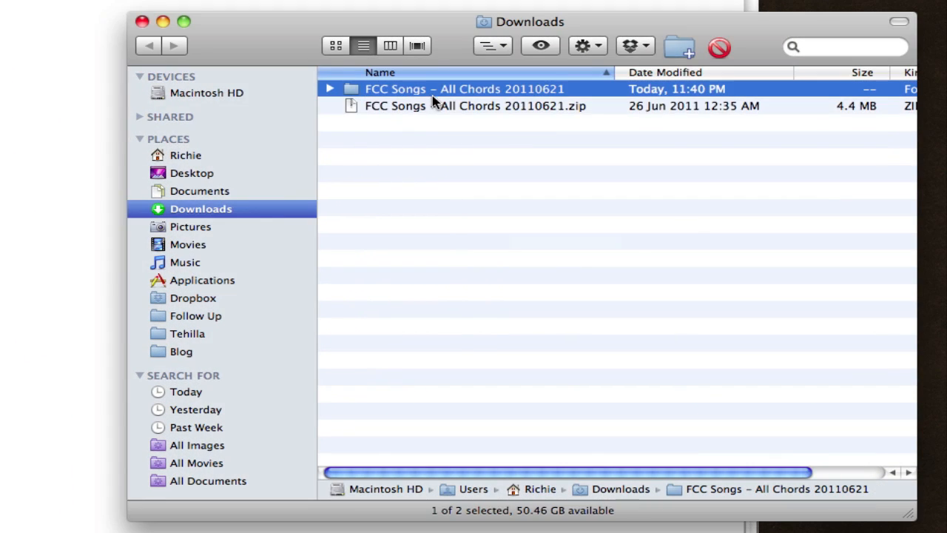
mouse_move(370, 96)
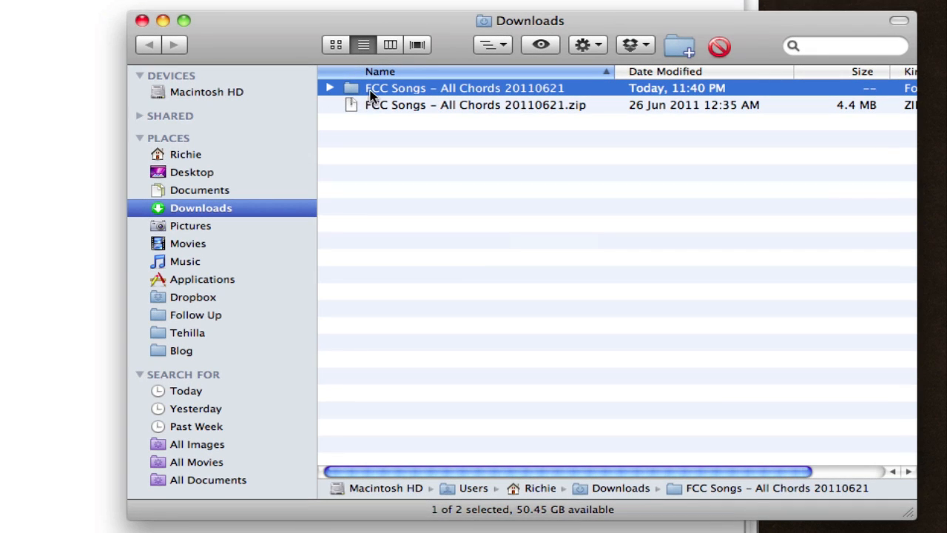
mouse_move(313, 96)
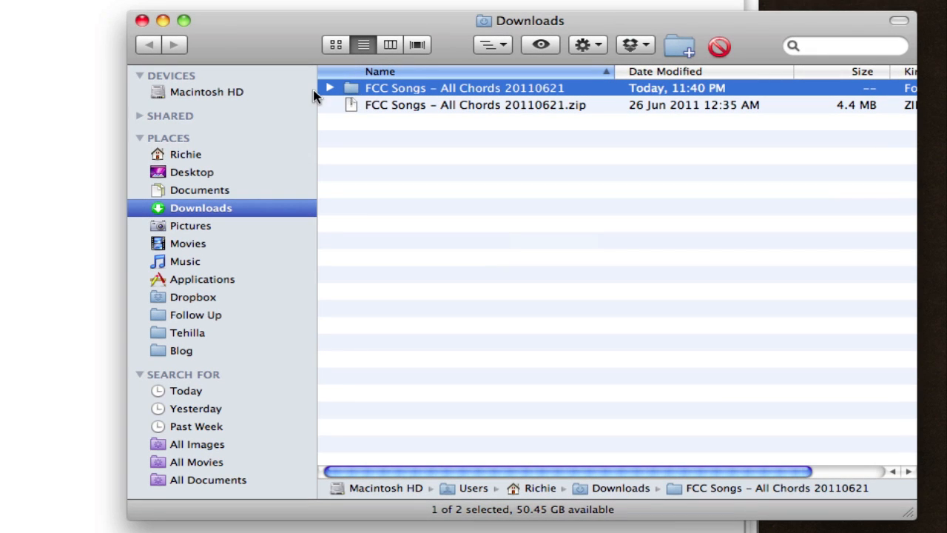
mouse_move(332, 92)
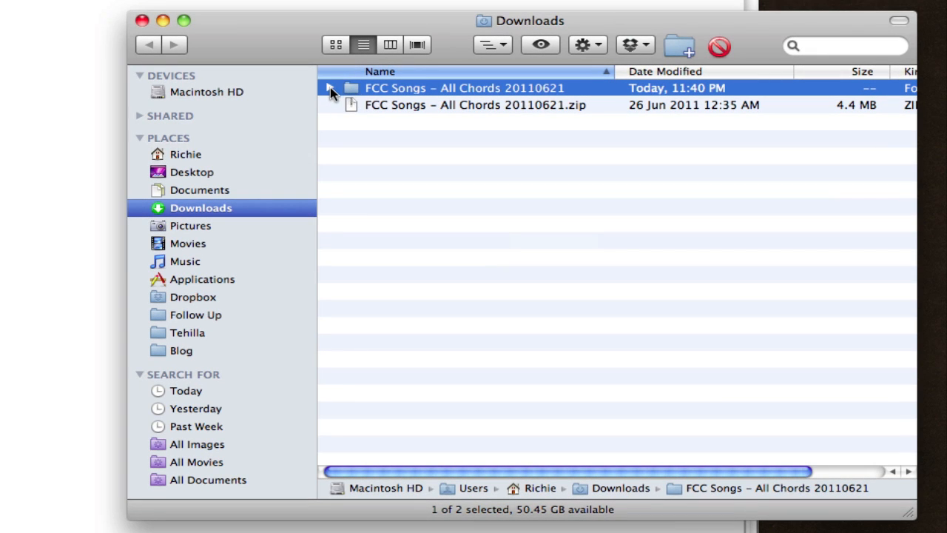
Expand the extracted folder and its FCC Songs – Chords subfolder in list view
click(330, 88)
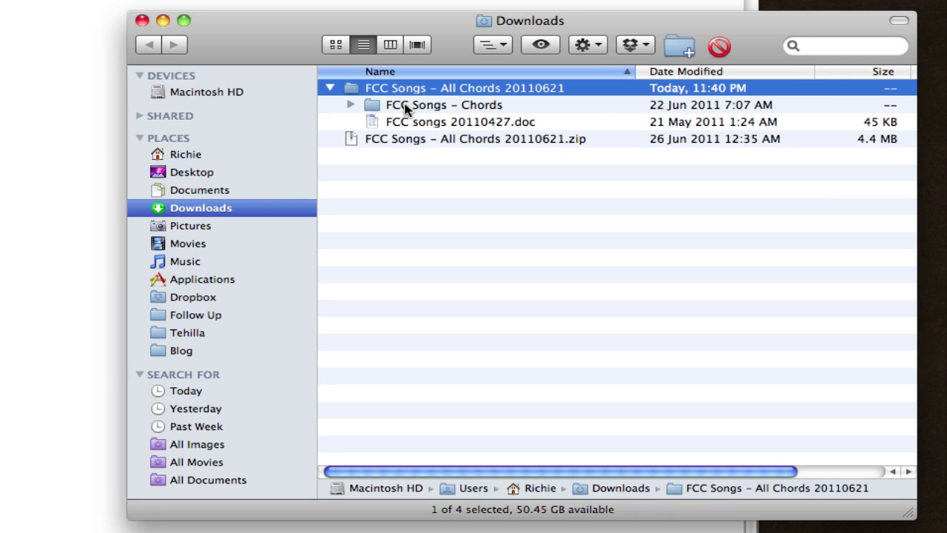
mouse_move(402, 121)
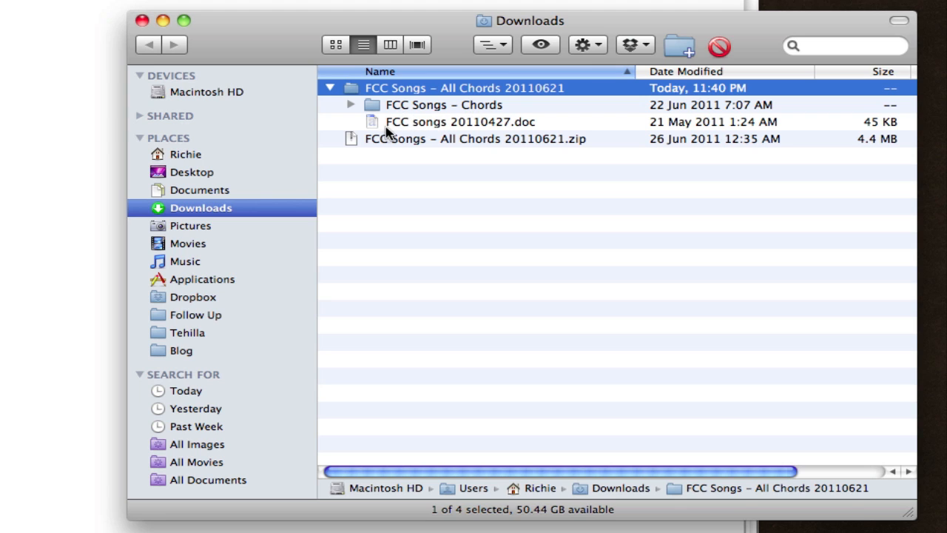
click(460, 122)
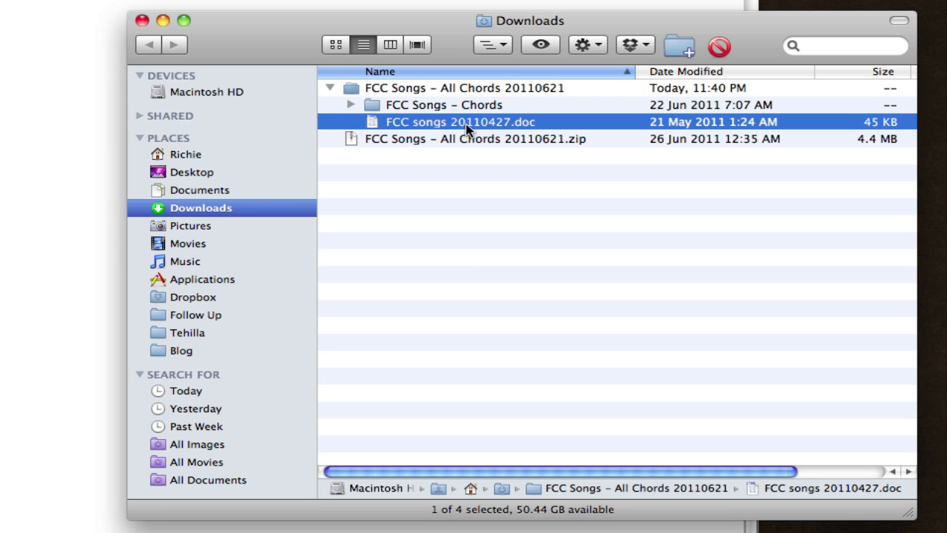
mouse_move(427, 121)
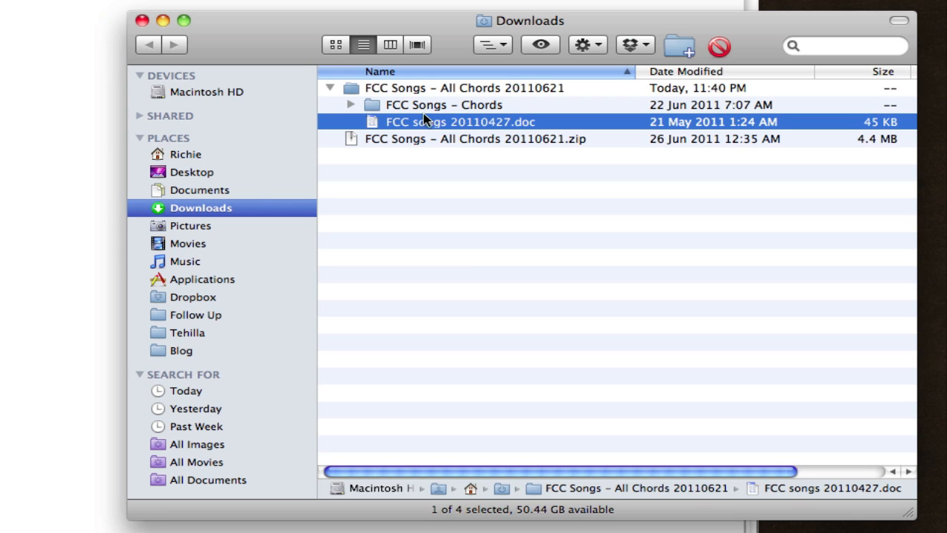
click(444, 104)
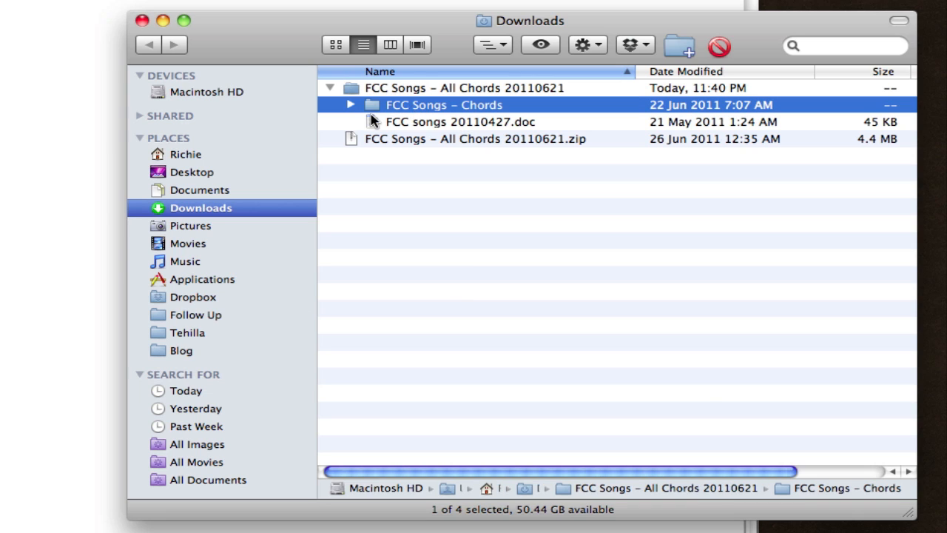
mouse_move(373, 113)
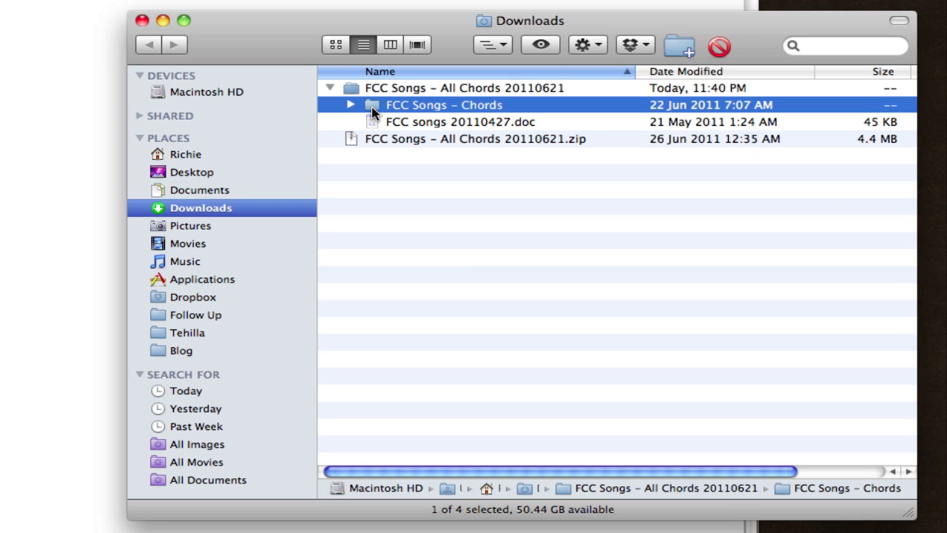
mouse_move(352, 110)
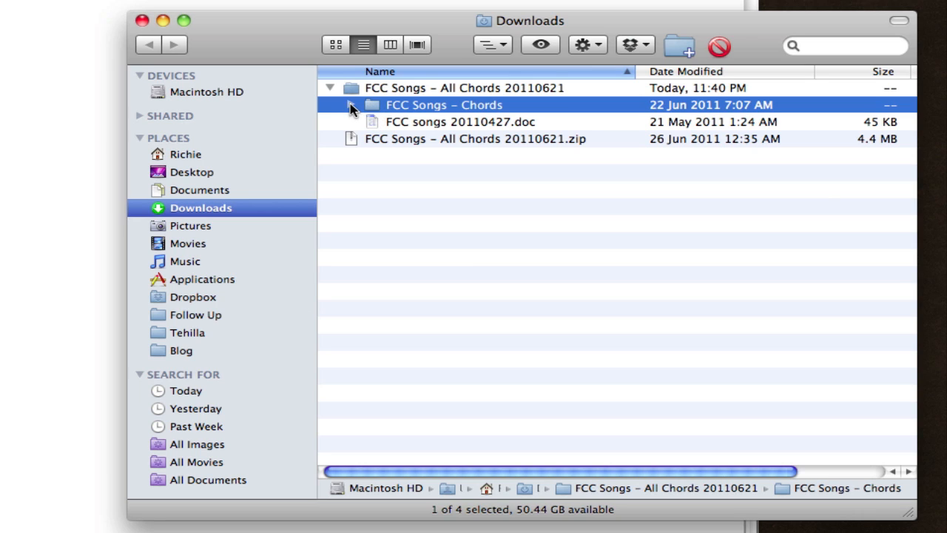
click(352, 103)
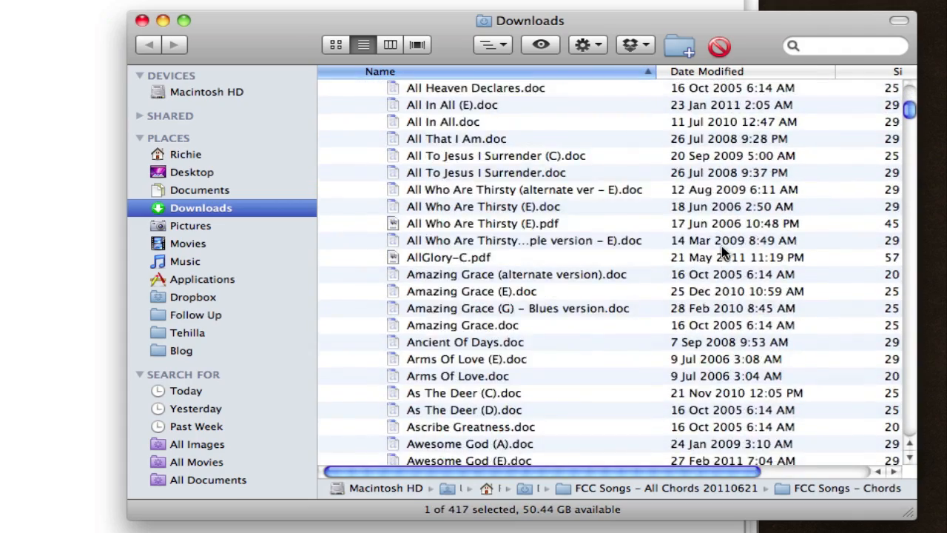
Scroll the chord chart list down to Still (C).doc and select it
scroll(down, 3)
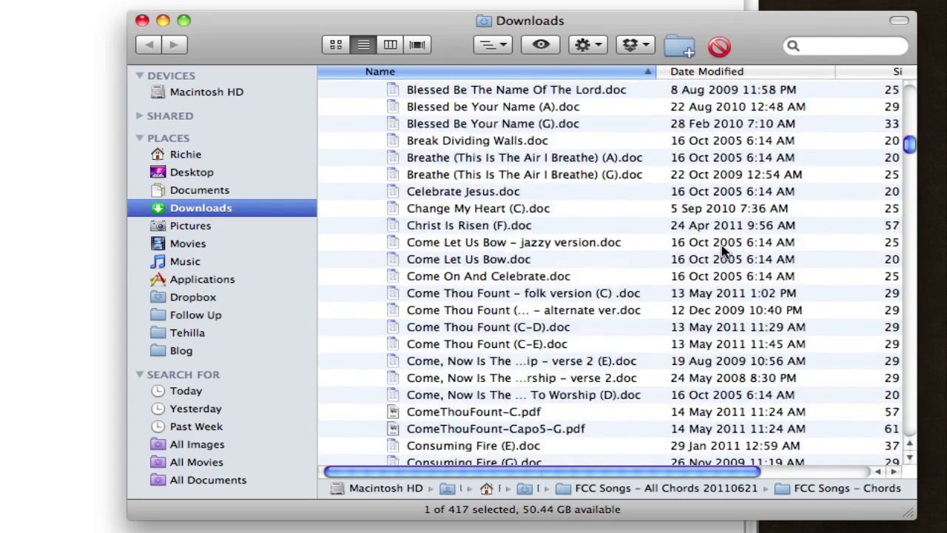
scroll(down, 3)
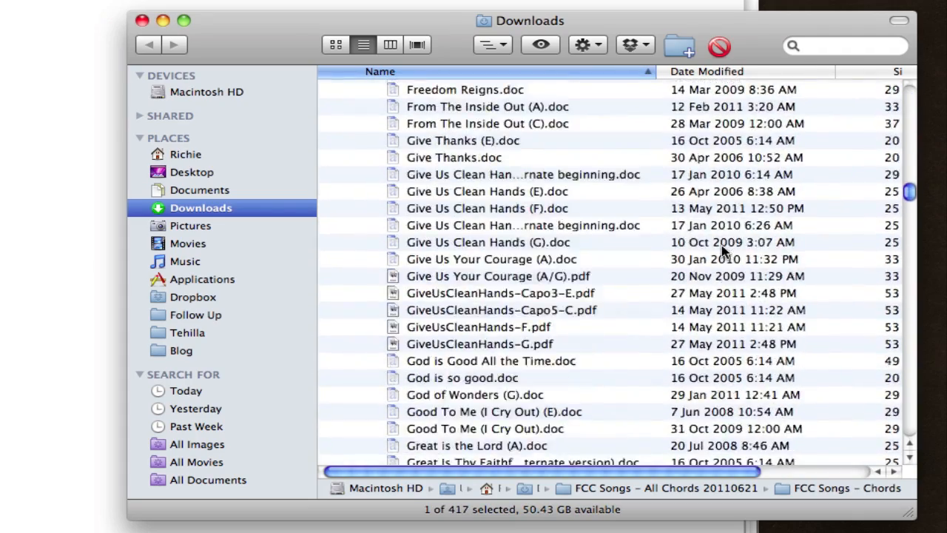
scroll(down, 3)
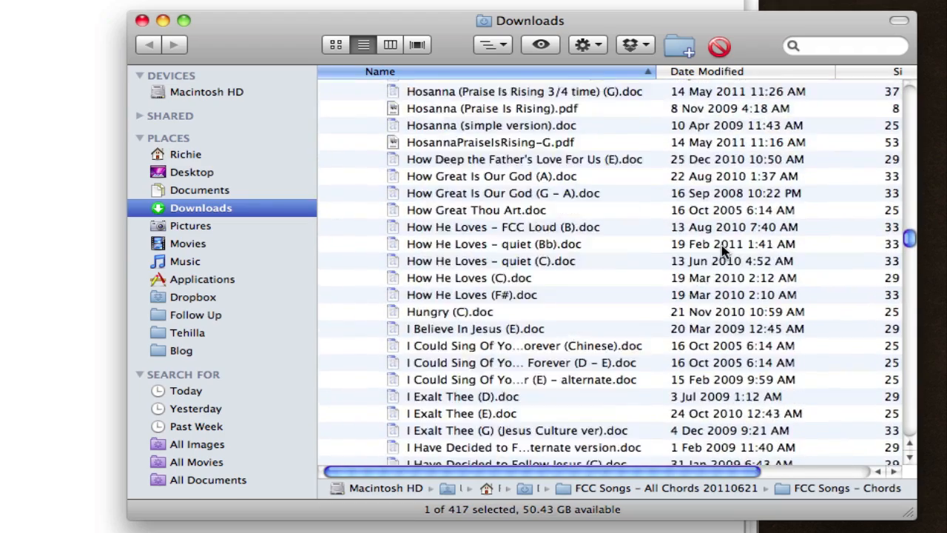
scroll(down, 3)
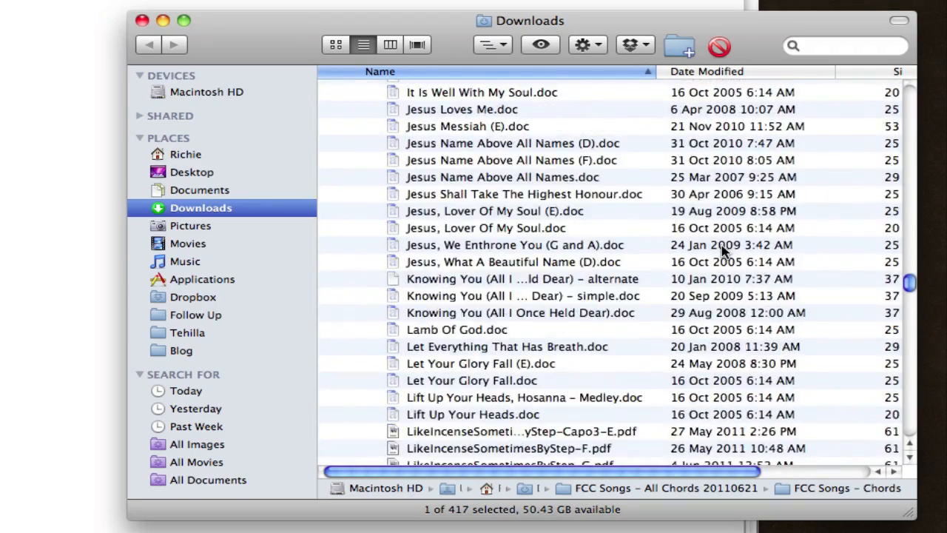
scroll(down, 3)
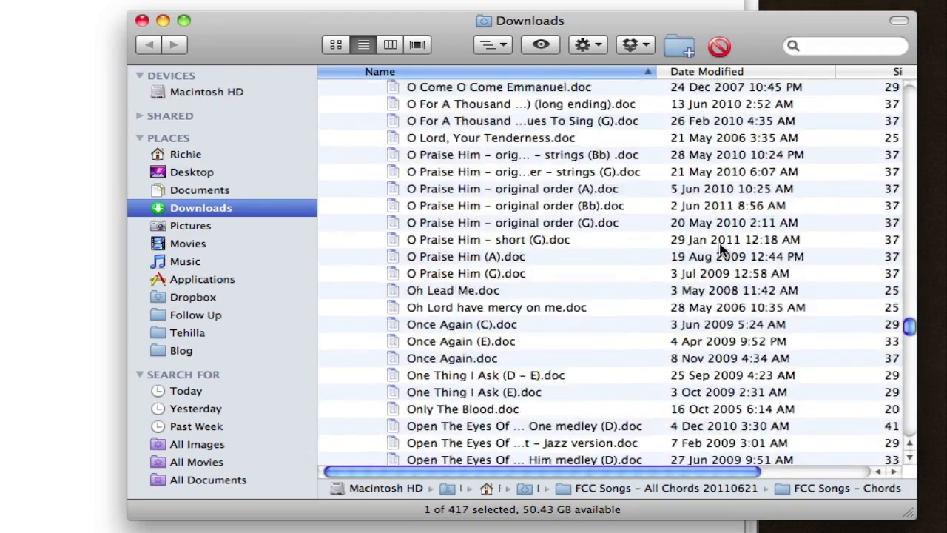
scroll(down, 3)
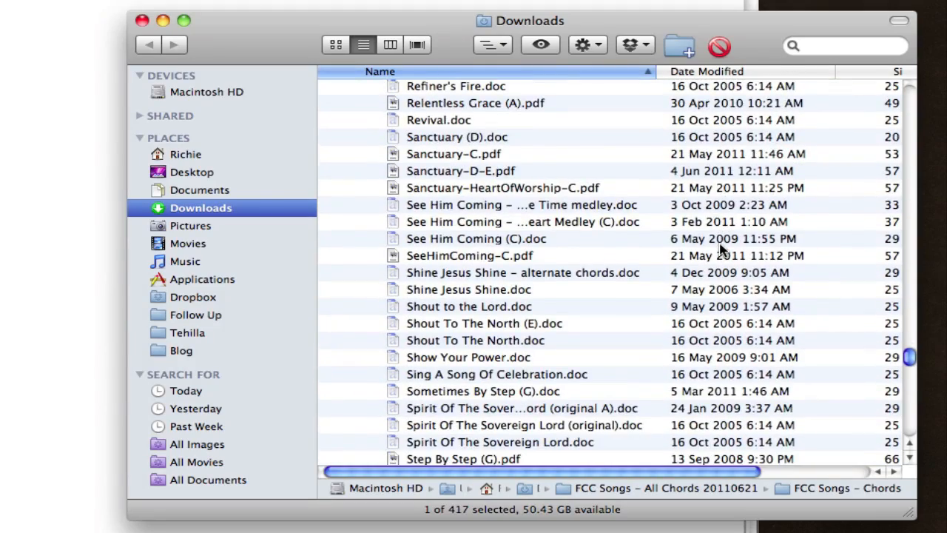
scroll(down, 3)
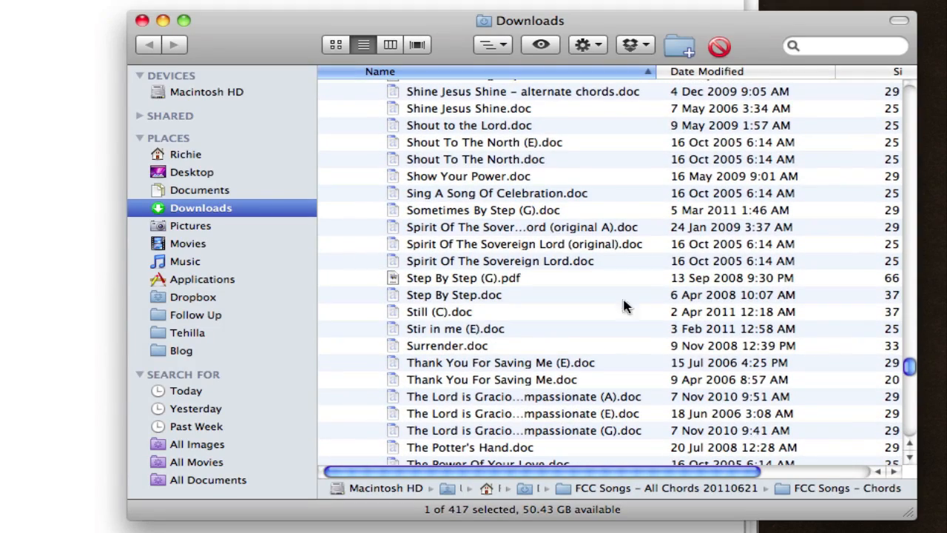
click(438, 310)
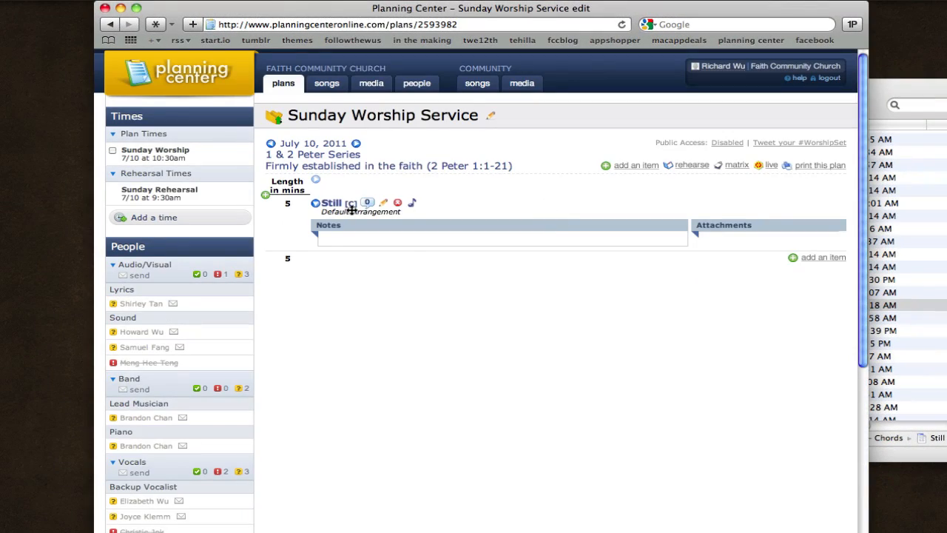
mouse_move(419, 230)
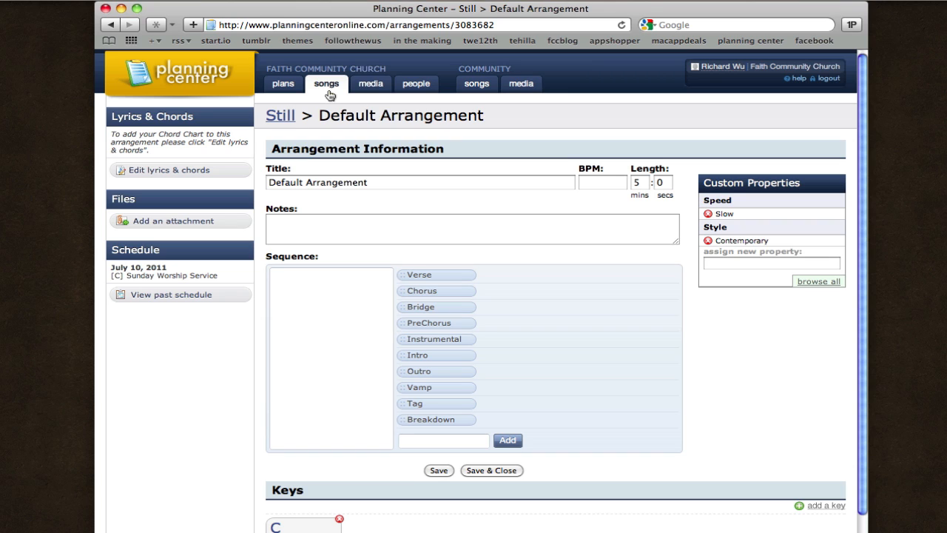
mouse_move(216, 225)
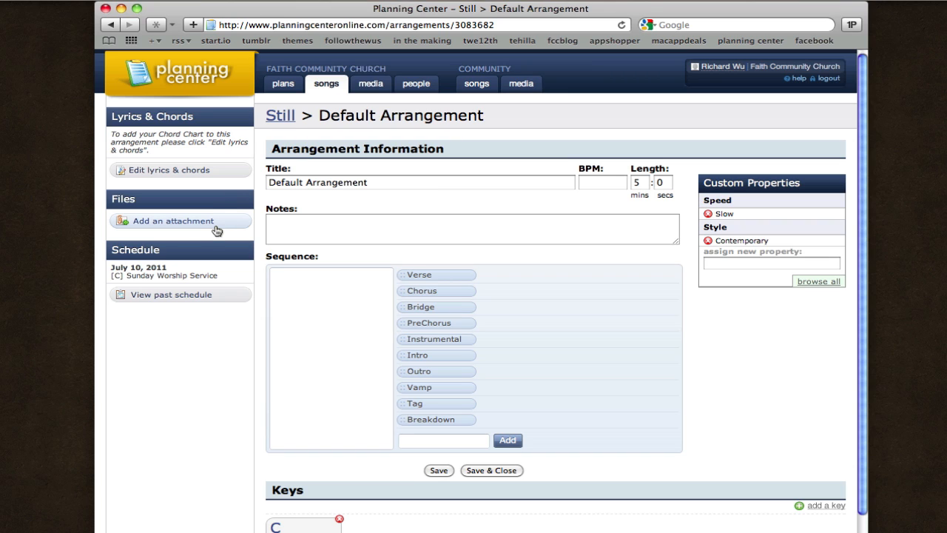
Add an attachment and choose Still (C).doc from the FCC Songs – Chords folder for upload
click(173, 221)
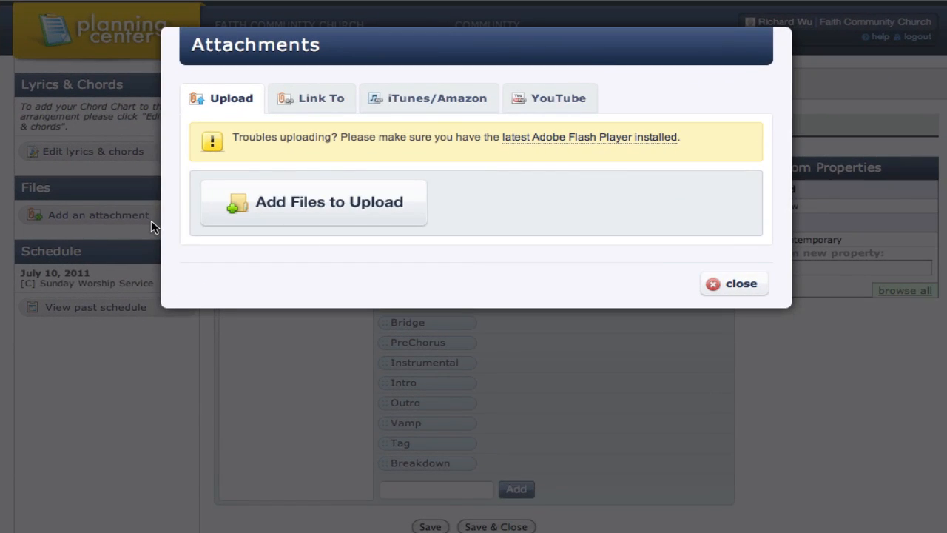
mouse_move(311, 208)
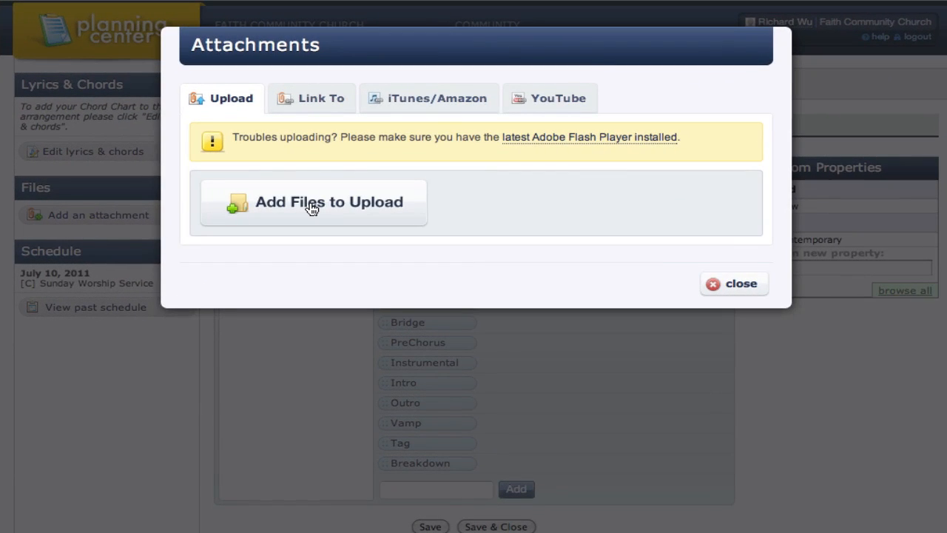
click(311, 201)
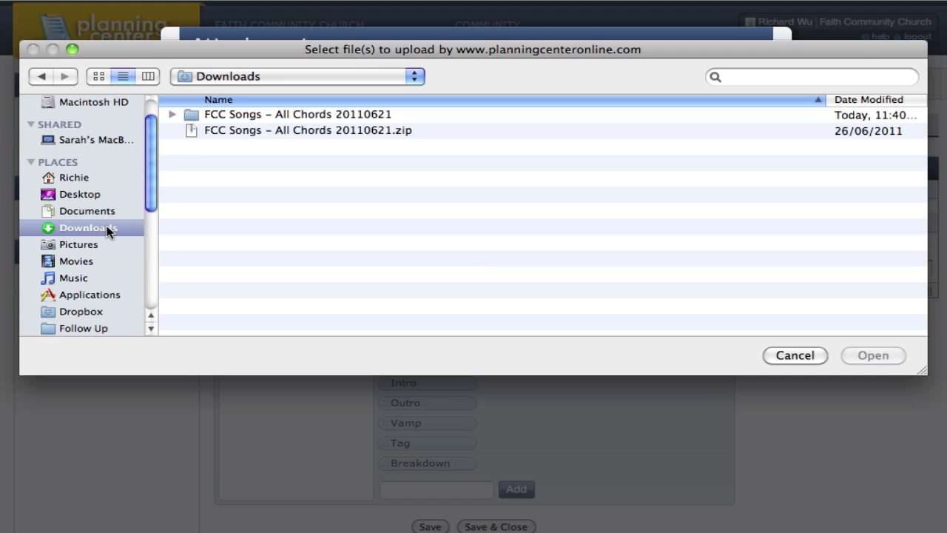
click(296, 113)
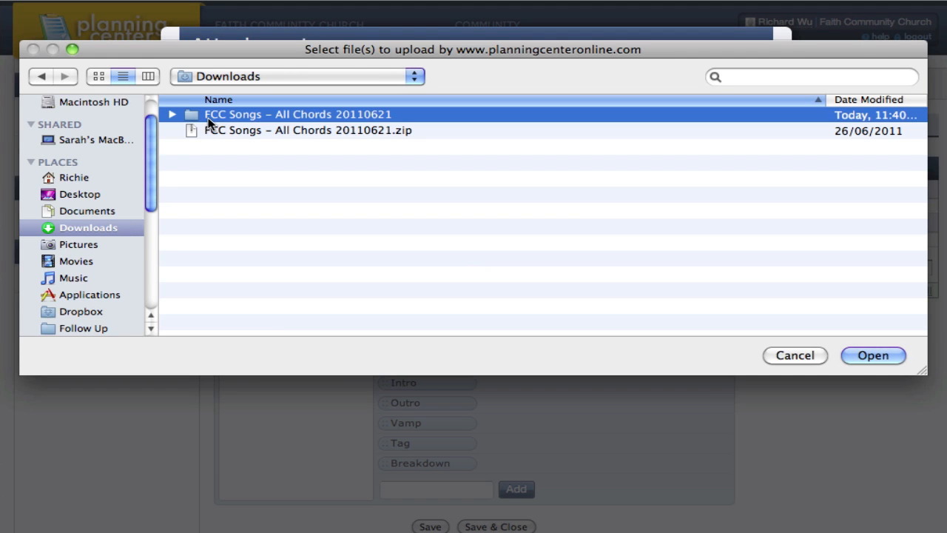
click(172, 114)
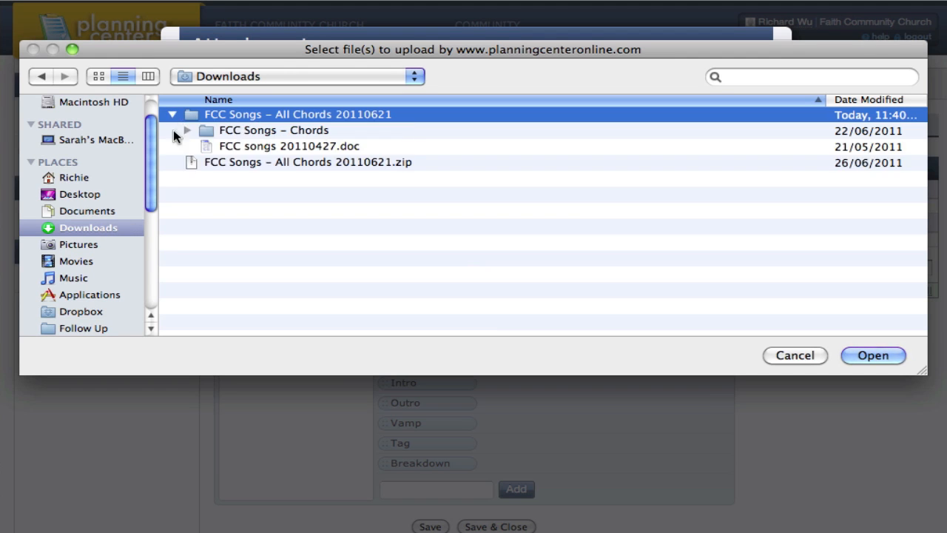
click(187, 131)
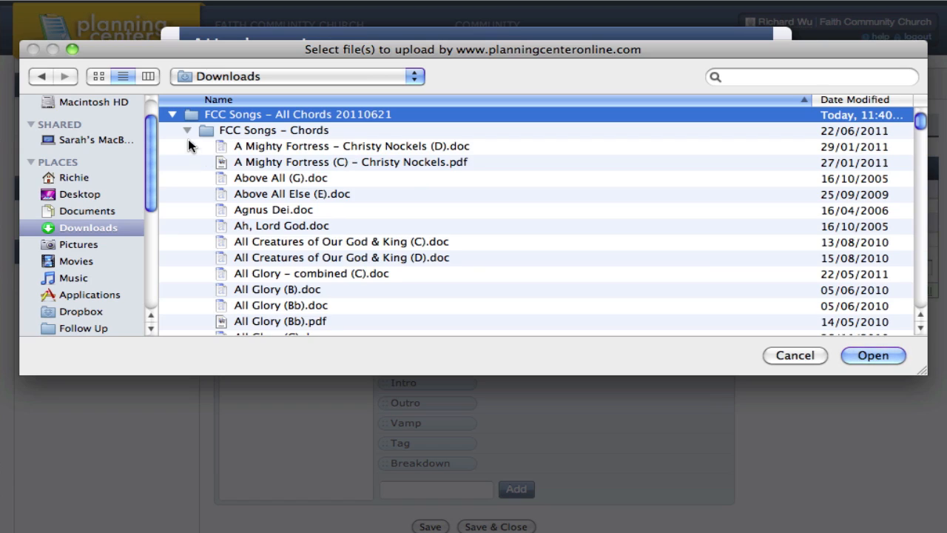
scroll(down, 3)
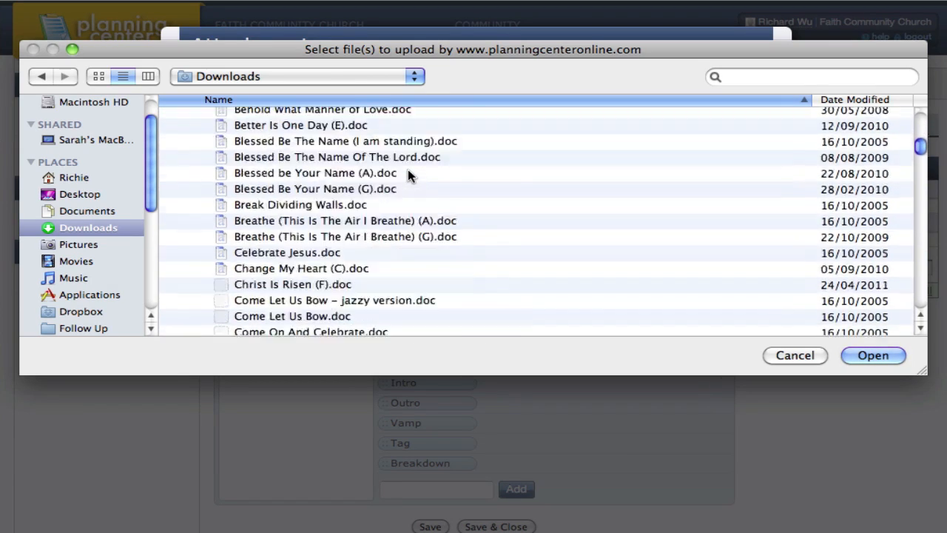
scroll(down, 3)
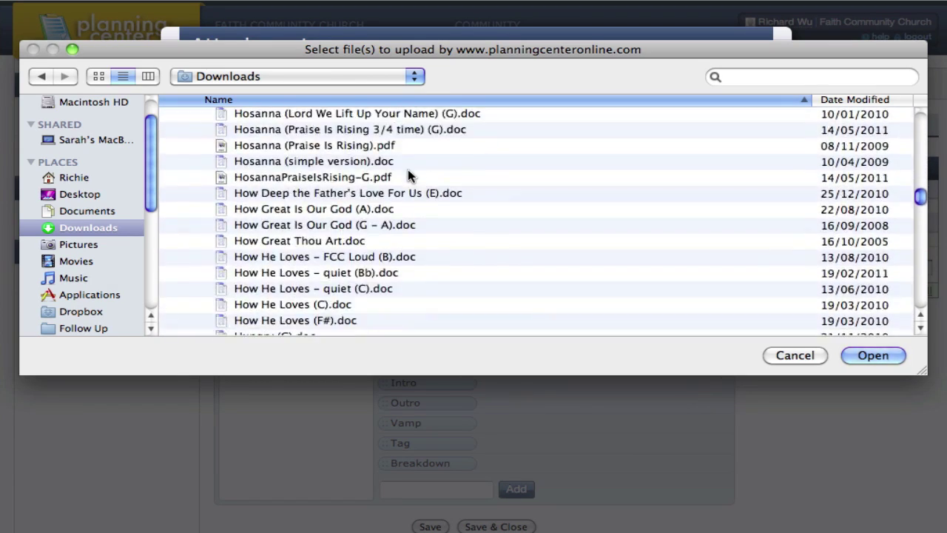
scroll(down, 3)
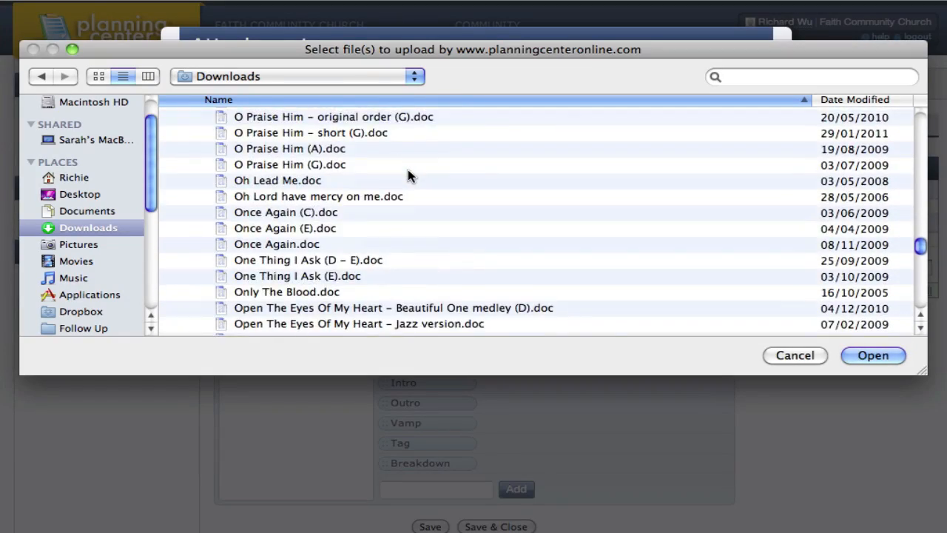
scroll(down, 3)
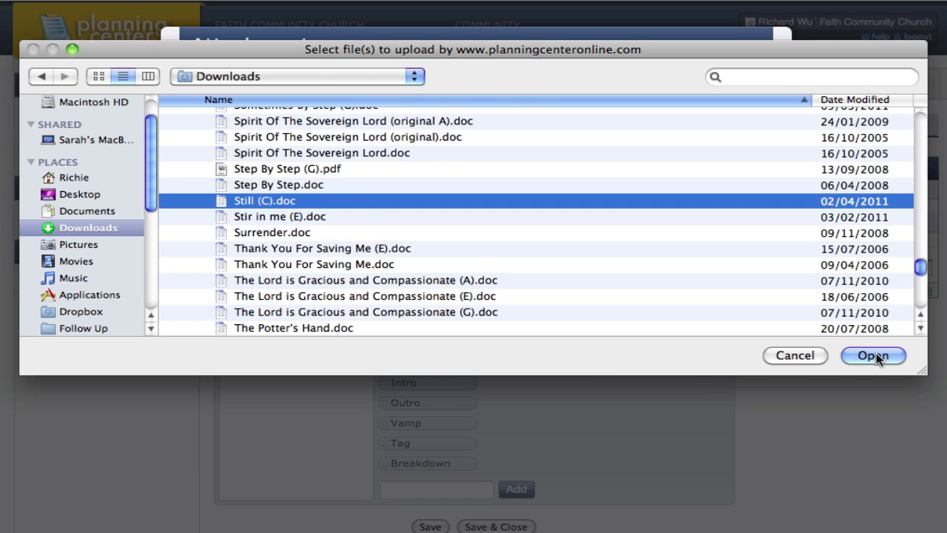
click(873, 355)
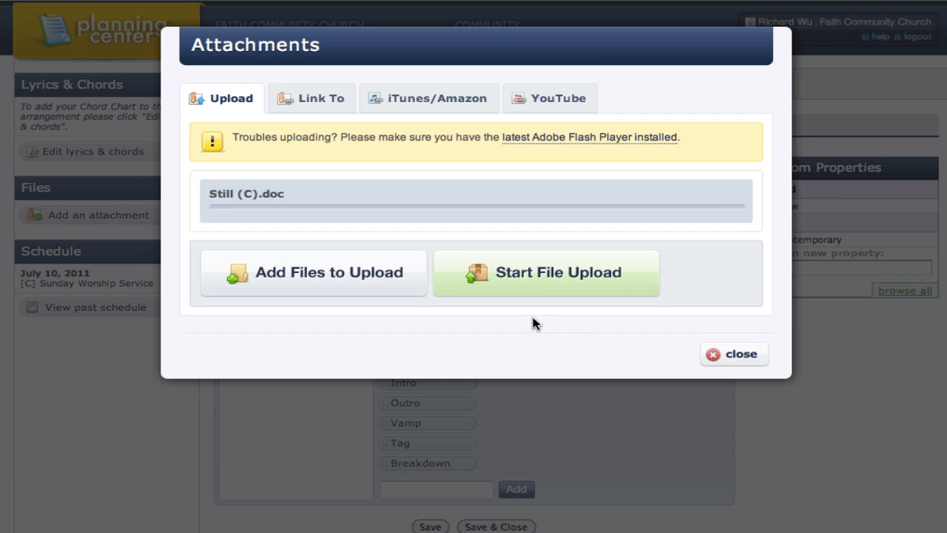
mouse_move(533, 278)
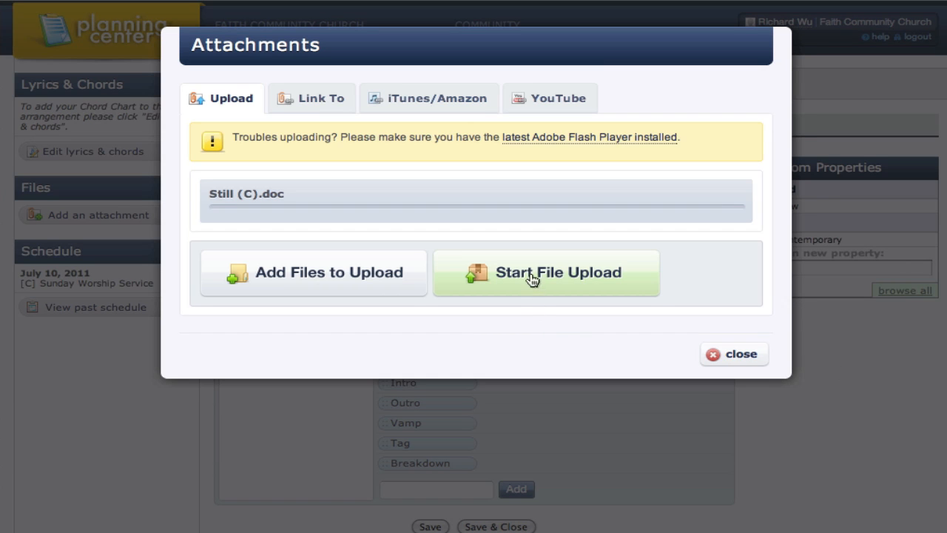
Upload Still (C).doc, set Attach To to Key (C) and accept
click(546, 273)
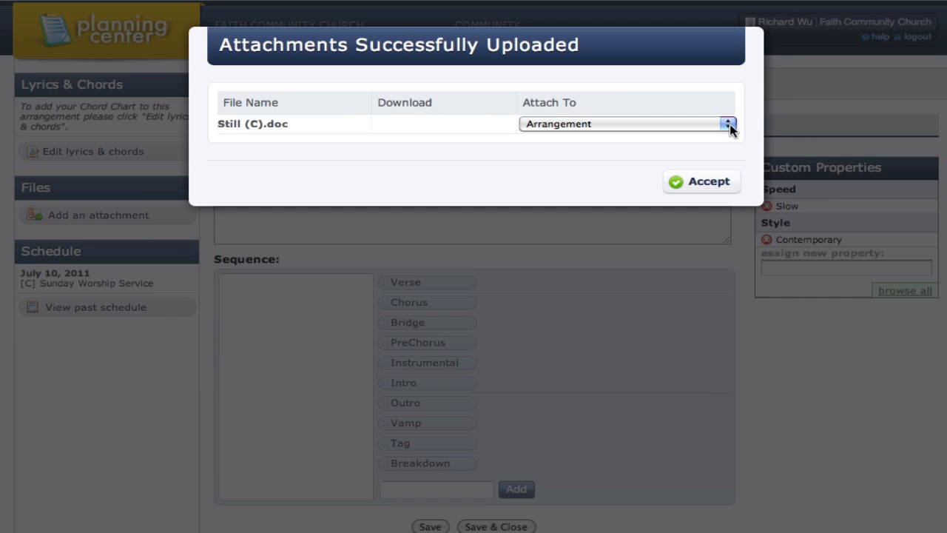
click(728, 124)
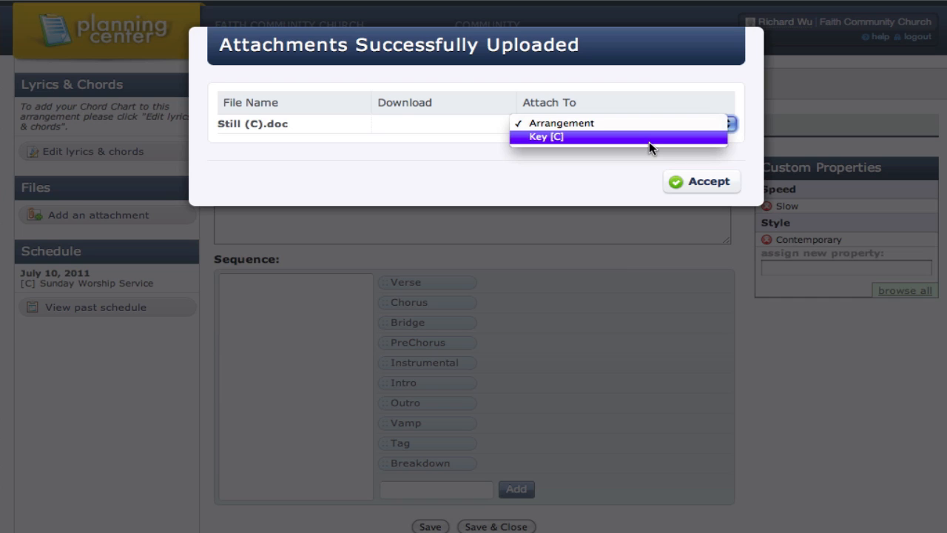
click(546, 136)
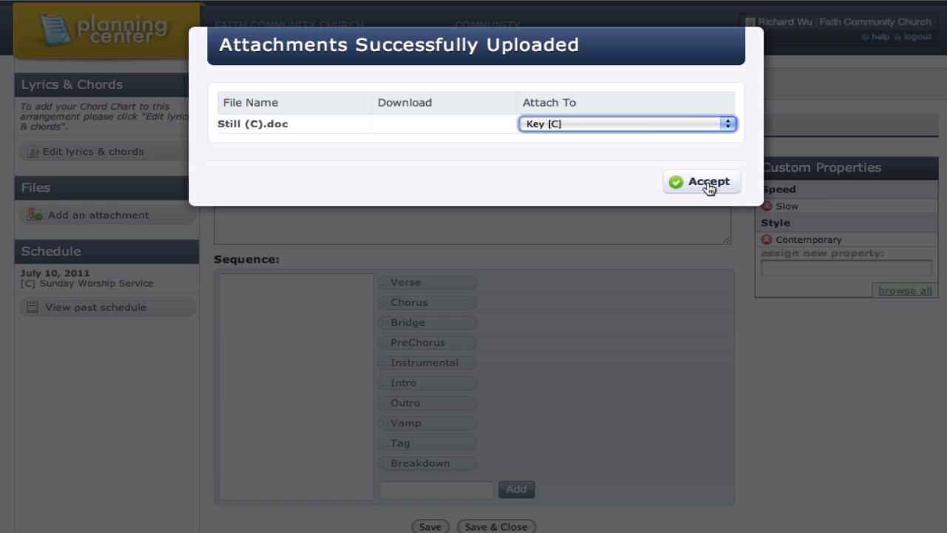
click(702, 181)
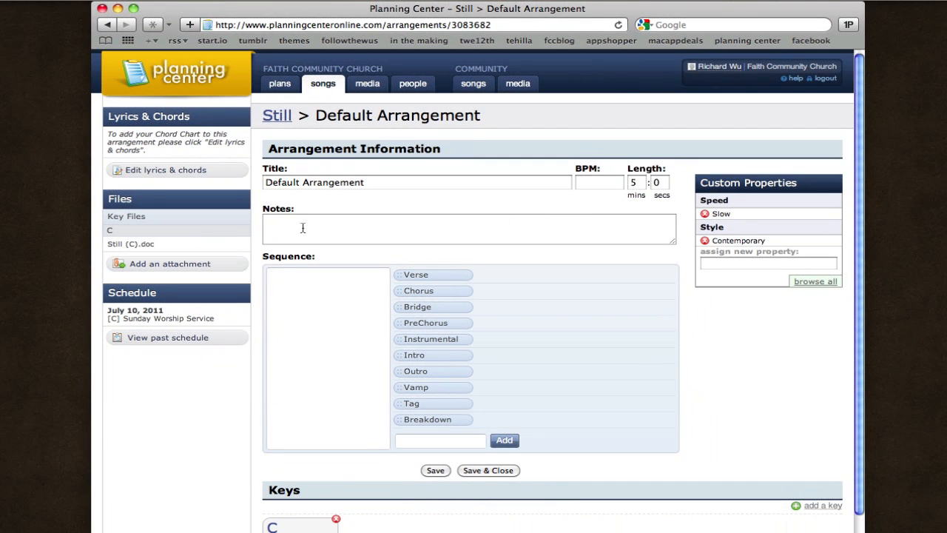
mouse_move(251, 252)
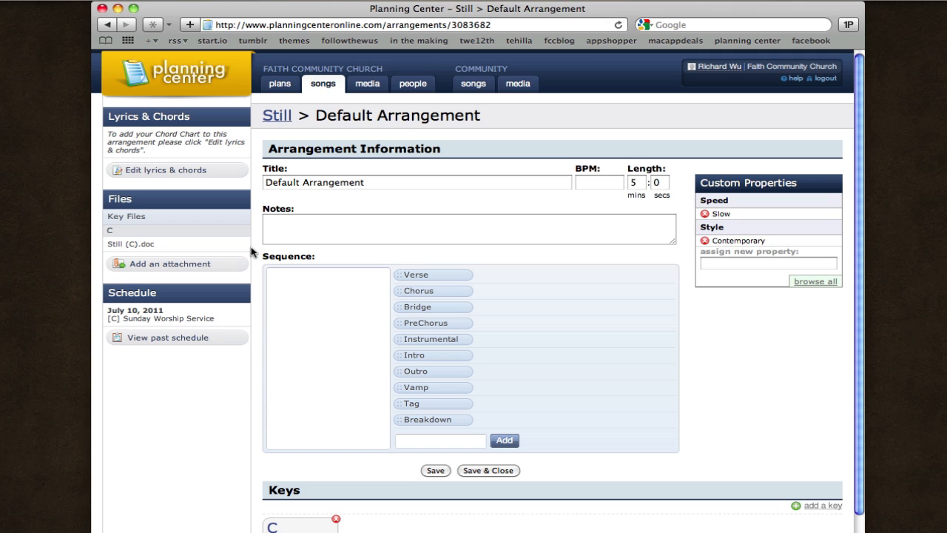
mouse_move(264, 259)
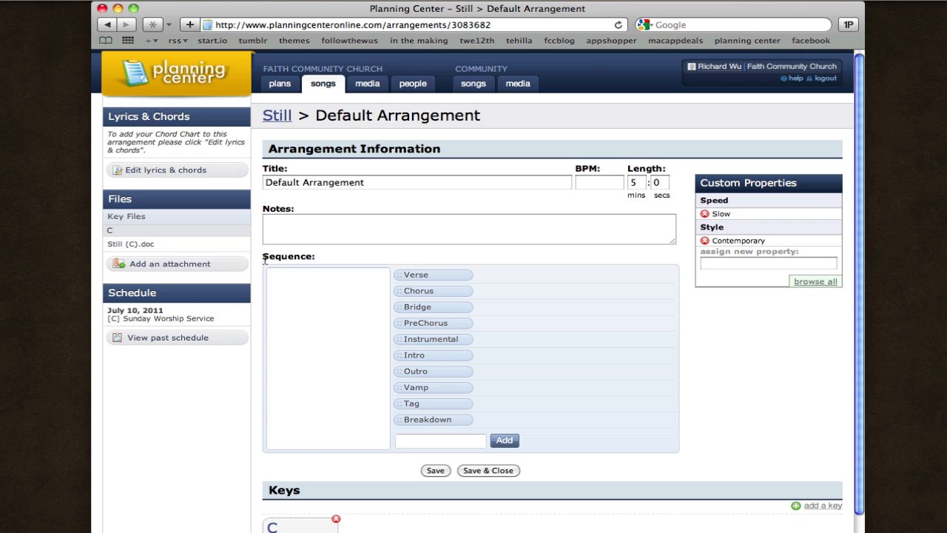
Reopen the July 10 plan, expand Still and download its Still (C).doc attachment
click(279, 83)
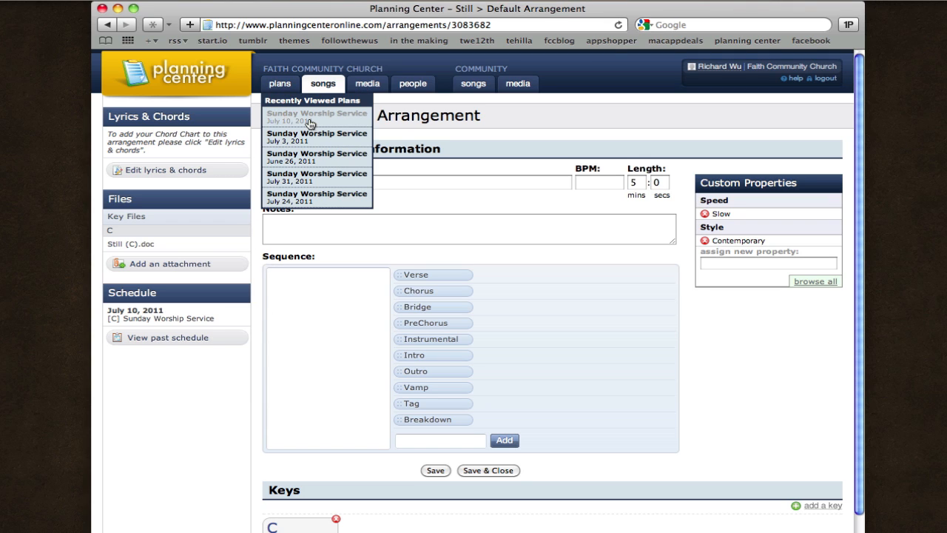
click(317, 116)
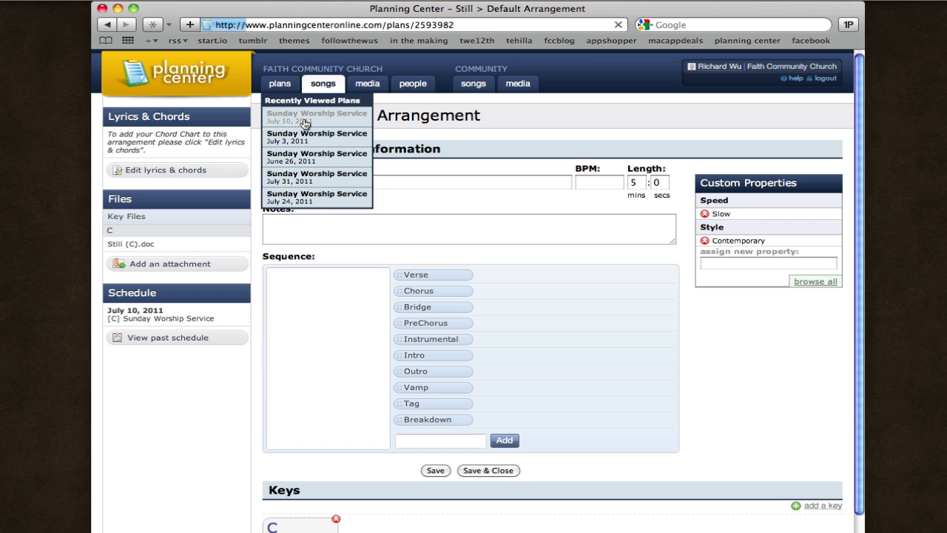
click(317, 115)
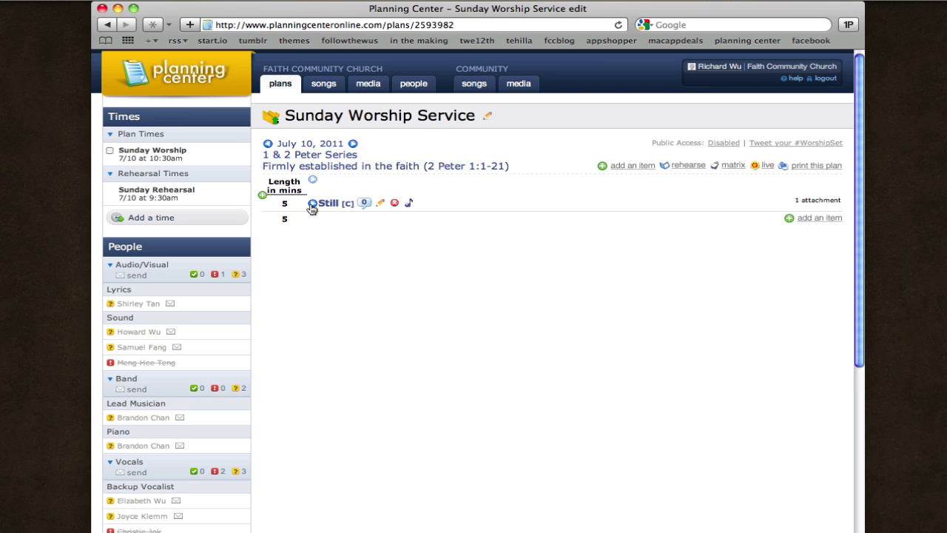
click(327, 202)
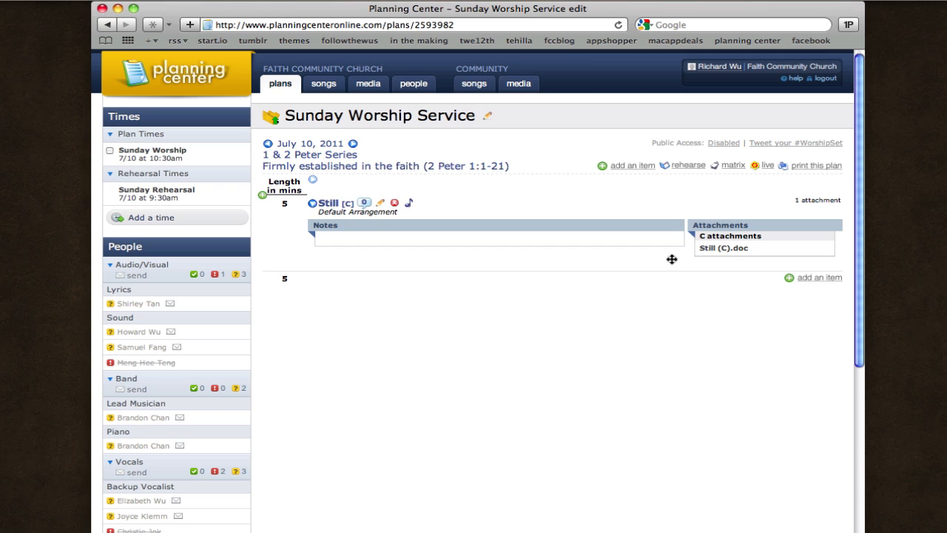
mouse_move(724, 249)
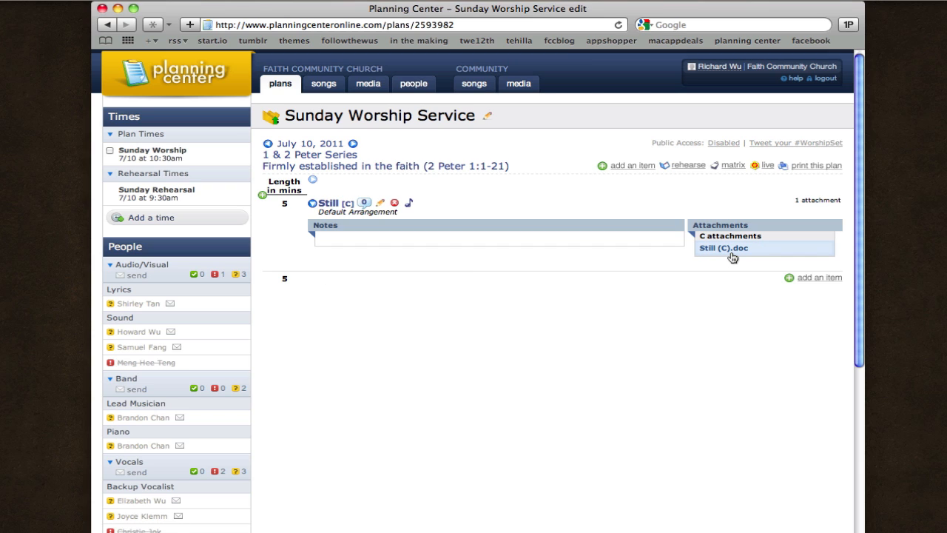
mouse_move(733, 255)
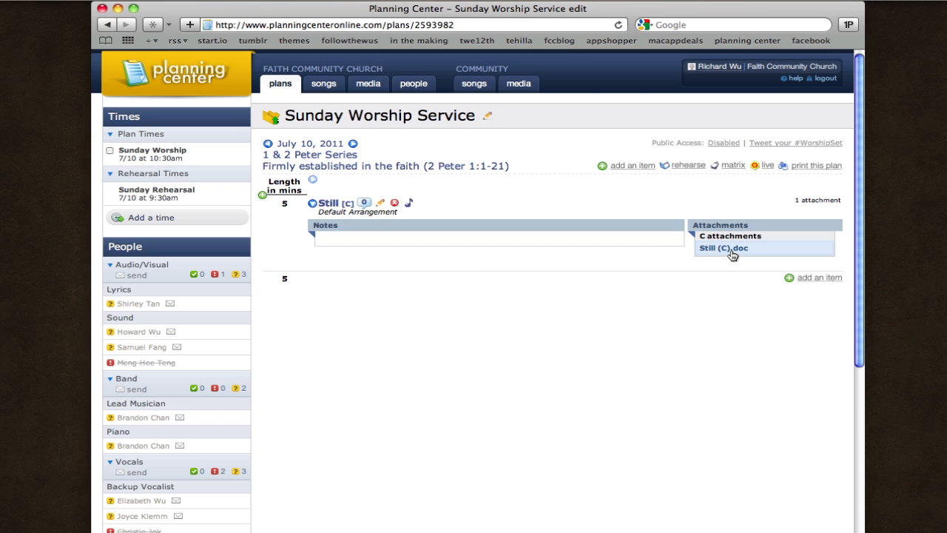
click(722, 249)
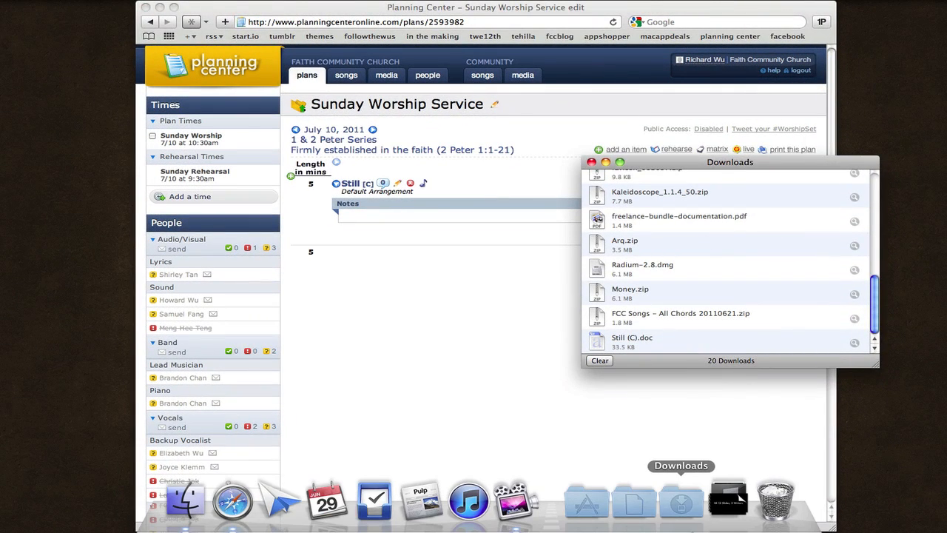
Confirm Still (C).doc in the Downloads folder via Finder, then close the window
click(681, 500)
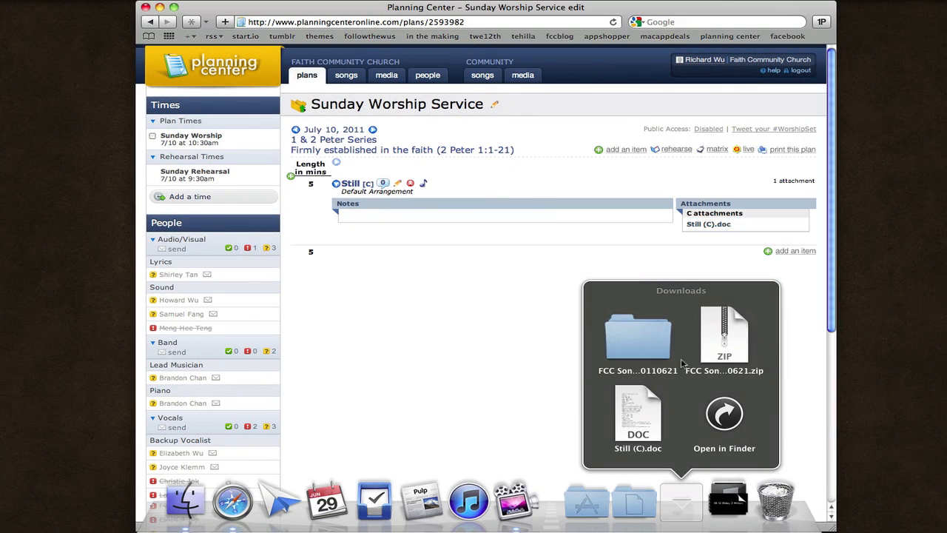
click(723, 422)
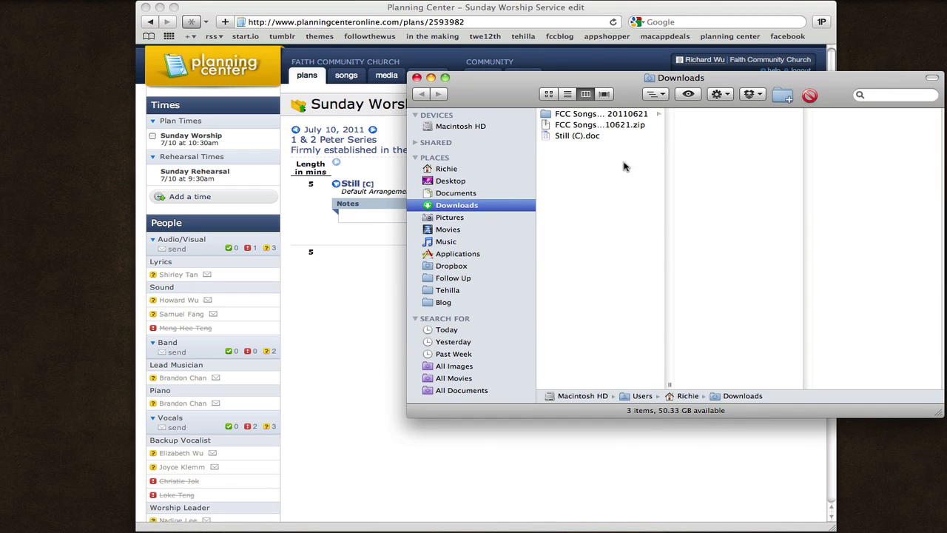
click(577, 136)
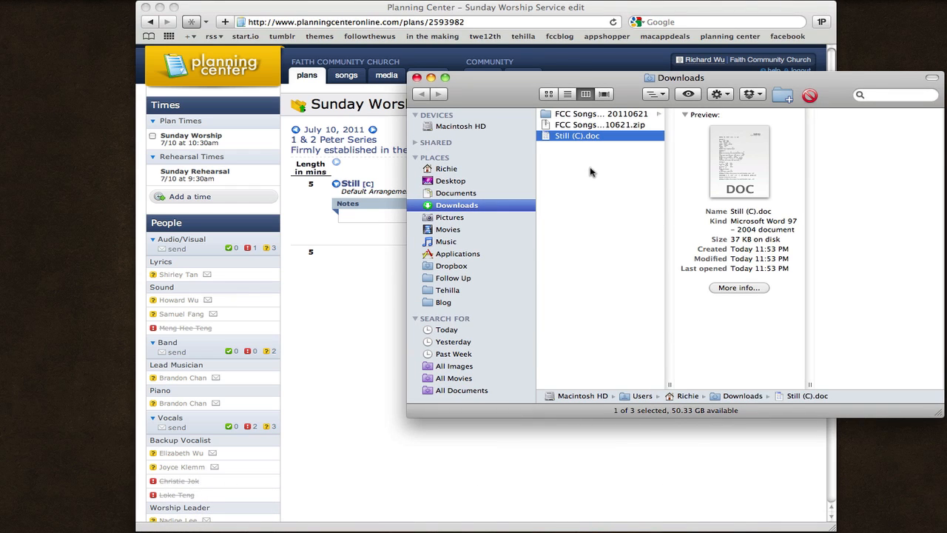
mouse_move(417, 88)
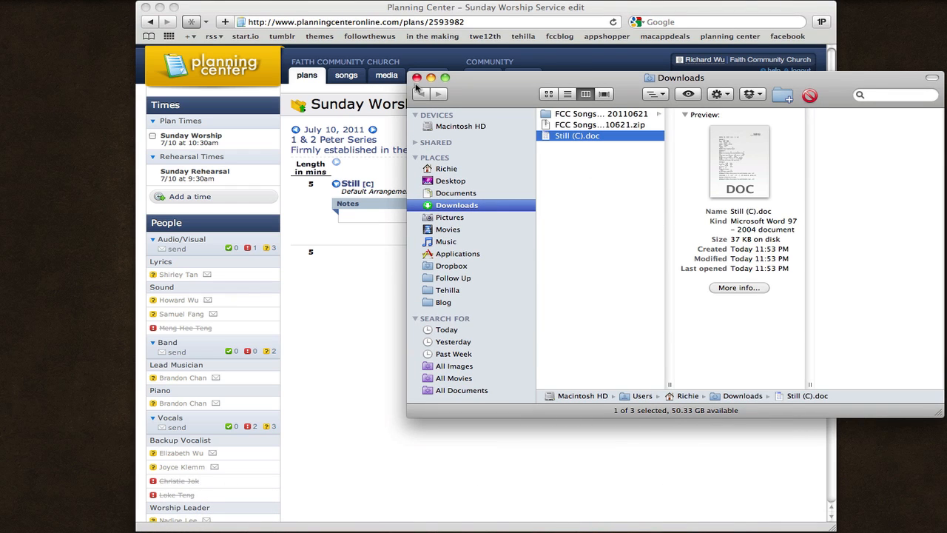
click(417, 76)
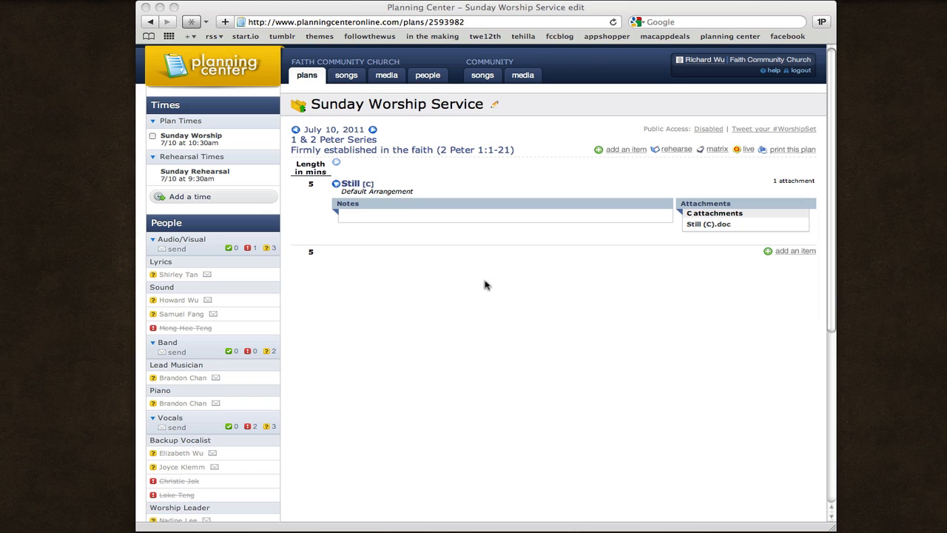
mouse_move(497, 284)
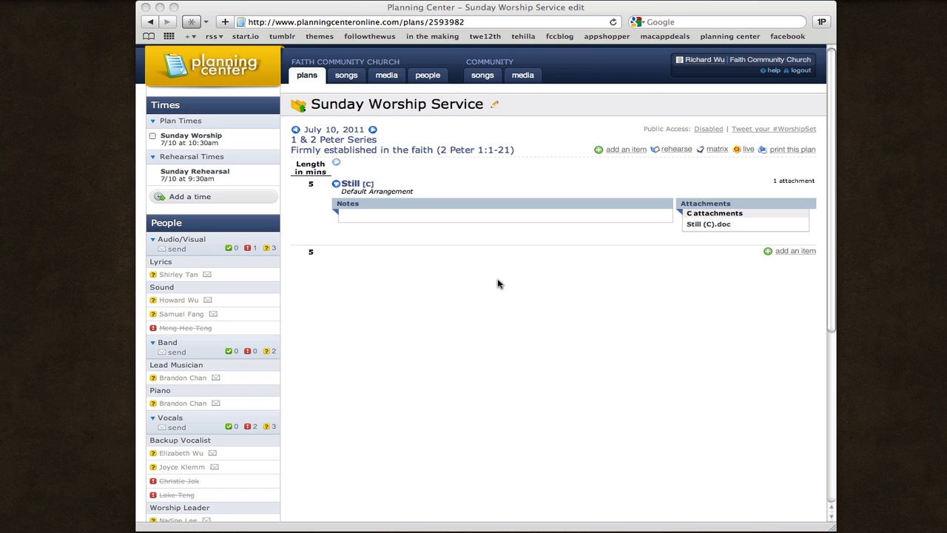
mouse_move(470, 284)
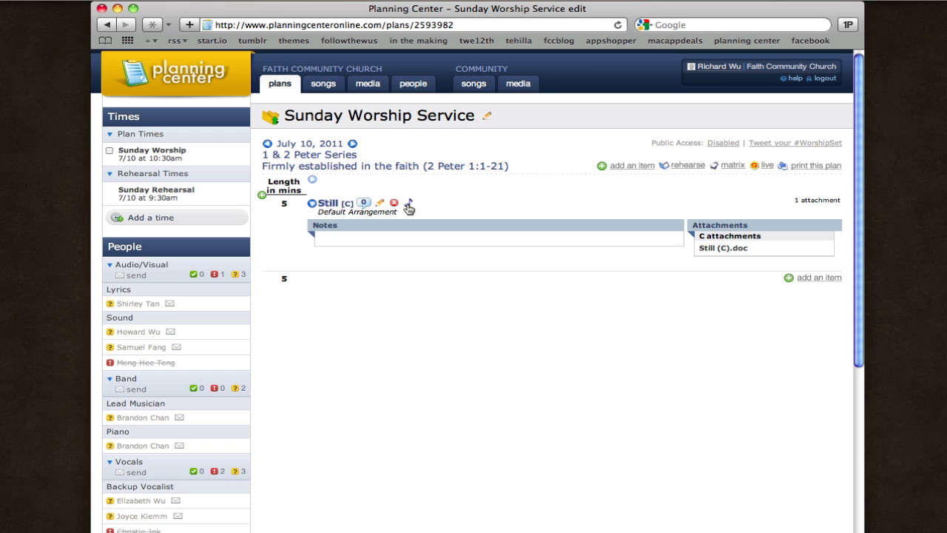
Open the Default Arrangement page for the song Still from the plan
click(408, 204)
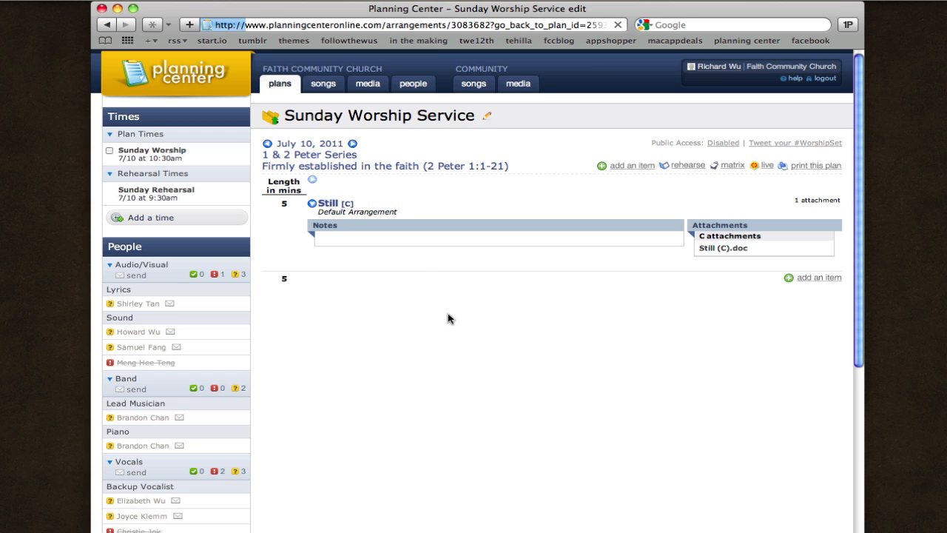
click(327, 203)
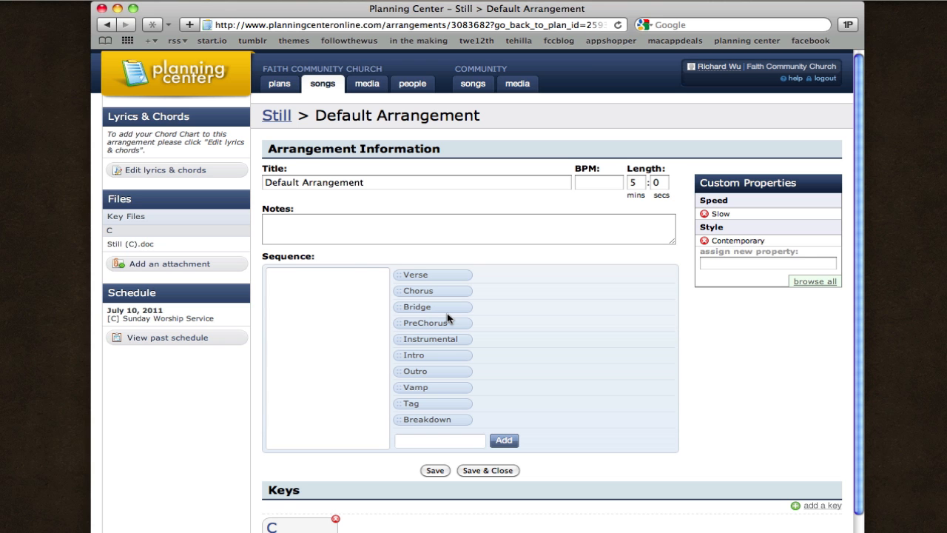
mouse_move(243, 269)
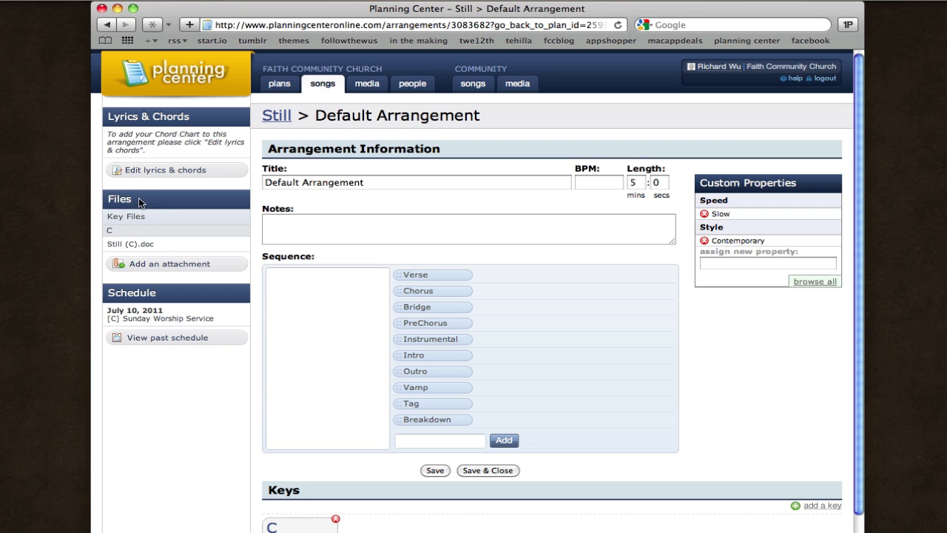
mouse_move(169, 206)
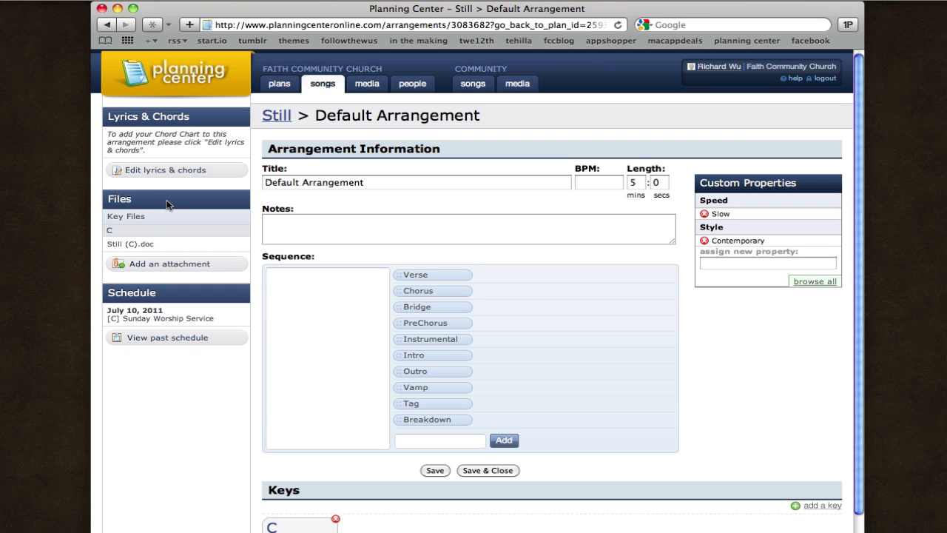
mouse_move(185, 151)
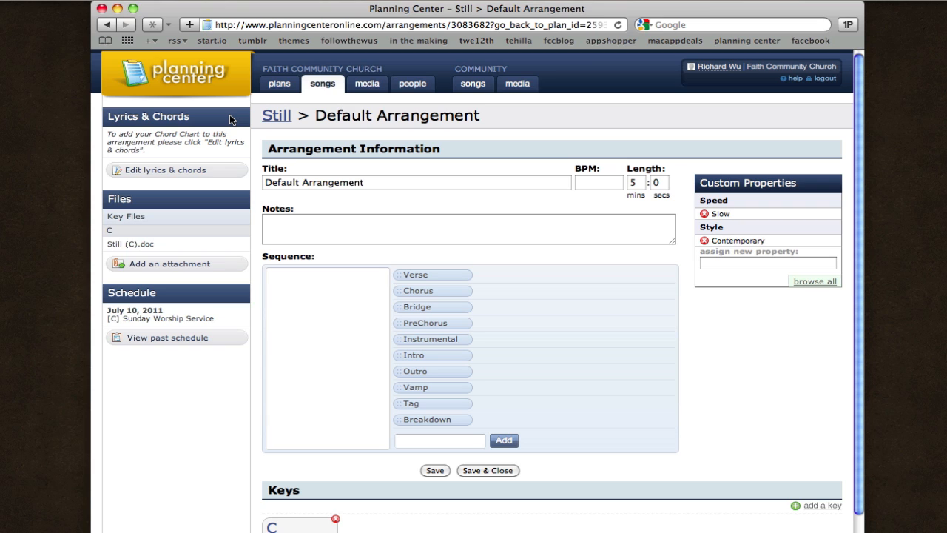
mouse_move(229, 122)
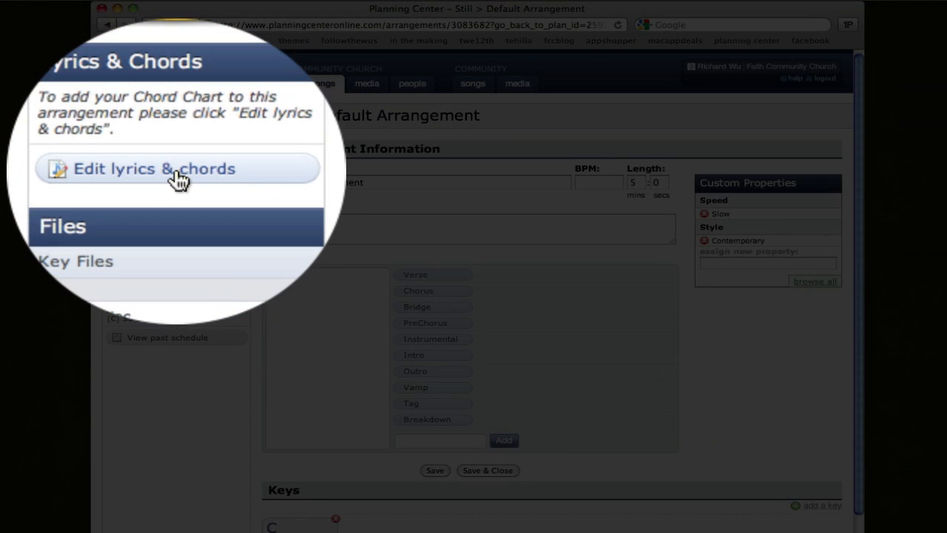
click(153, 168)
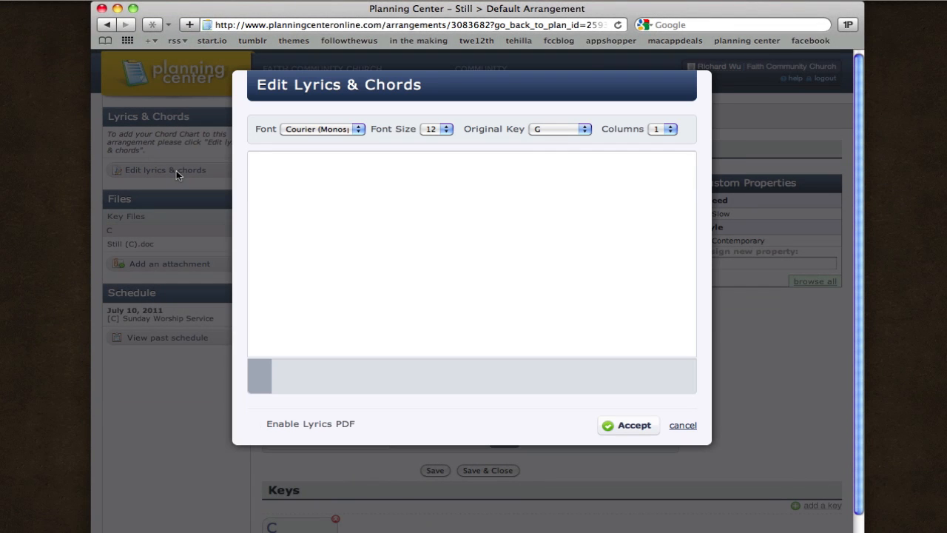
click(254, 423)
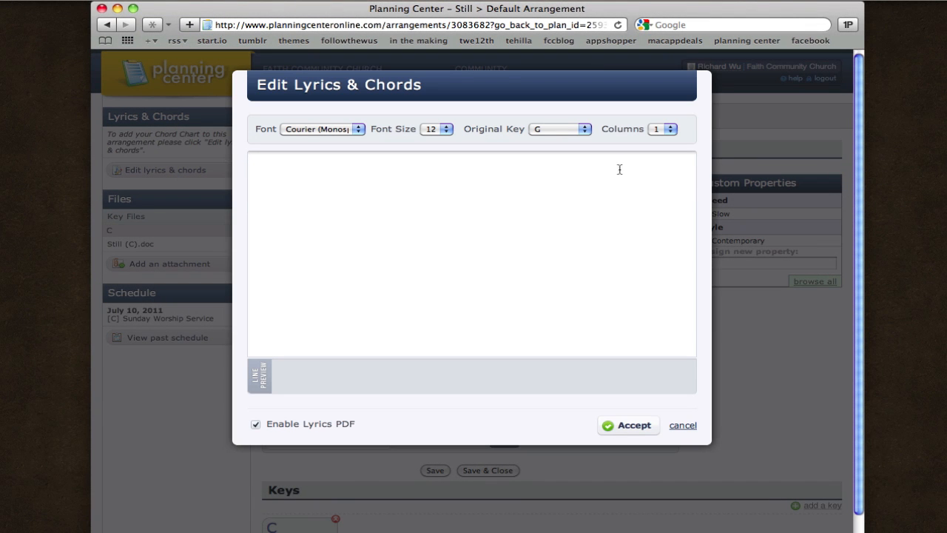
mouse_move(342, 190)
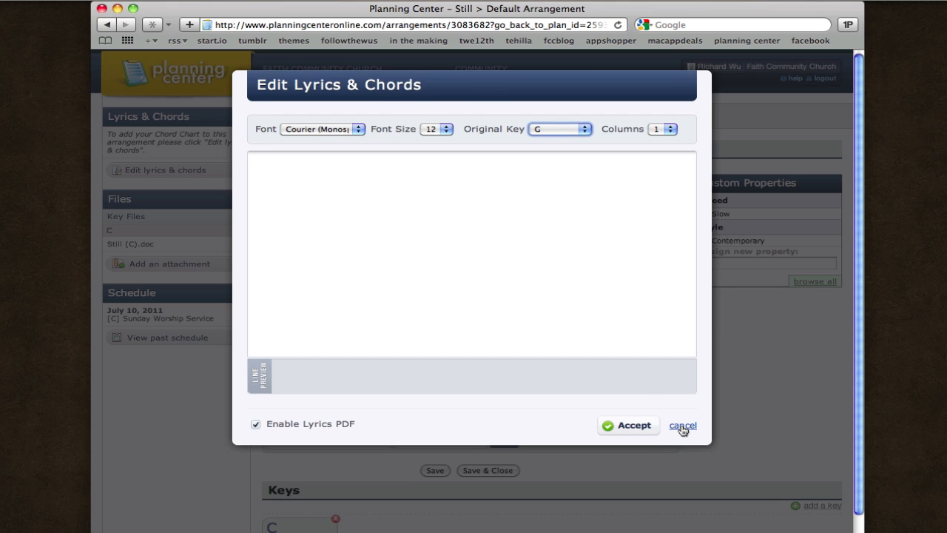
click(683, 426)
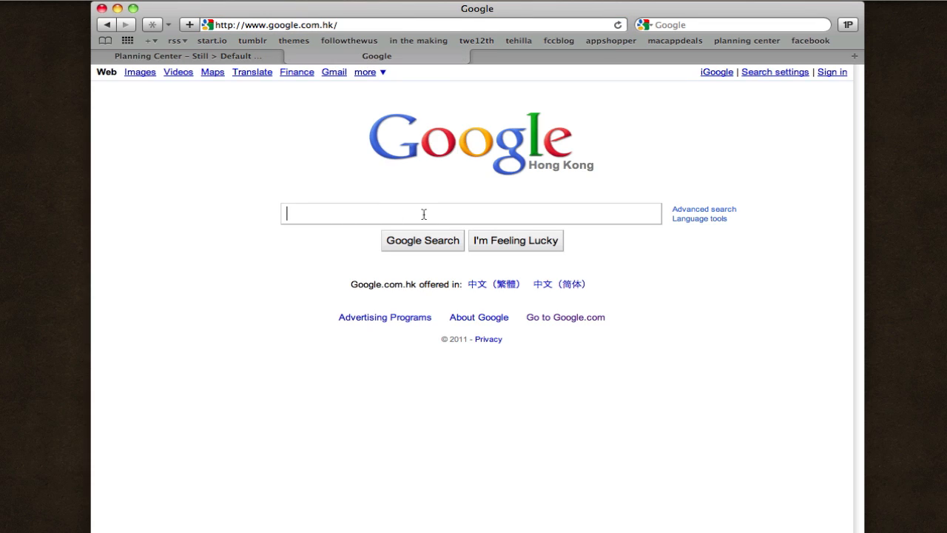
Search Google for 'still hillsong chords' and look through the results
text(still hillsong chords)
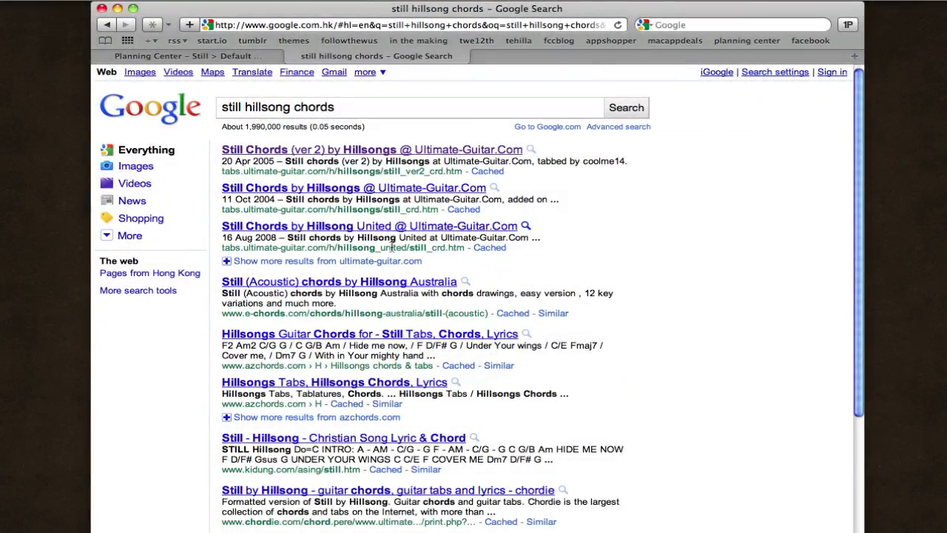
scroll(down, 3)
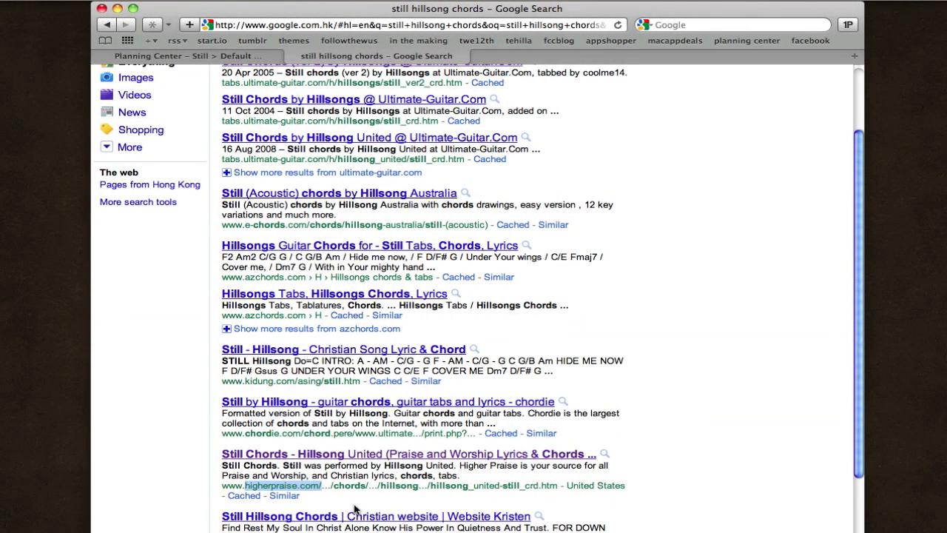
mouse_move(361, 503)
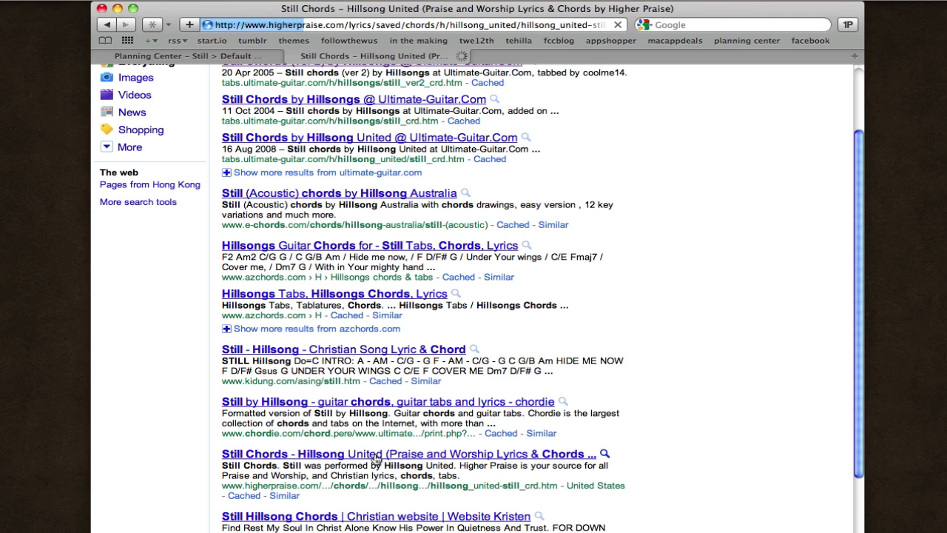
Open HigherPraise's Still chord page and select the full lyrics-and-chords text
click(407, 453)
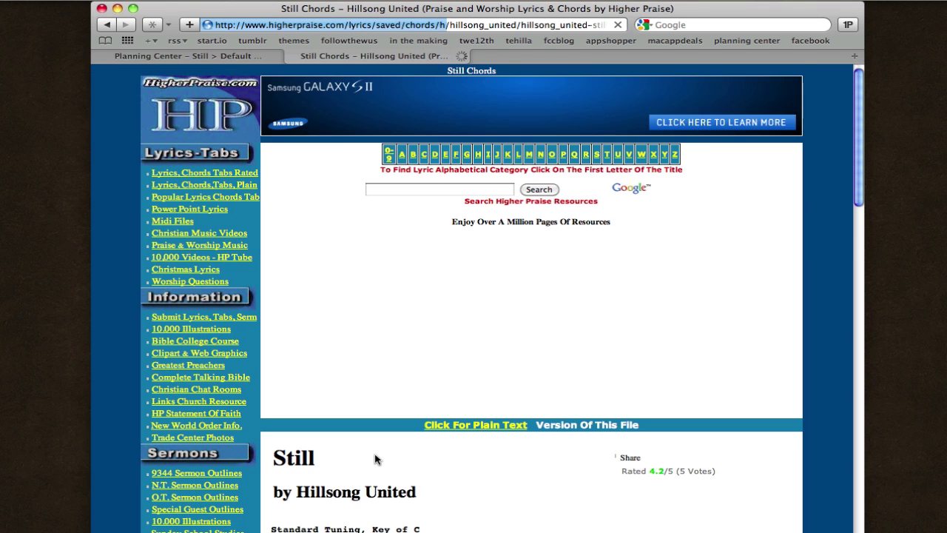
scroll(down, 3)
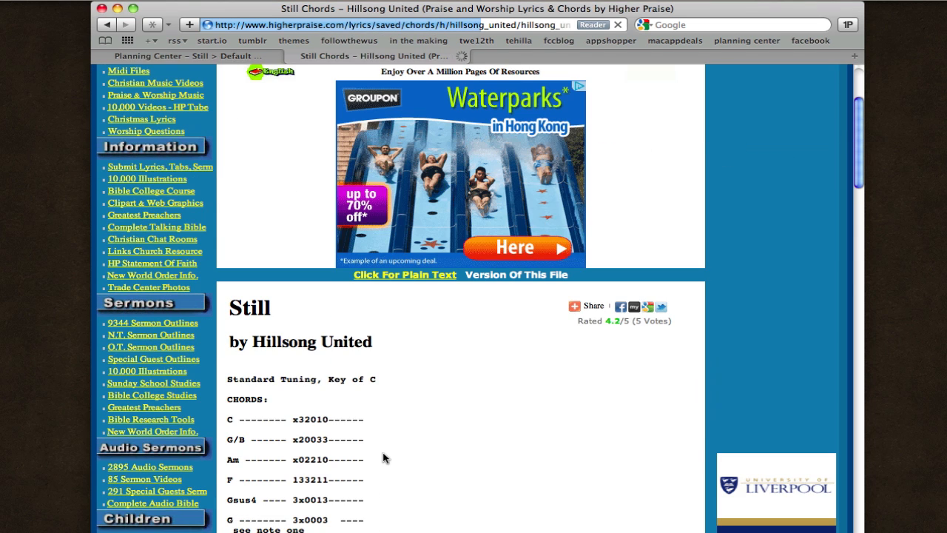
scroll(down, 3)
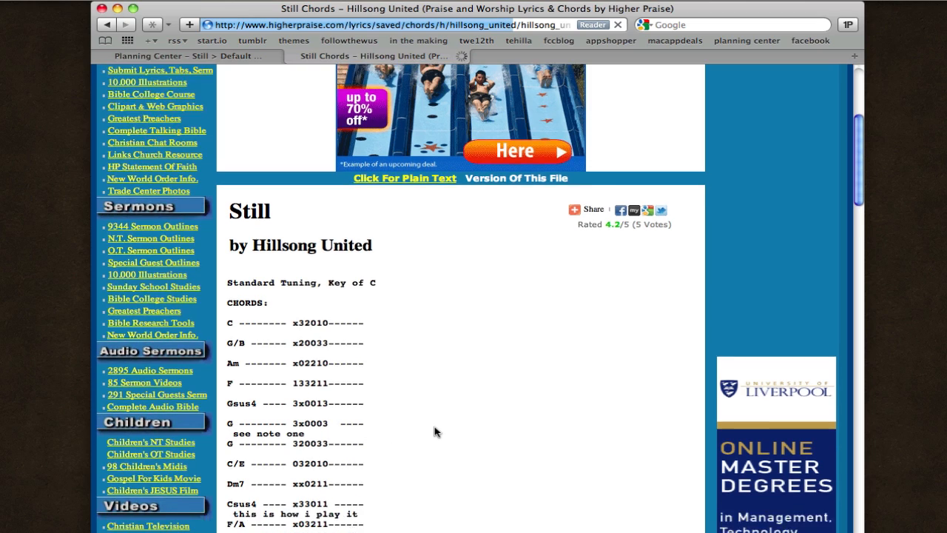
scroll(down, 3)
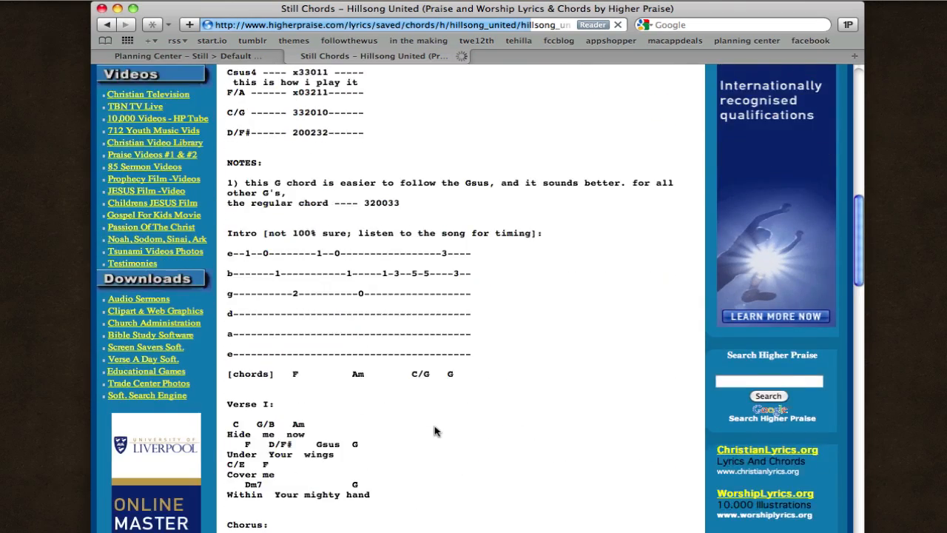
scroll(down, 3)
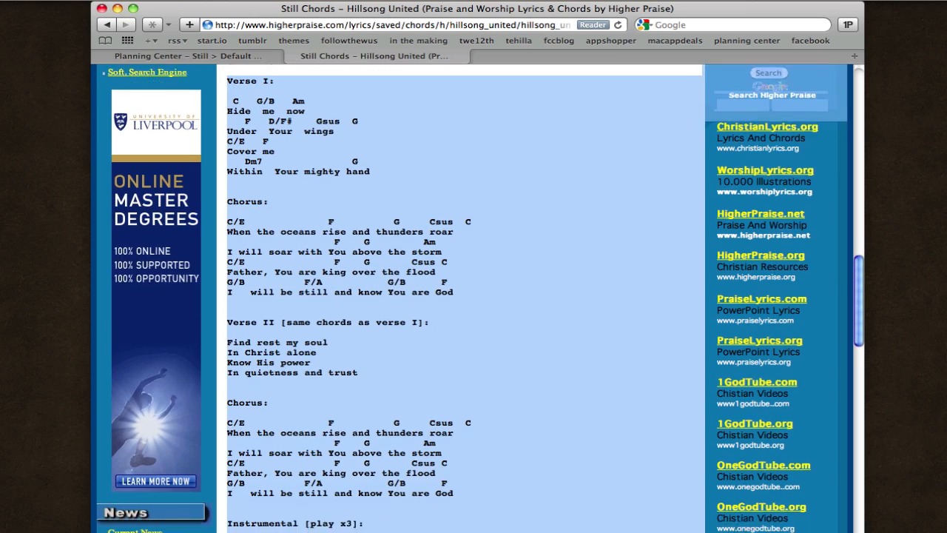
scroll(down, 3)
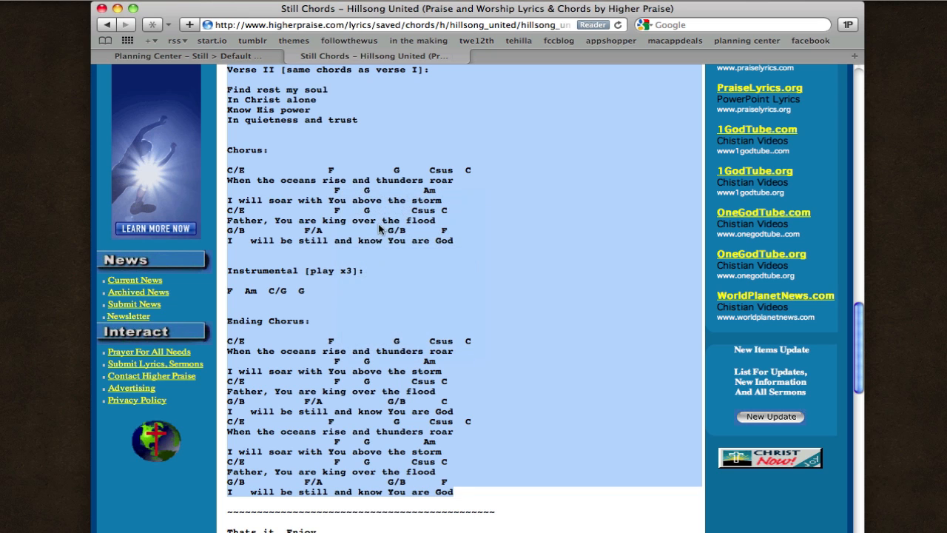
mouse_move(200, 61)
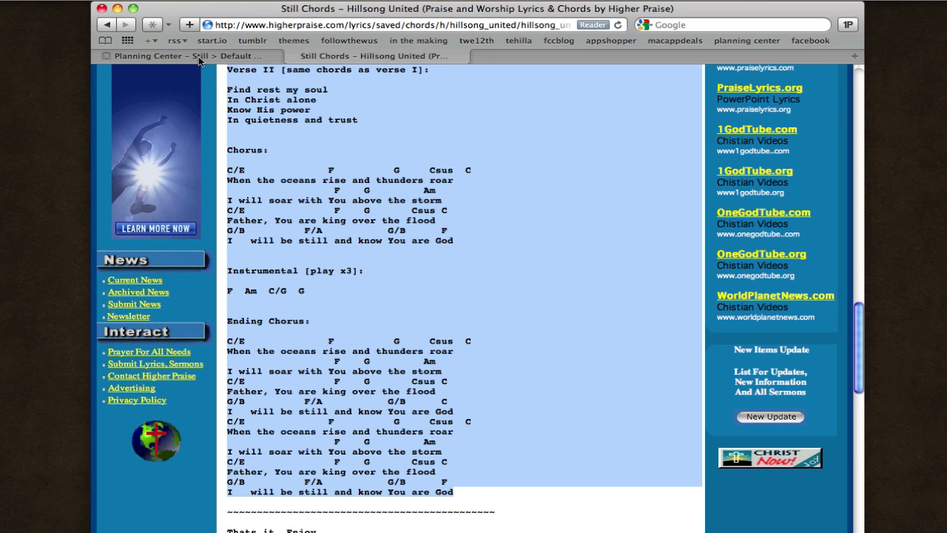
Paste the copied Still chord chart into the Default Arrangement's Lyrics & Chords editor
click(185, 56)
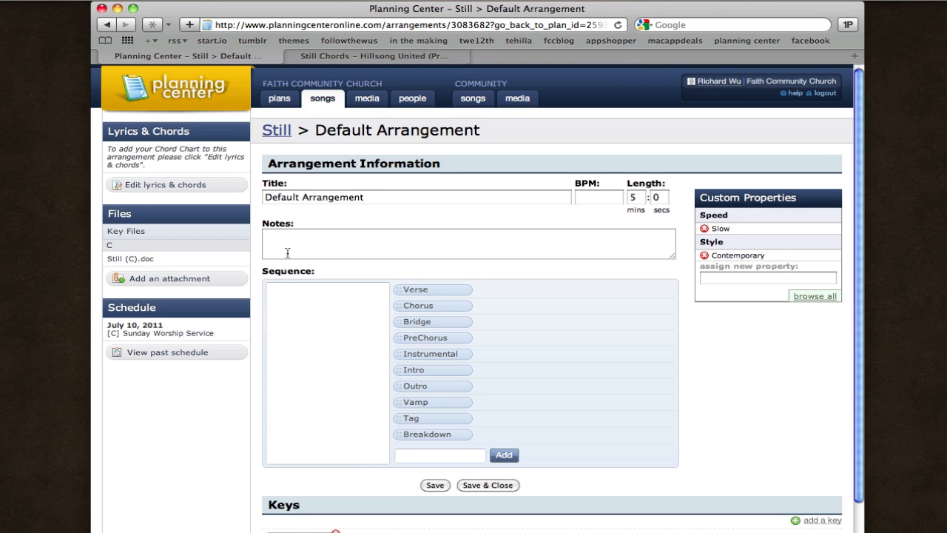
mouse_move(165, 189)
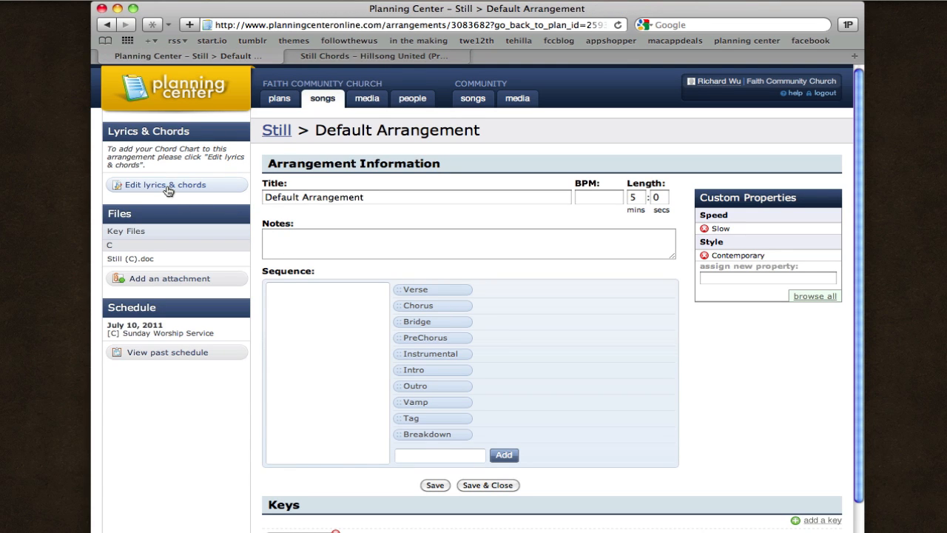
click(160, 184)
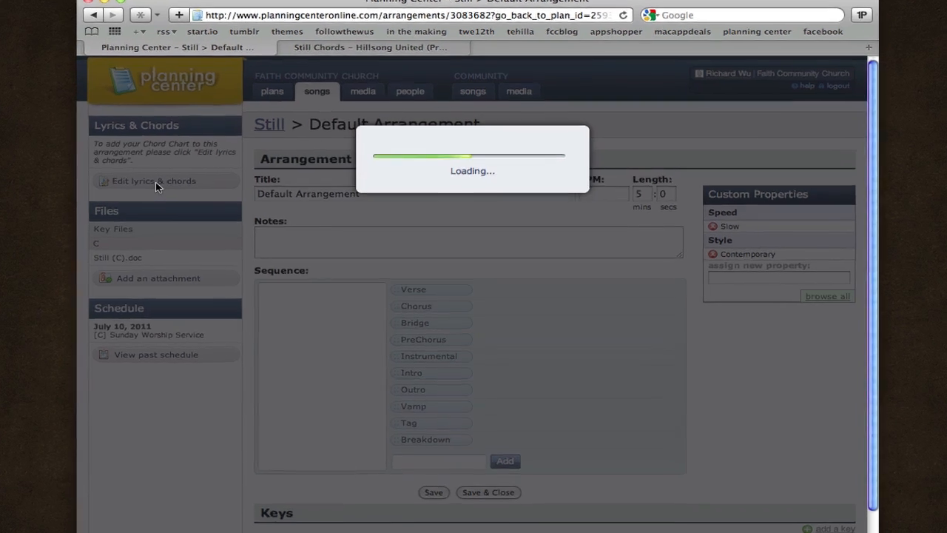
click(154, 181)
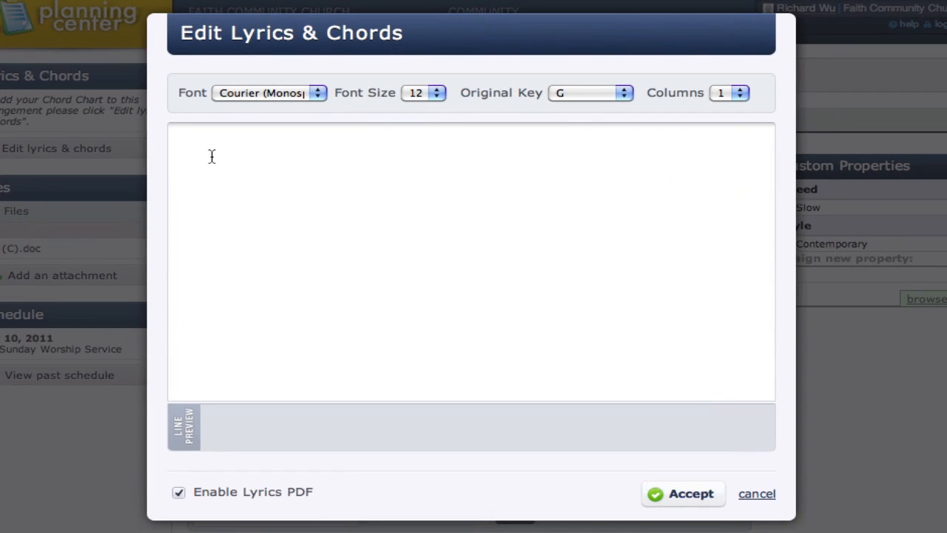
right_click(214, 155)
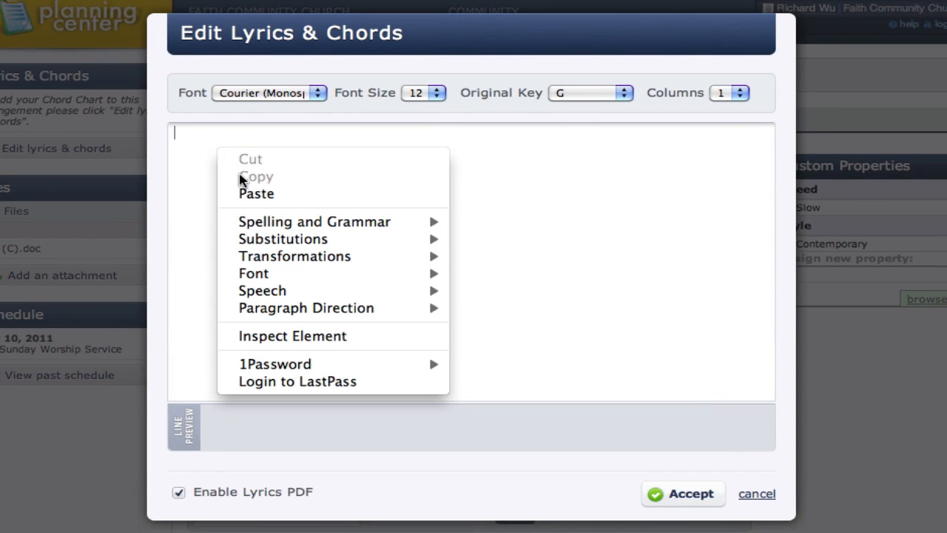
mouse_move(256, 192)
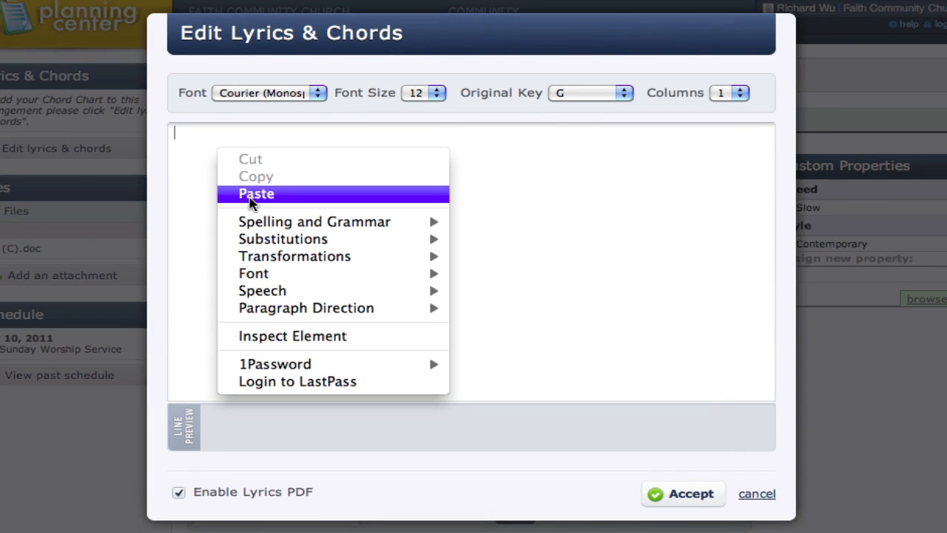
click(256, 192)
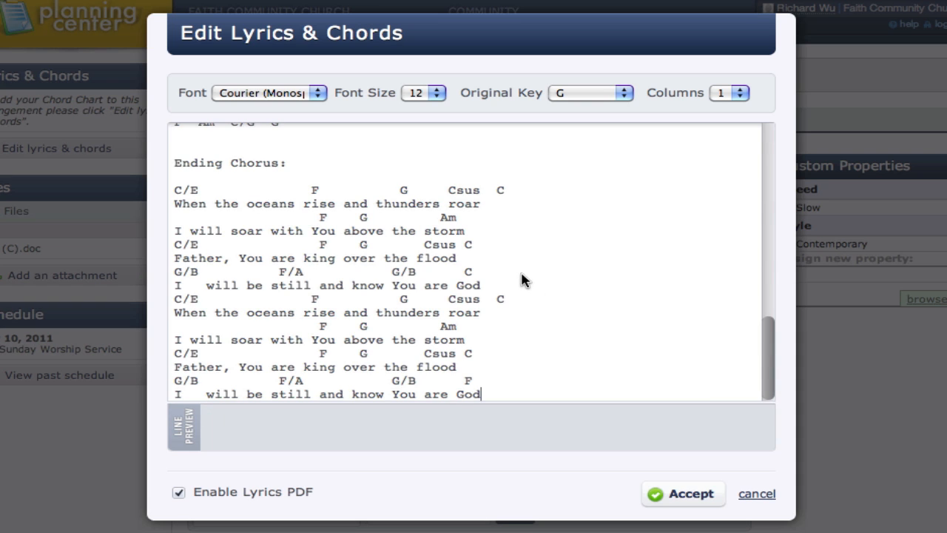
scroll(up, 3)
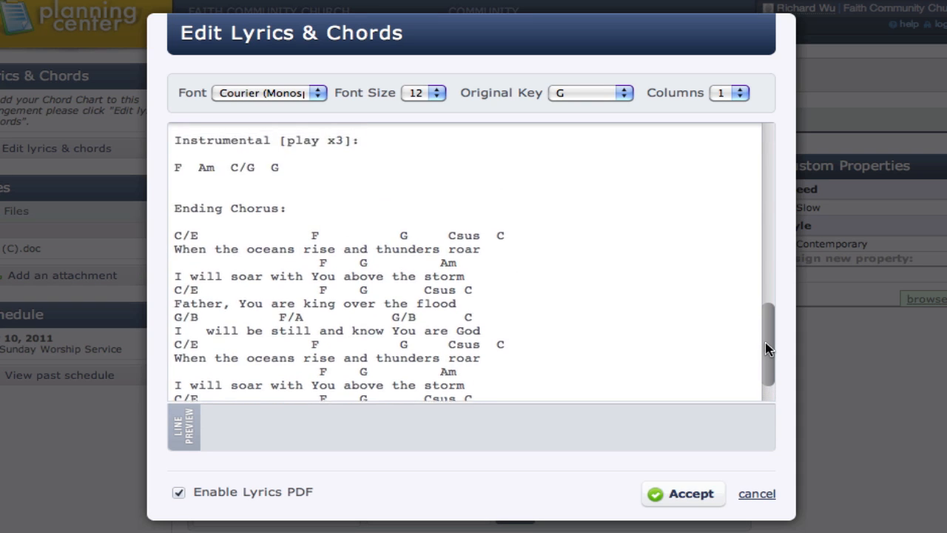
scroll(up, 3)
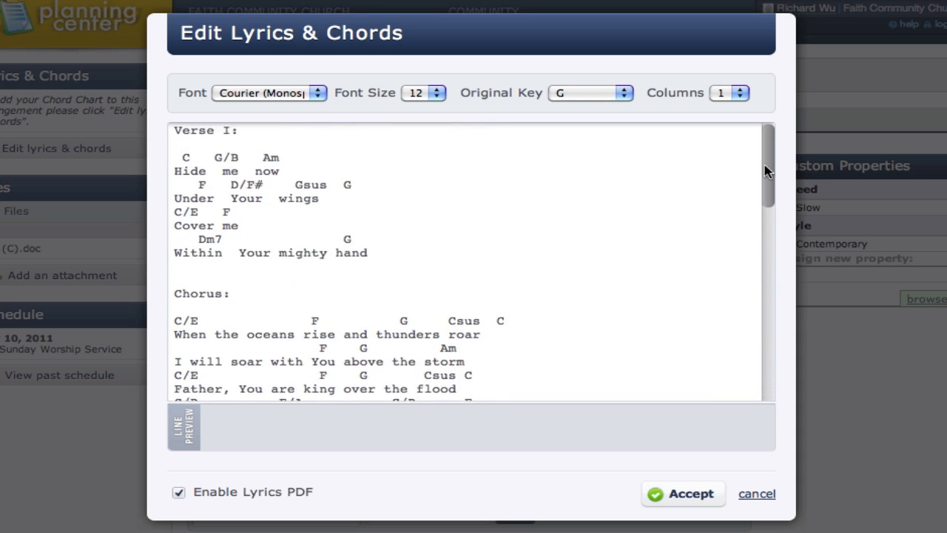
Retype the section headings as Verse 1, Chorus 1, Verse 2 and Chorus 2
click(238, 133)
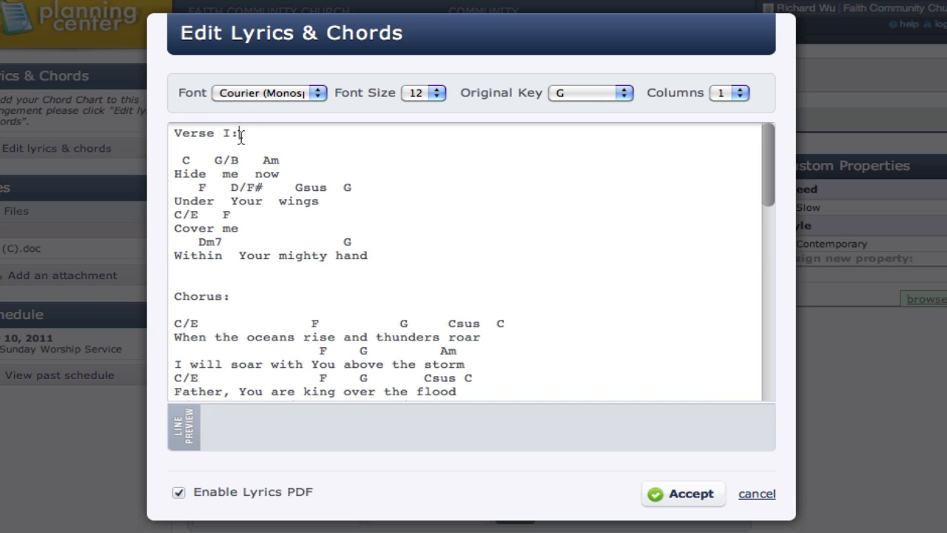
scroll(down, 3)
text( 1)
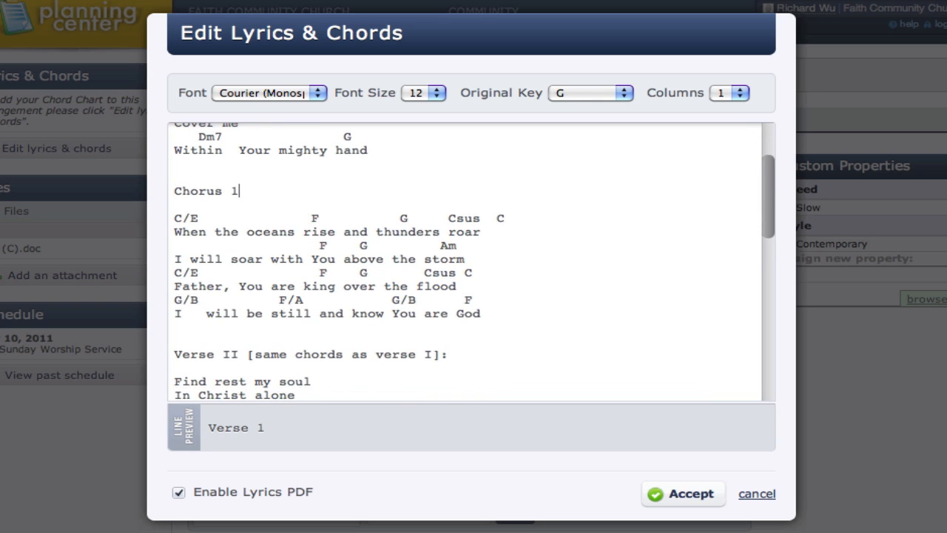
scroll(down, 3)
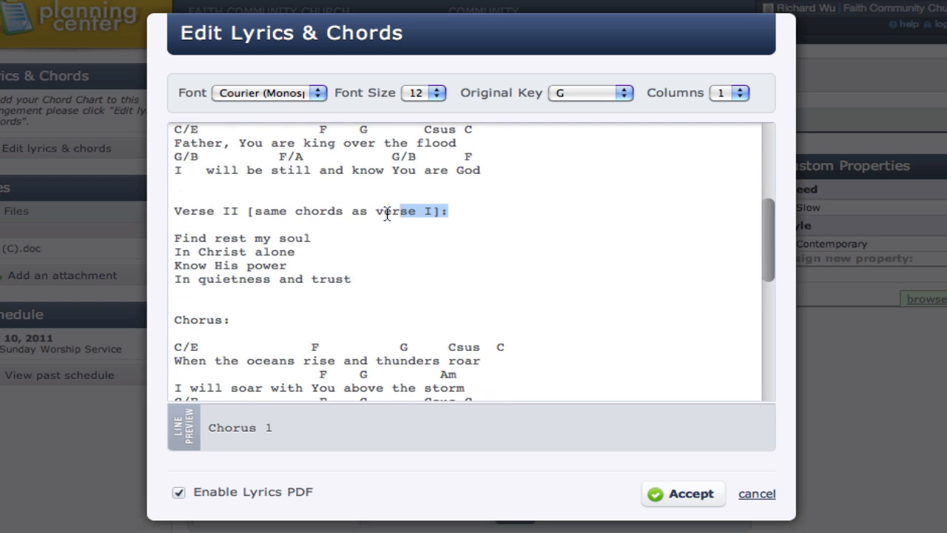
text(Verse 2)
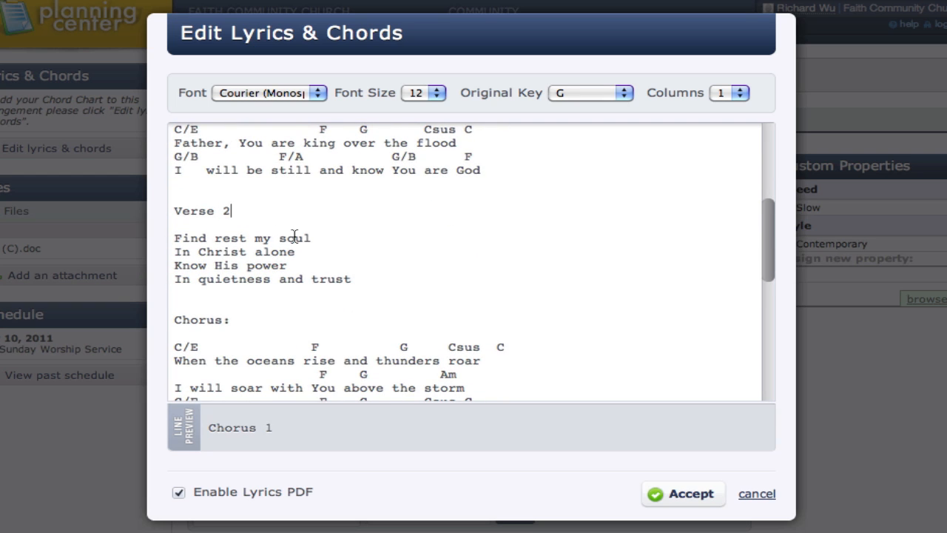
scroll(down, 3)
text( 2)
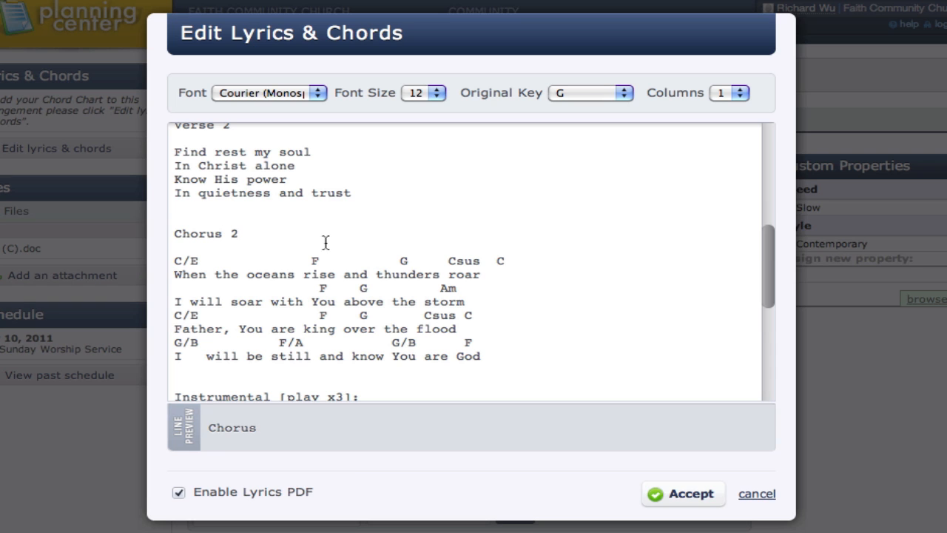
scroll(up, 3)
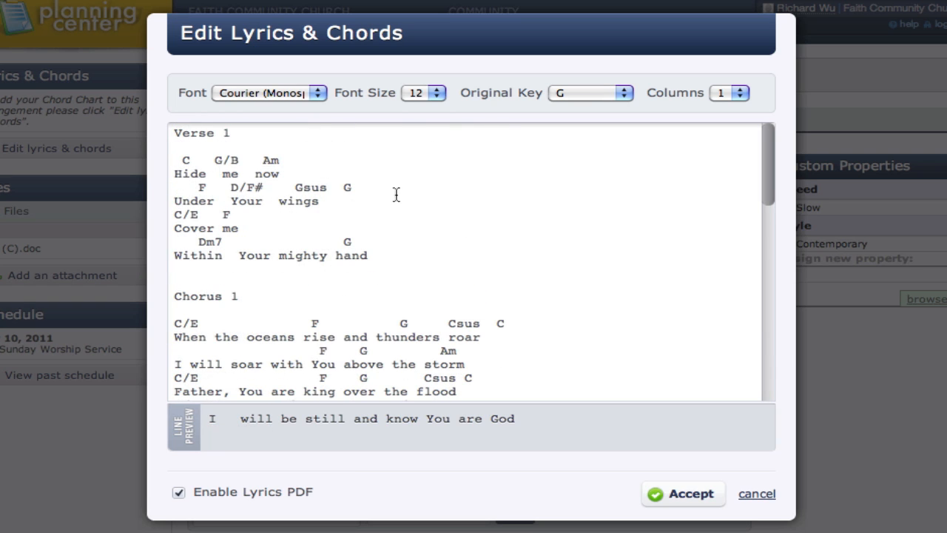
mouse_move(271, 287)
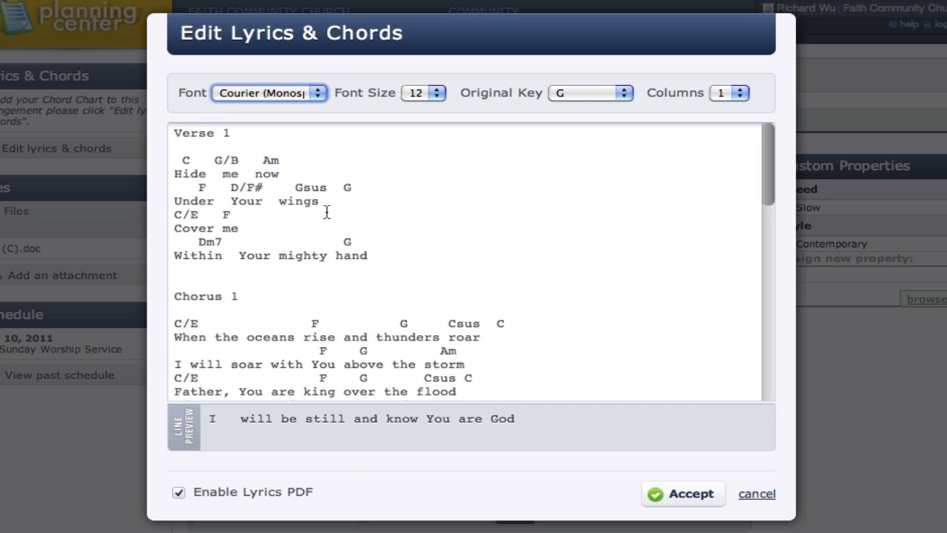
mouse_move(329, 101)
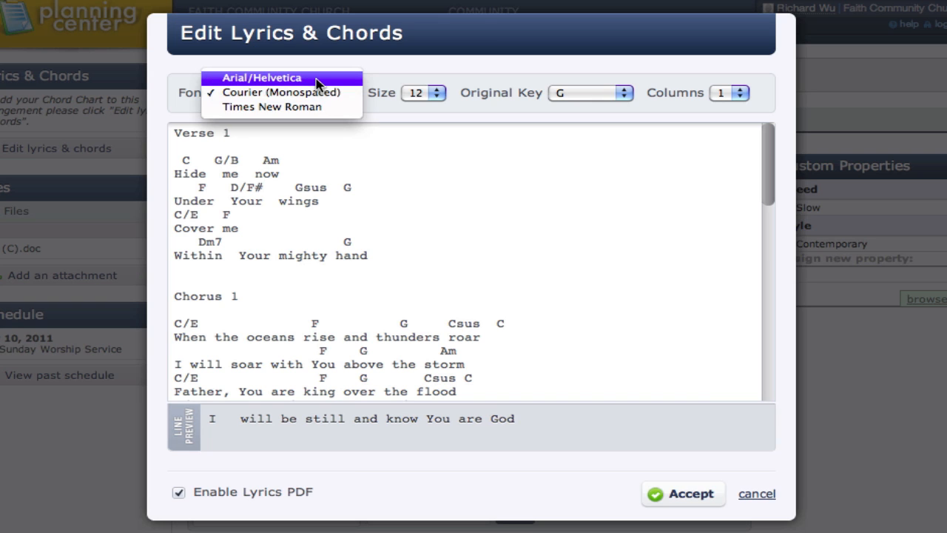
mouse_move(318, 85)
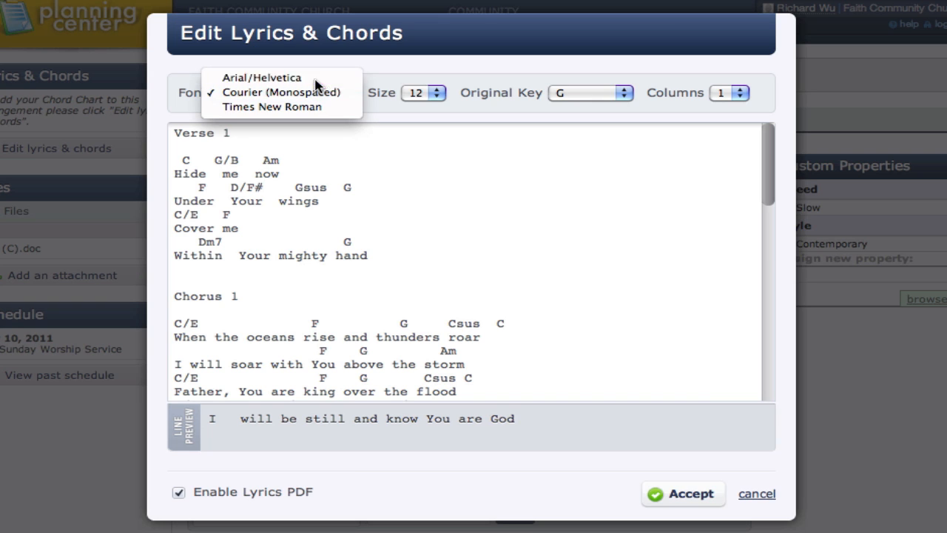
Set the chart font to Courier (Monospaced) at size 14 so chords stay aligned
click(260, 77)
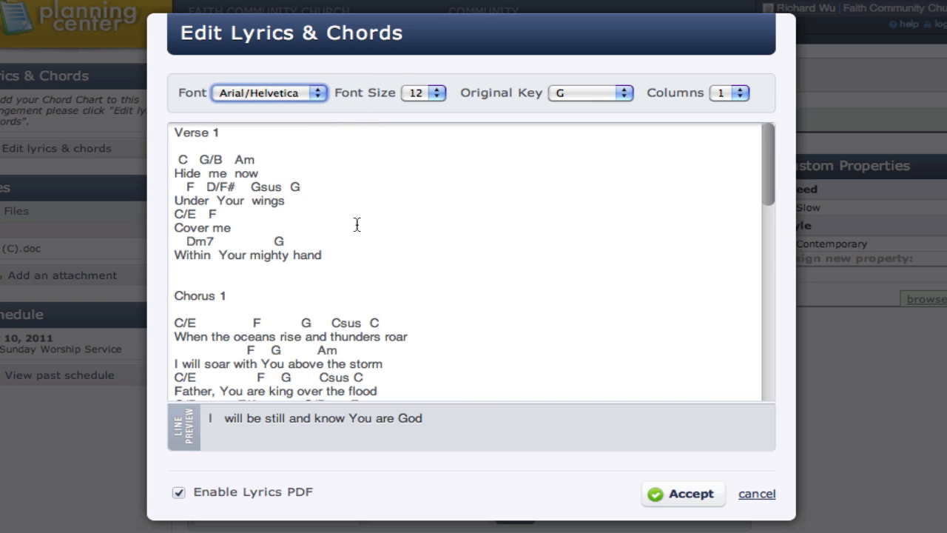
scroll(down, 3)
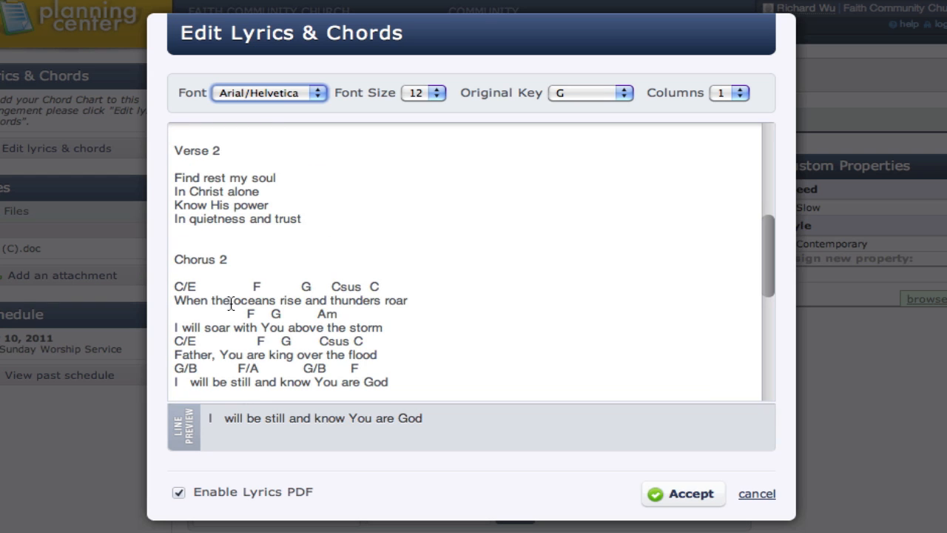
scroll(up, 3)
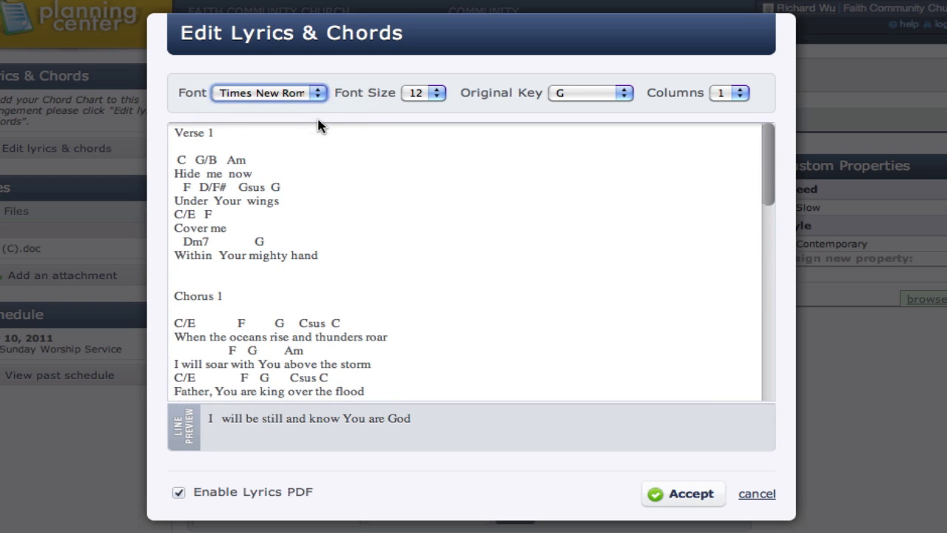
mouse_move(362, 219)
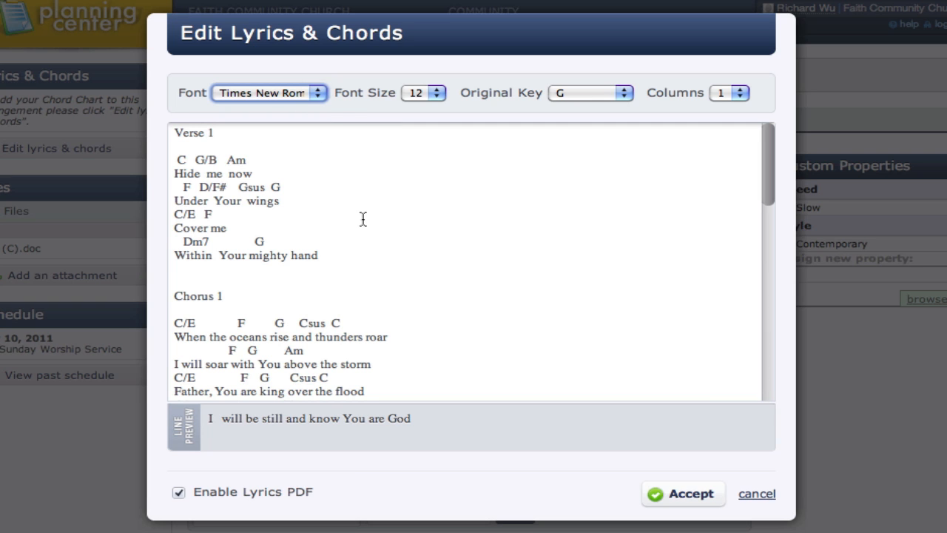
scroll(down, 3)
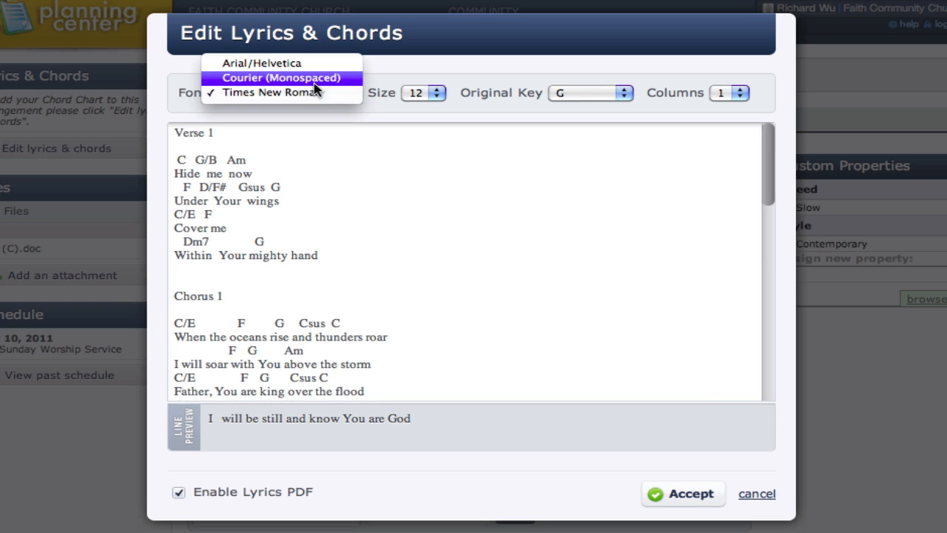
click(281, 77)
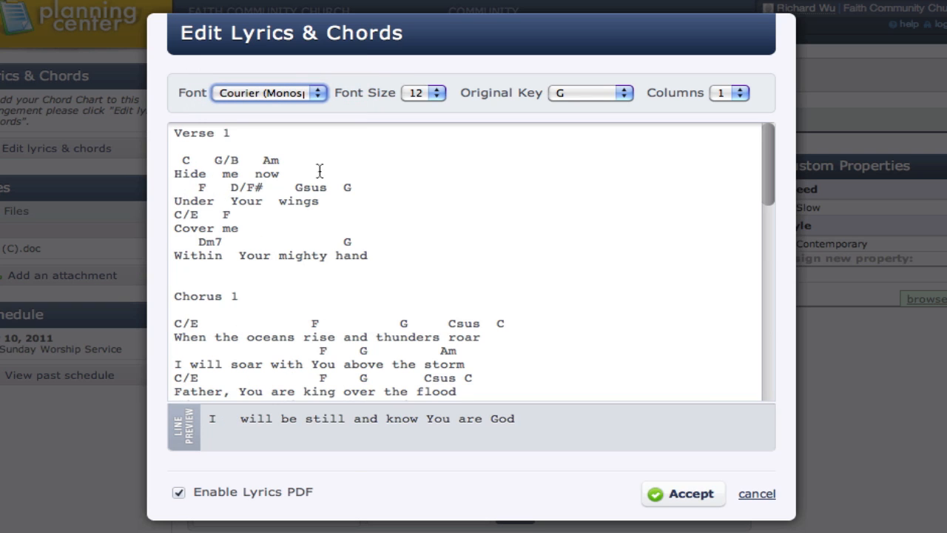
click(438, 92)
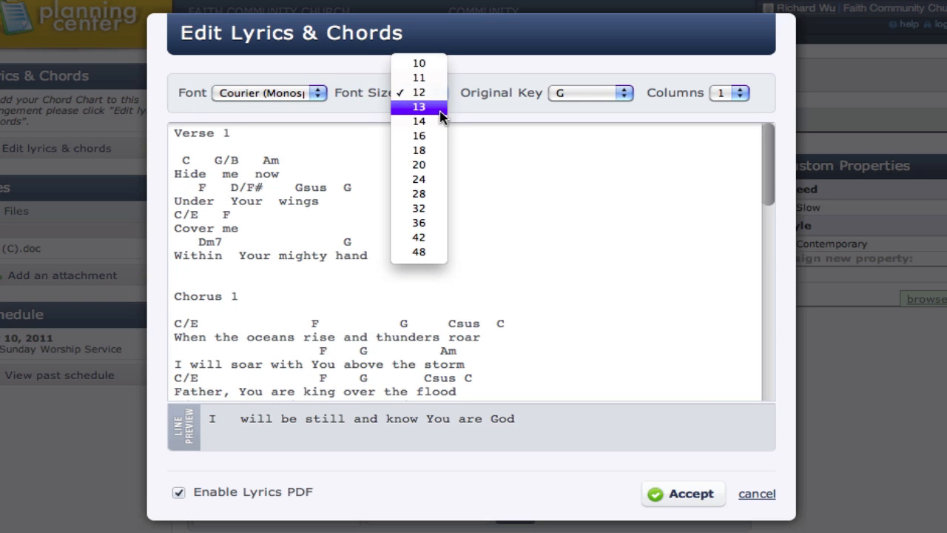
mouse_move(419, 121)
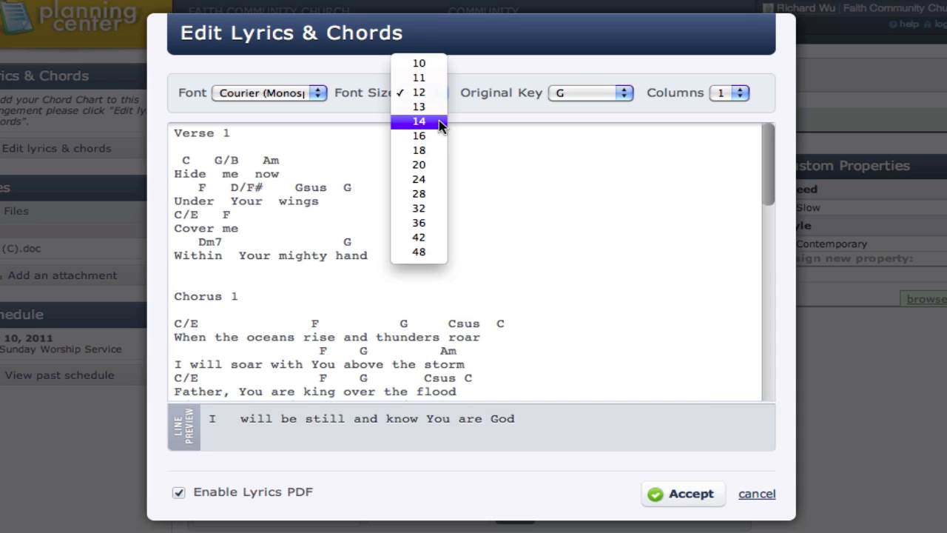
click(420, 122)
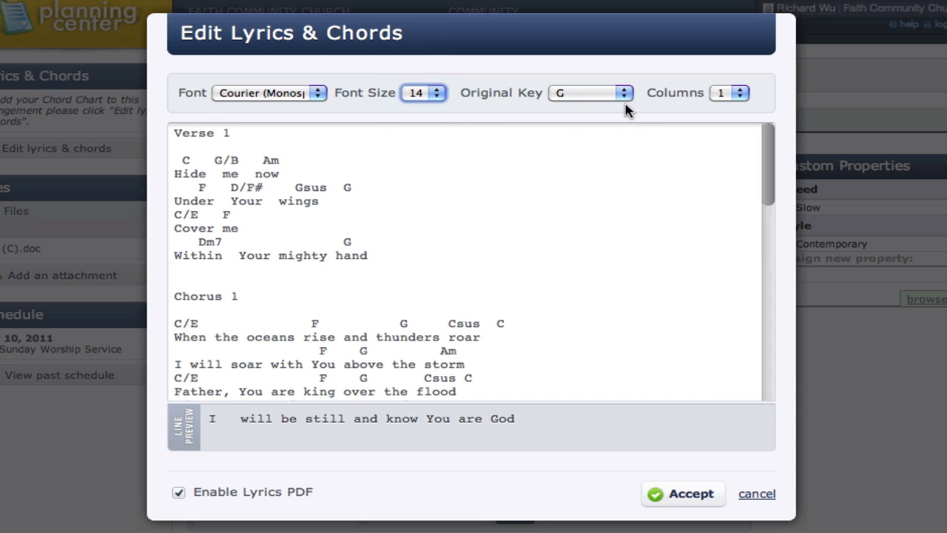
mouse_move(456, 119)
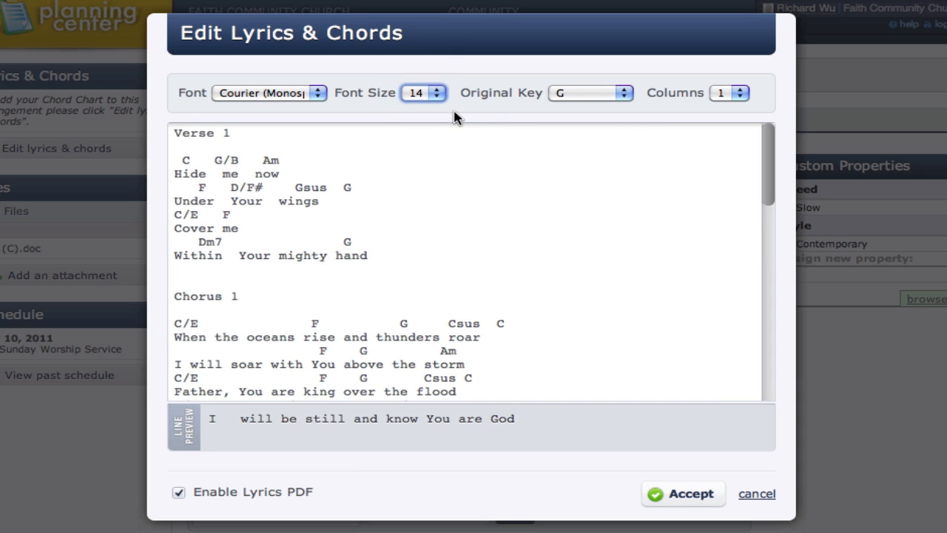
mouse_move(251, 147)
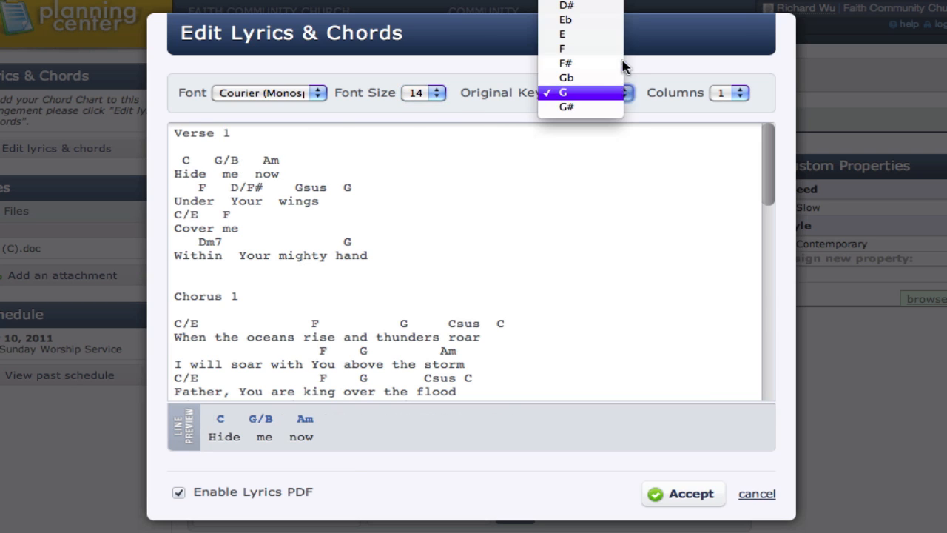
Set the original key to C and keep the Columns setting at 1
click(562, 92)
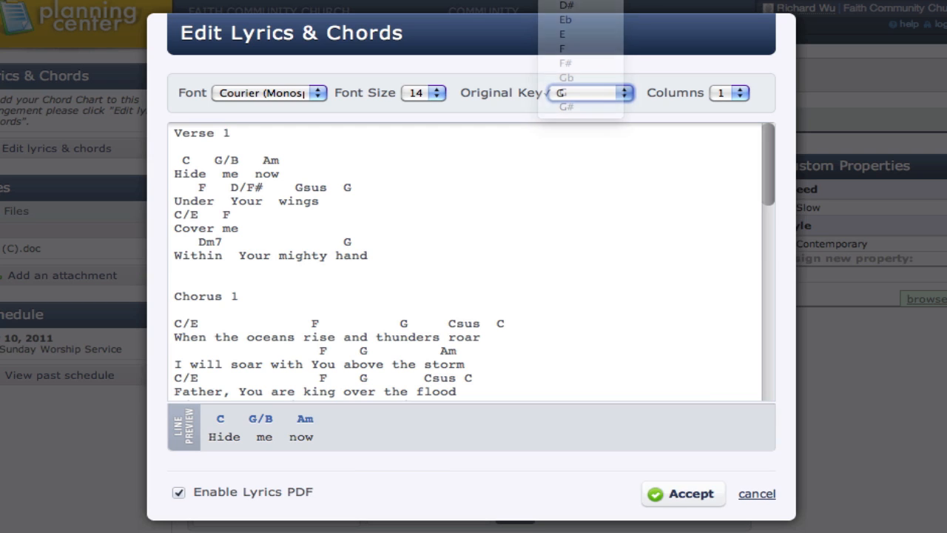
click(560, 92)
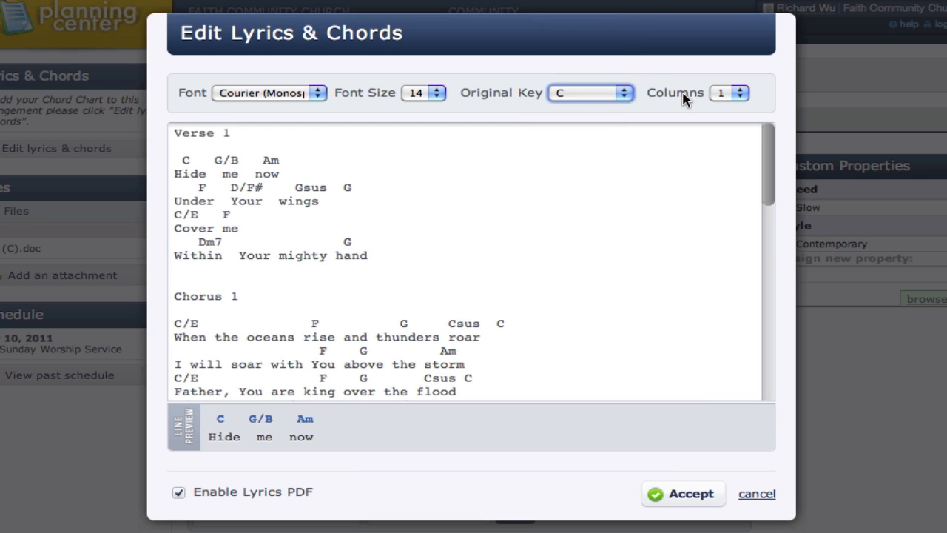
click(746, 92)
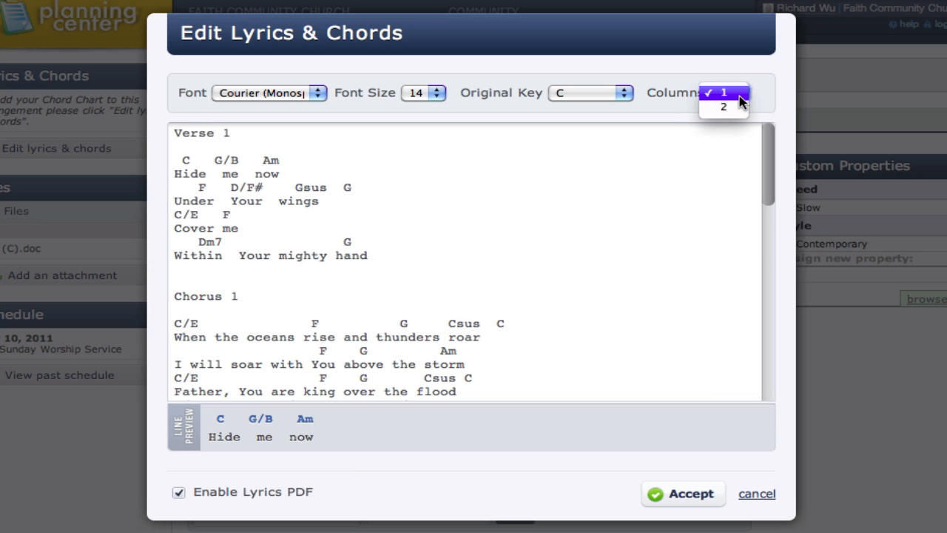
click(724, 91)
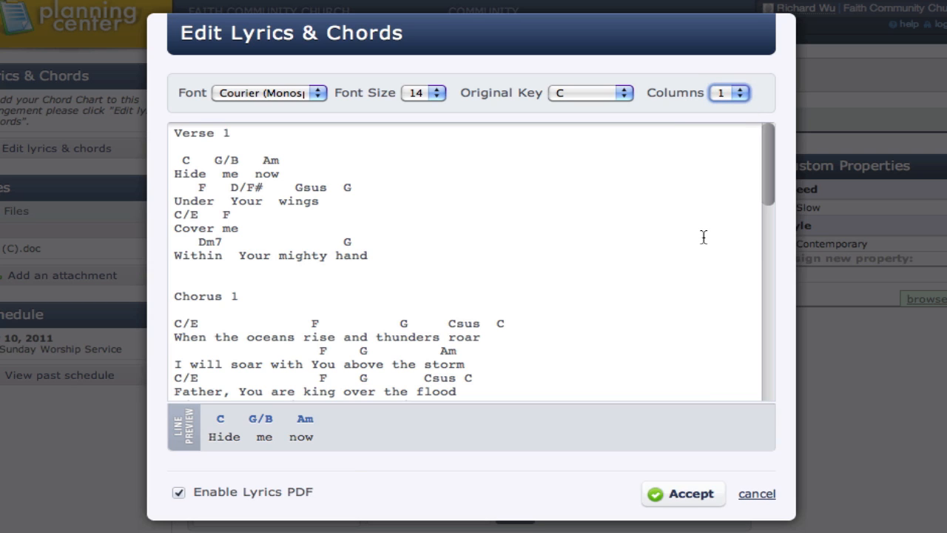
mouse_move(219, 502)
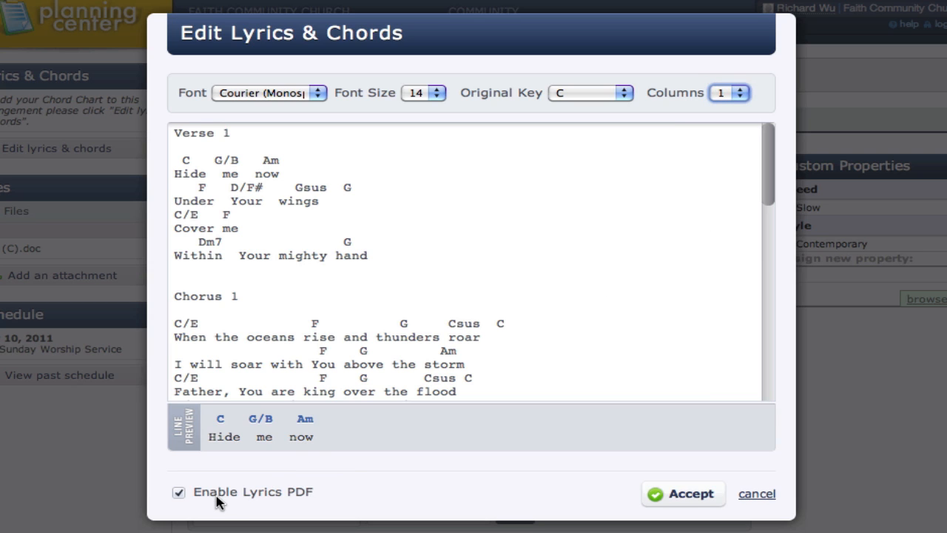
mouse_move(302, 503)
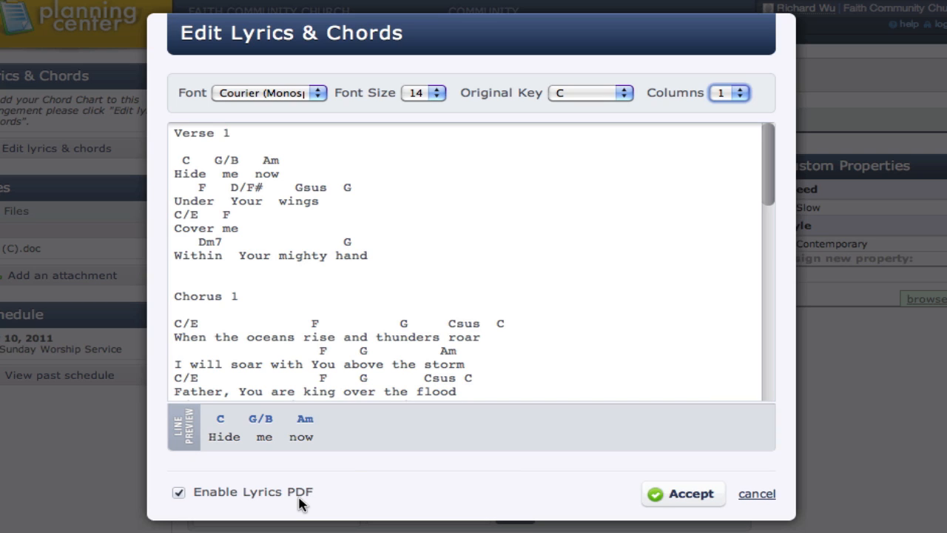
mouse_move(627, 500)
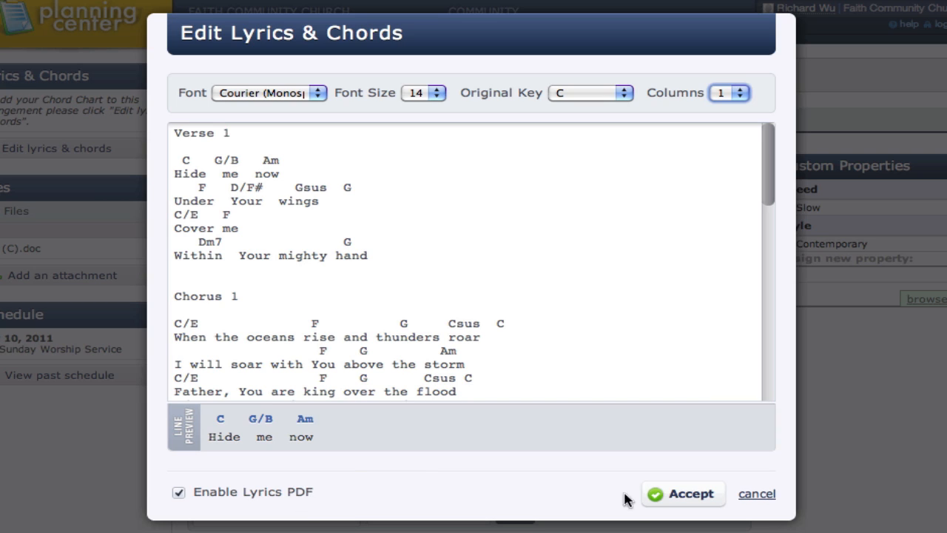
mouse_move(684, 502)
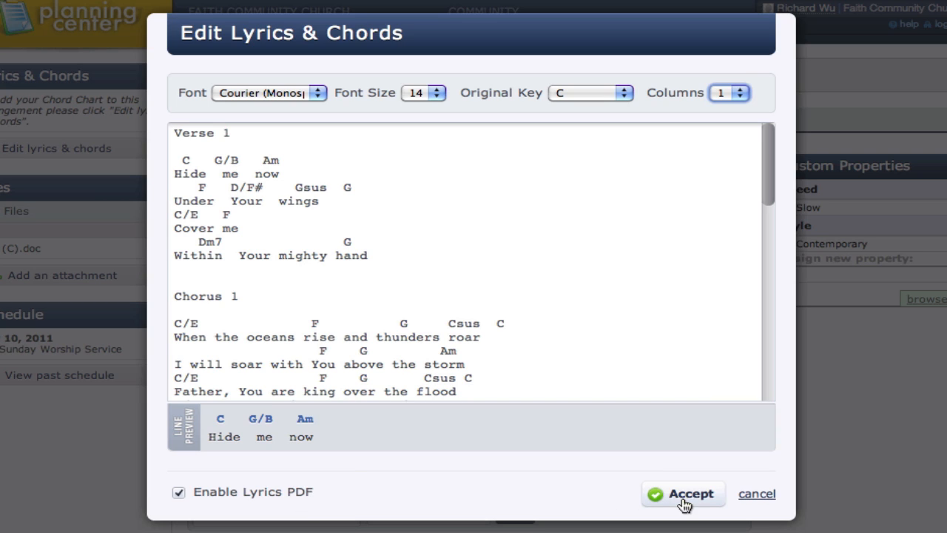
Accept the lyrics and chords edits, saving the Still chord chart
click(683, 494)
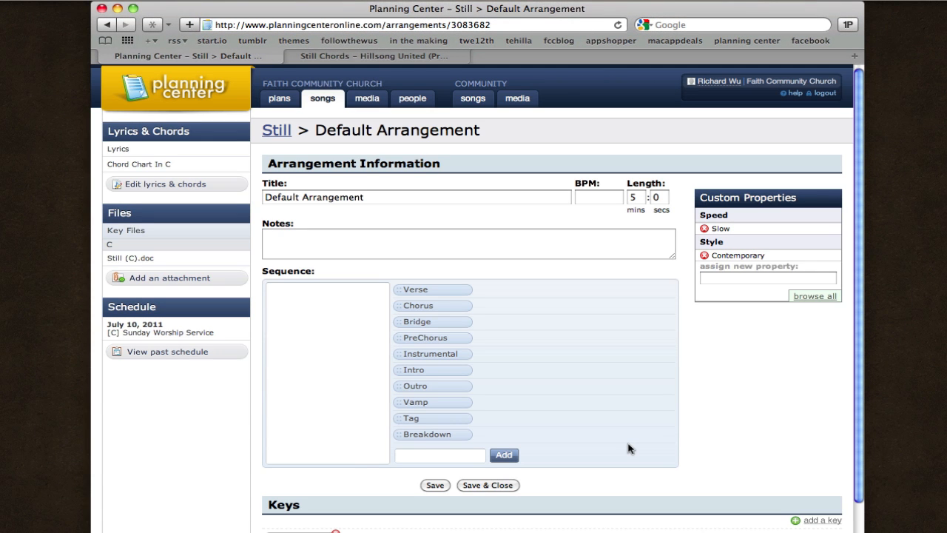
mouse_move(362, 216)
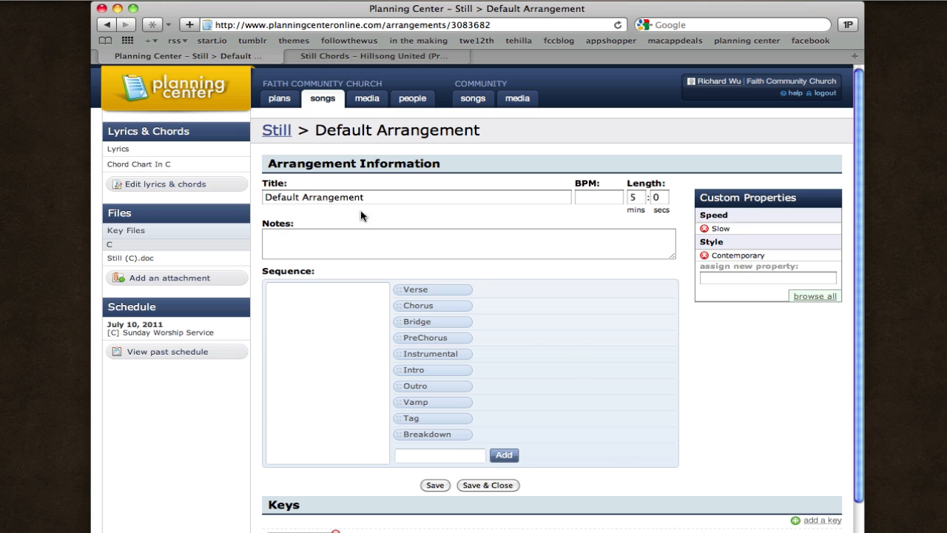
mouse_move(228, 153)
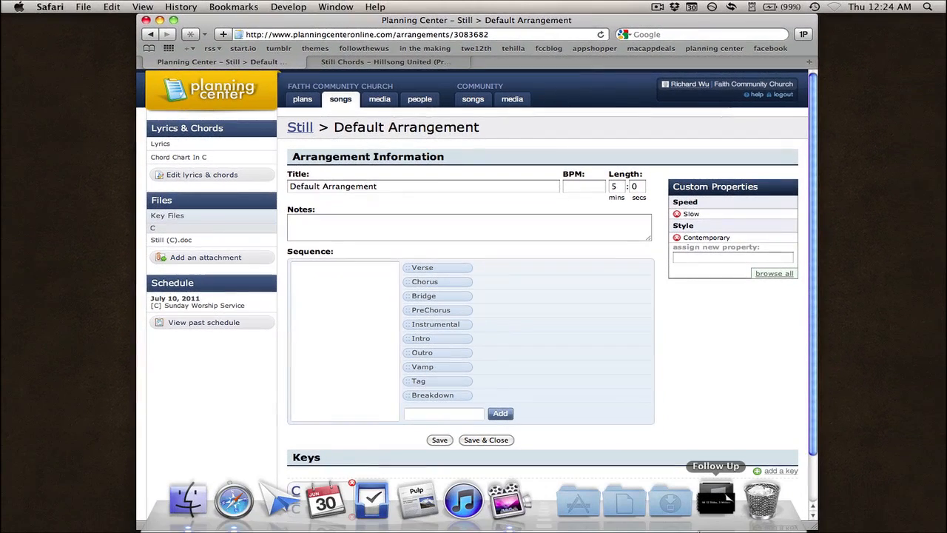
mouse_move(668, 501)
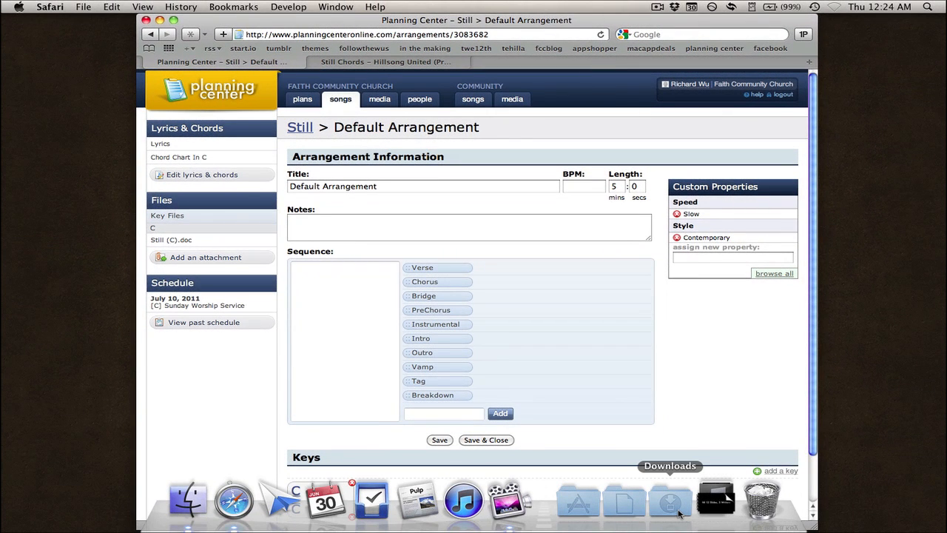
Open Still-C.pdf from Downloads in Preview and read through both pages
click(668, 500)
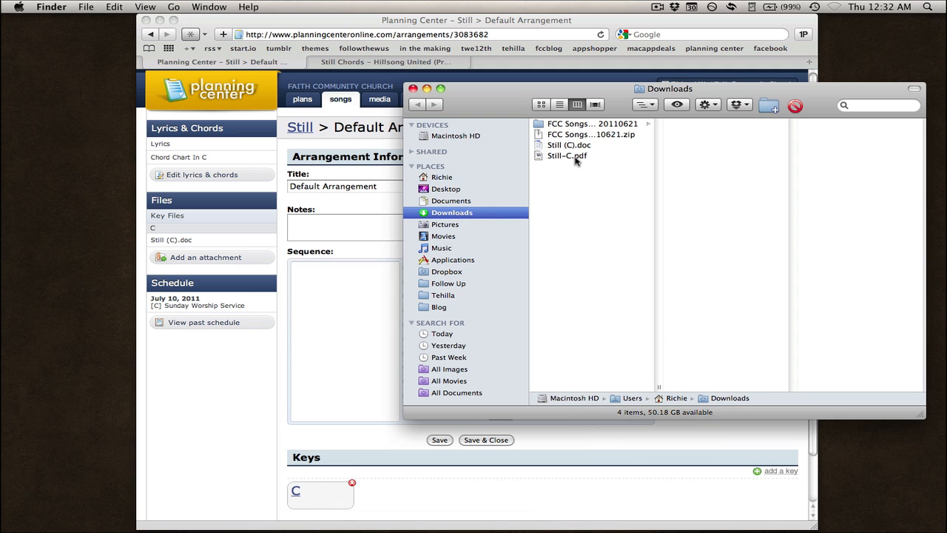
click(567, 156)
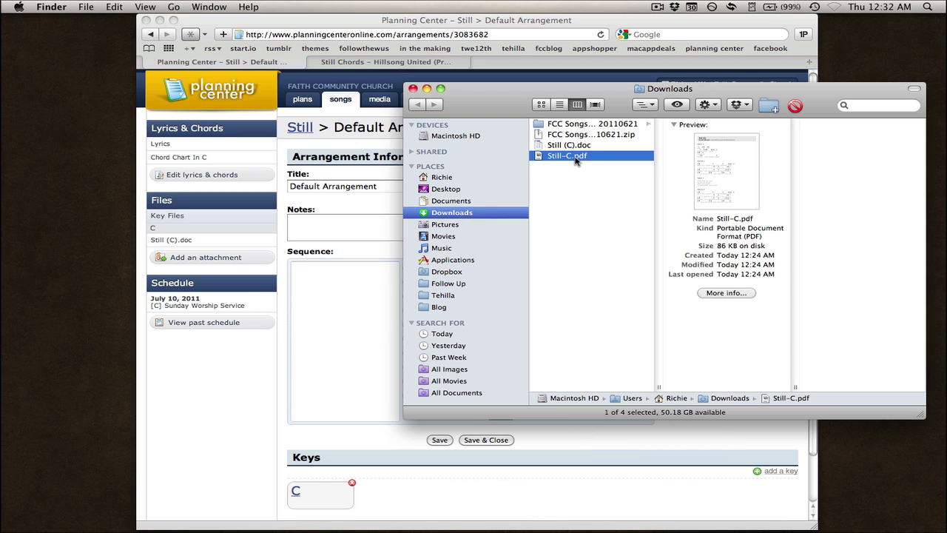
double_click(567, 155)
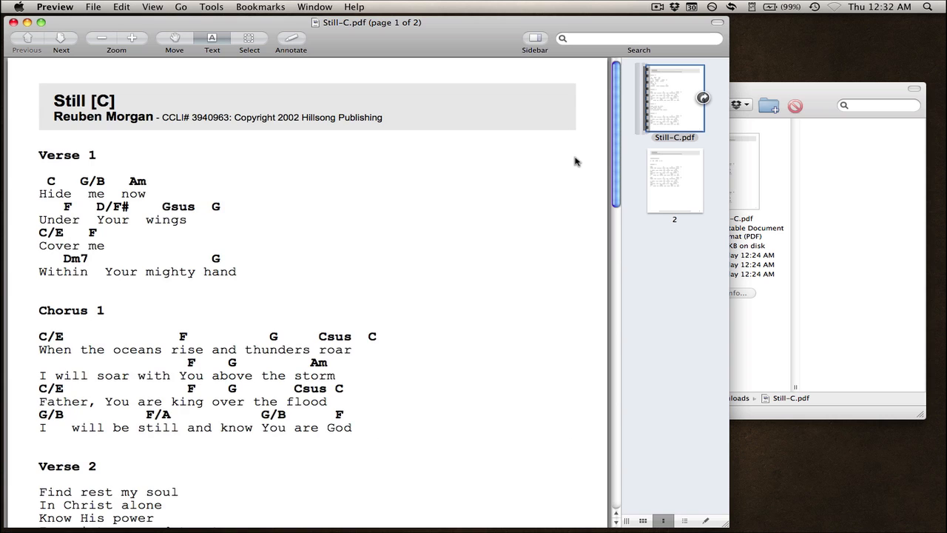
mouse_move(397, 184)
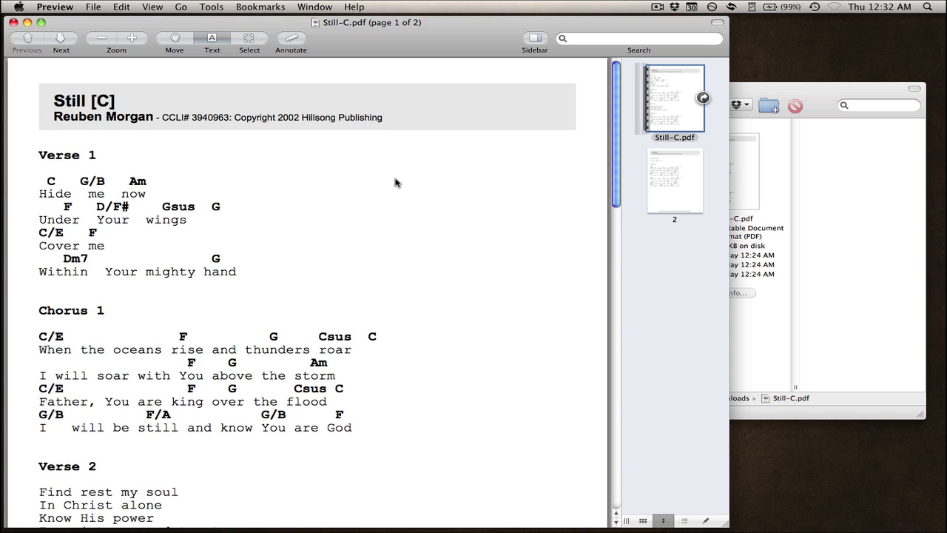
scroll(down, 3)
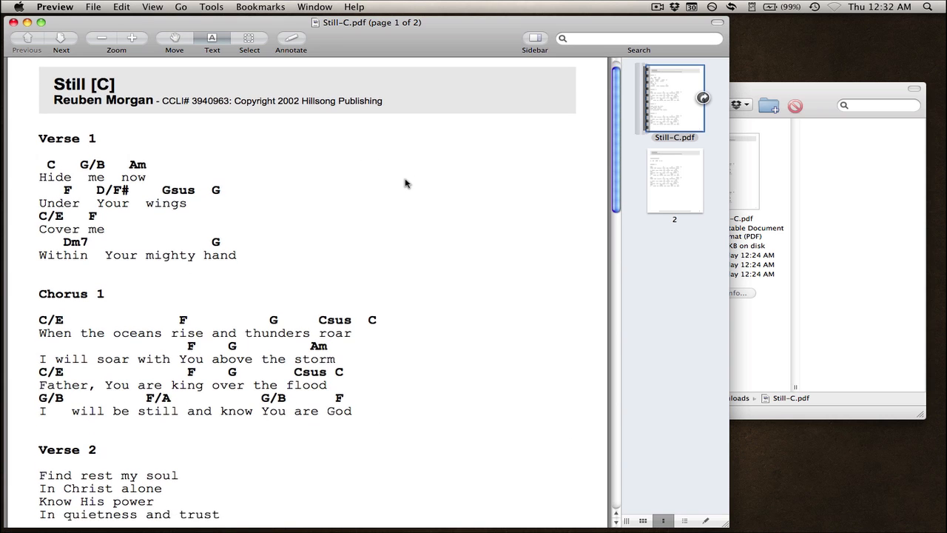
scroll(down, 3)
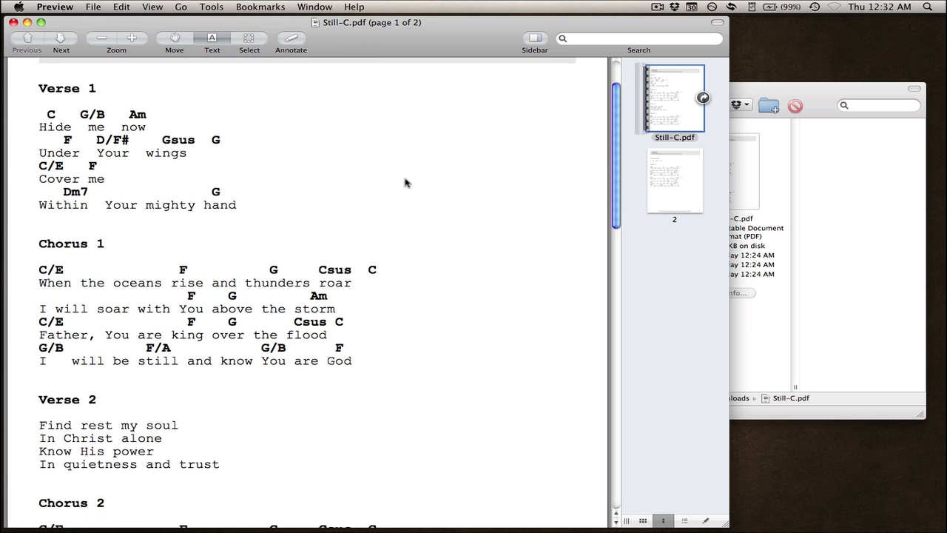
scroll(down, 3)
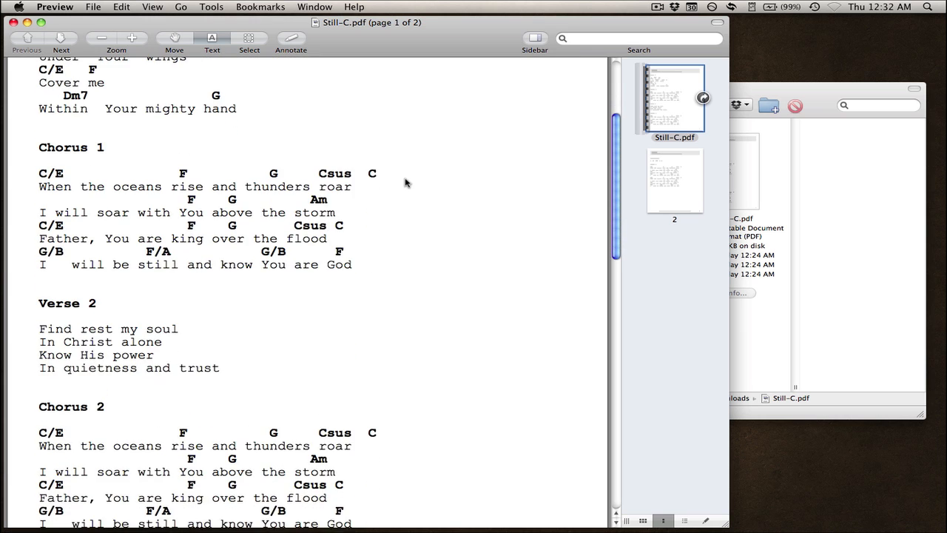
scroll(down, 3)
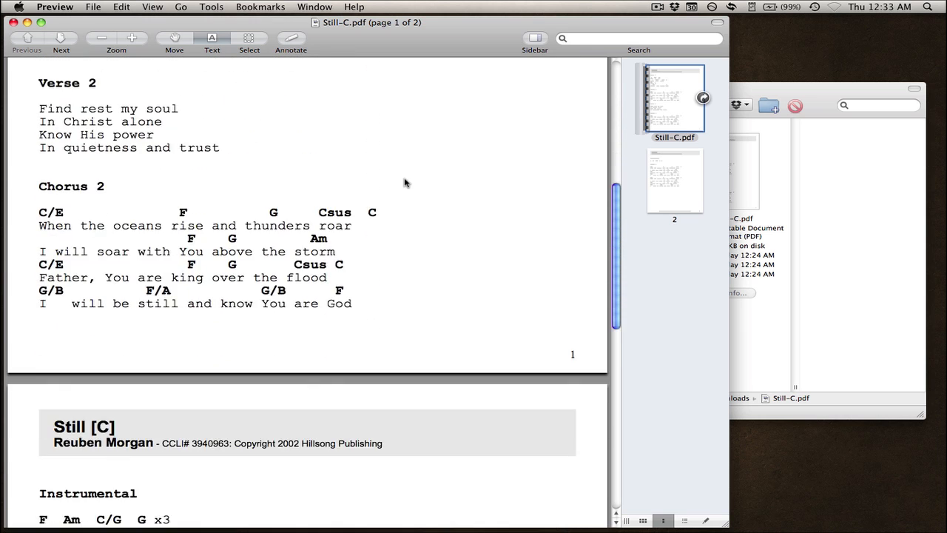
scroll(up, 3)
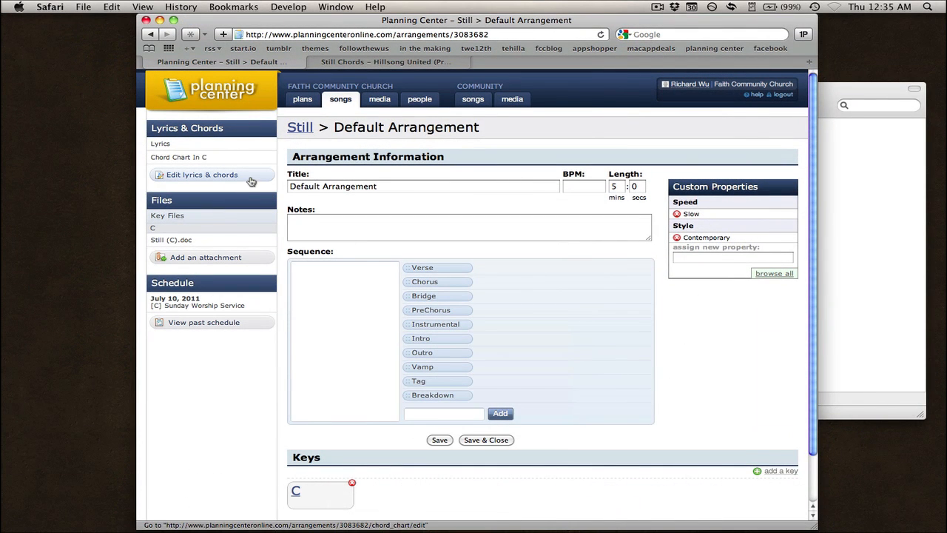
mouse_move(207, 195)
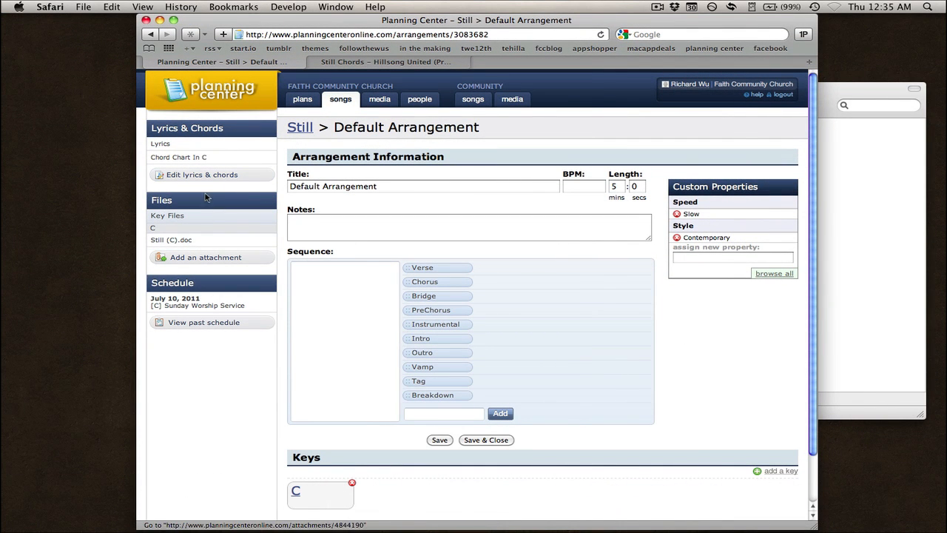
mouse_move(177, 157)
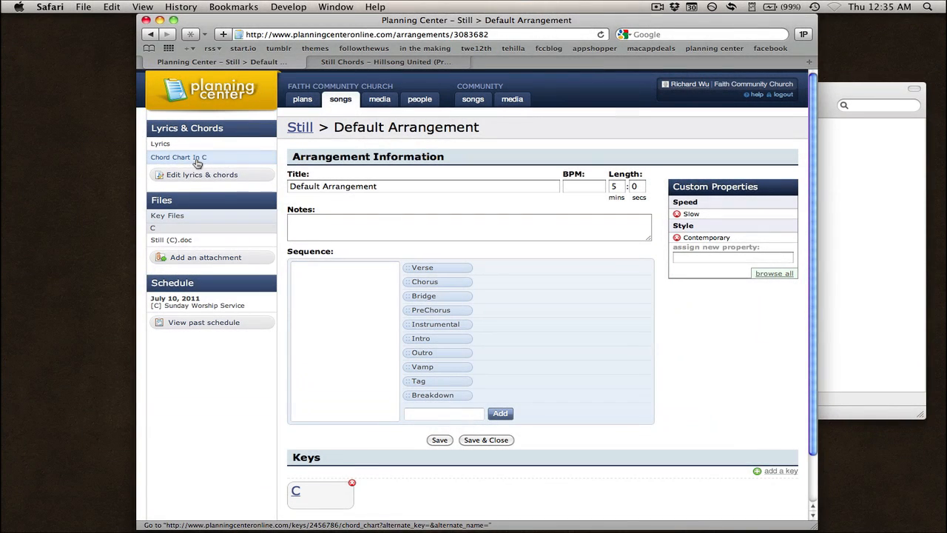
mouse_move(246, 411)
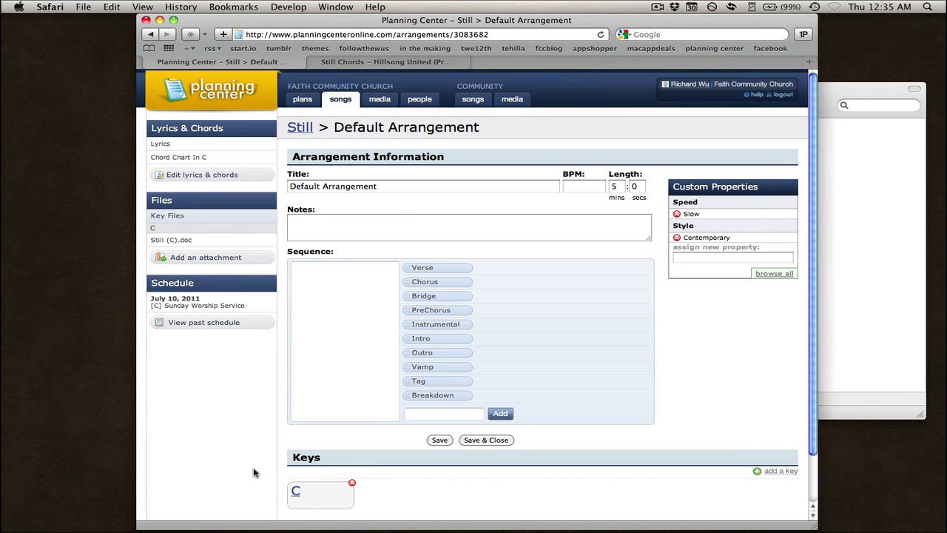
scroll(down, 3)
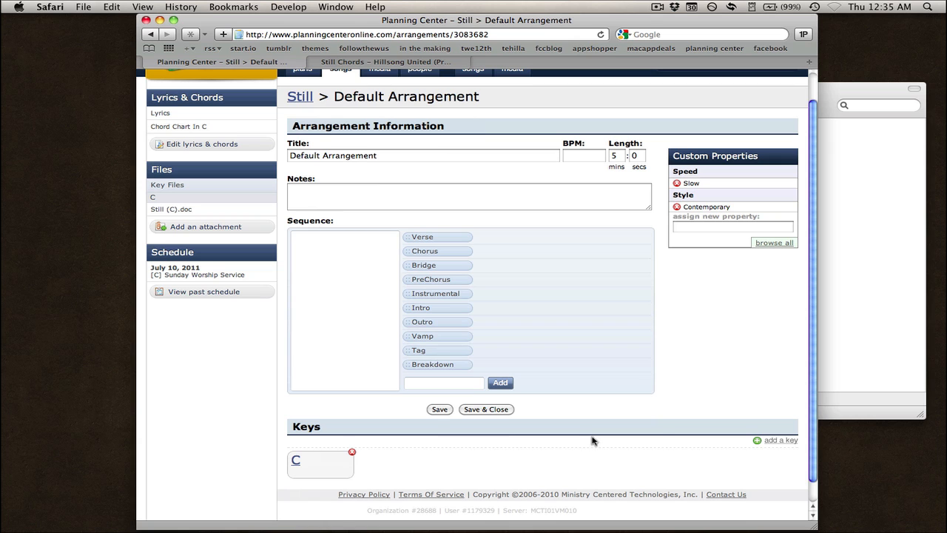
mouse_move(777, 443)
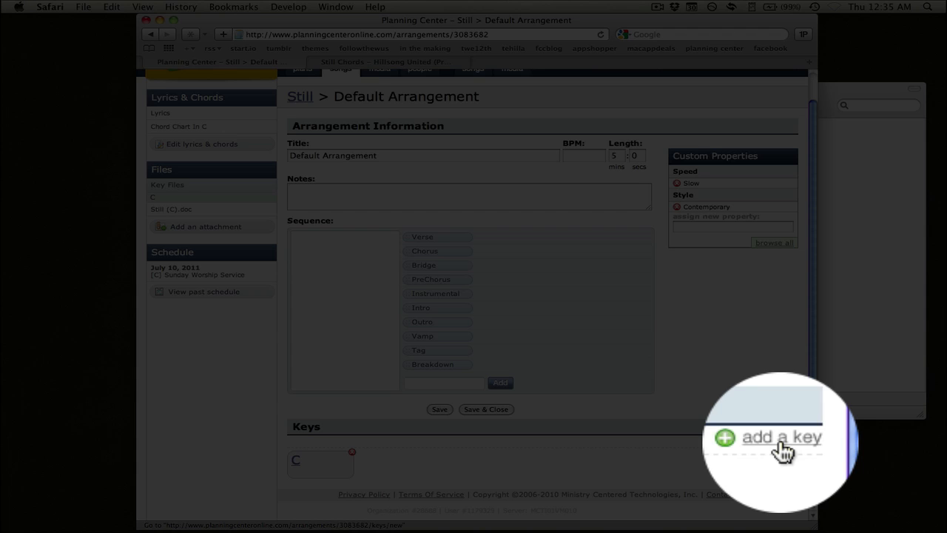
Create a new key starting on Bb with the description 'Female Key' and accept it
click(781, 436)
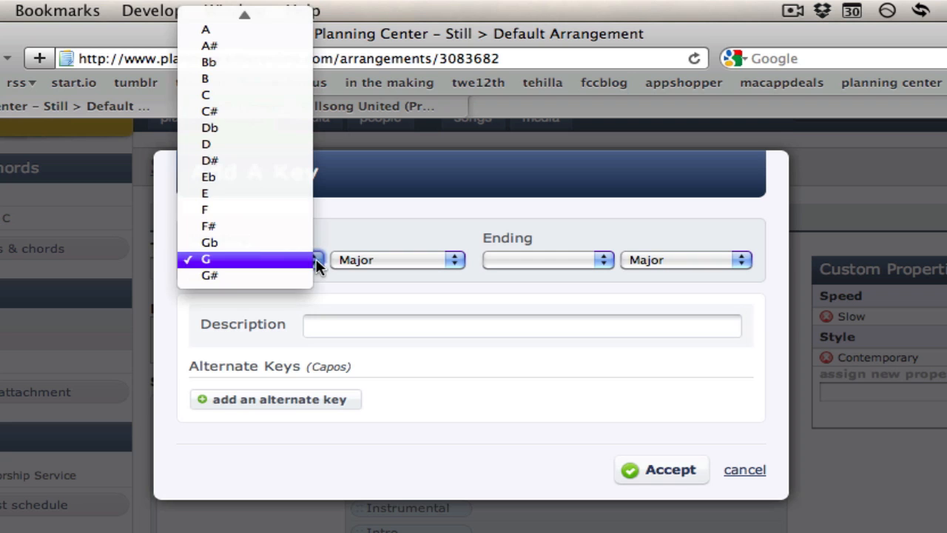
mouse_move(274, 62)
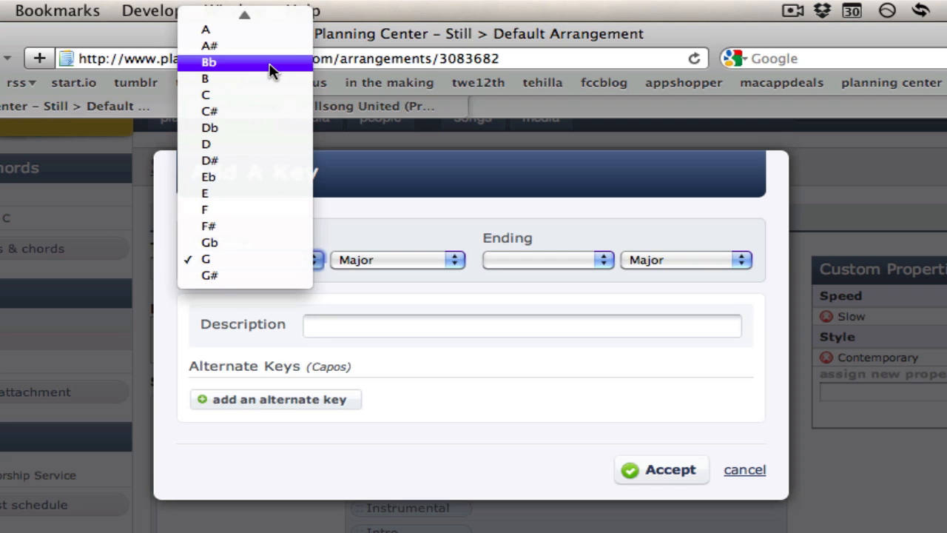
click(209, 62)
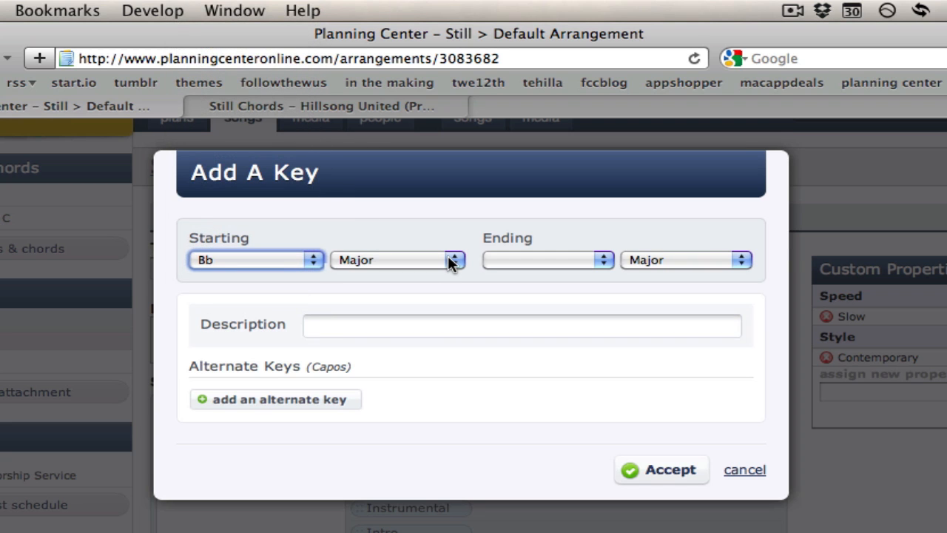
mouse_move(435, 334)
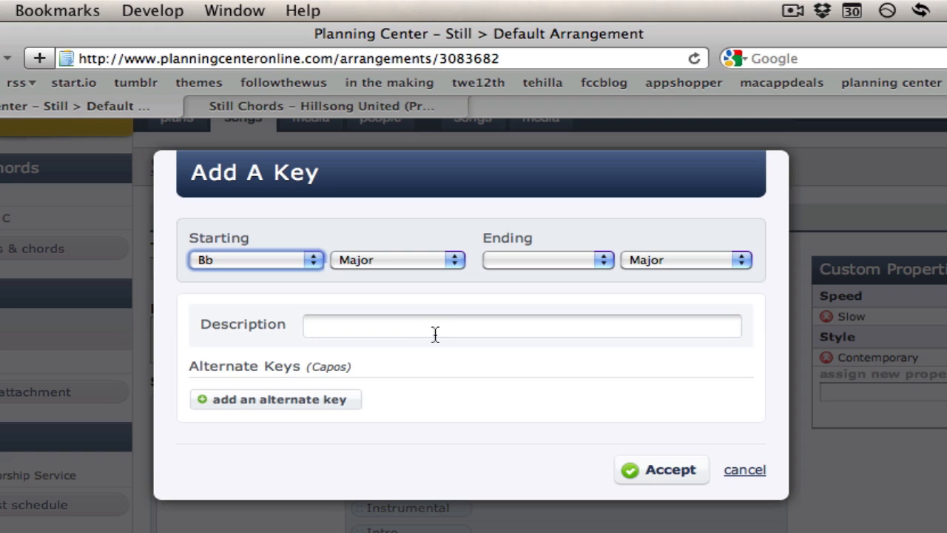
click(521, 327)
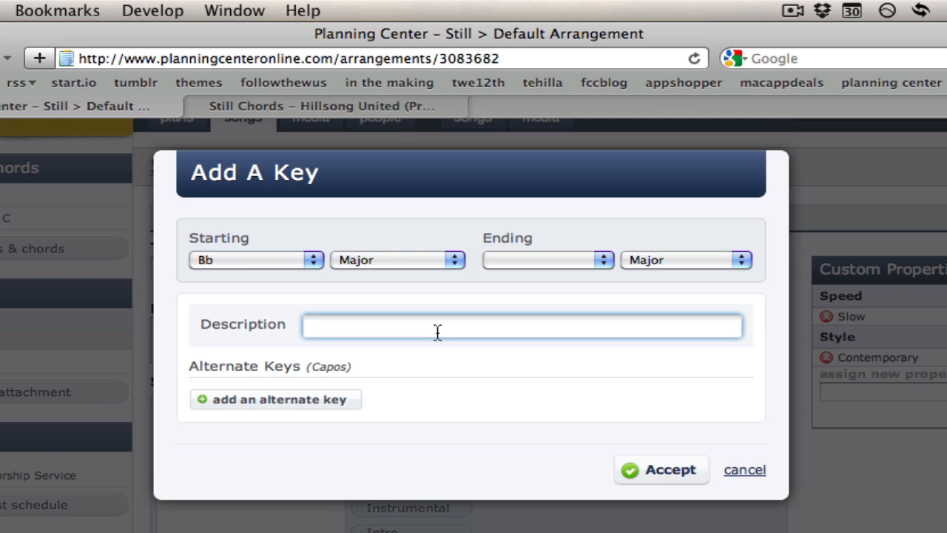
text(Female K)
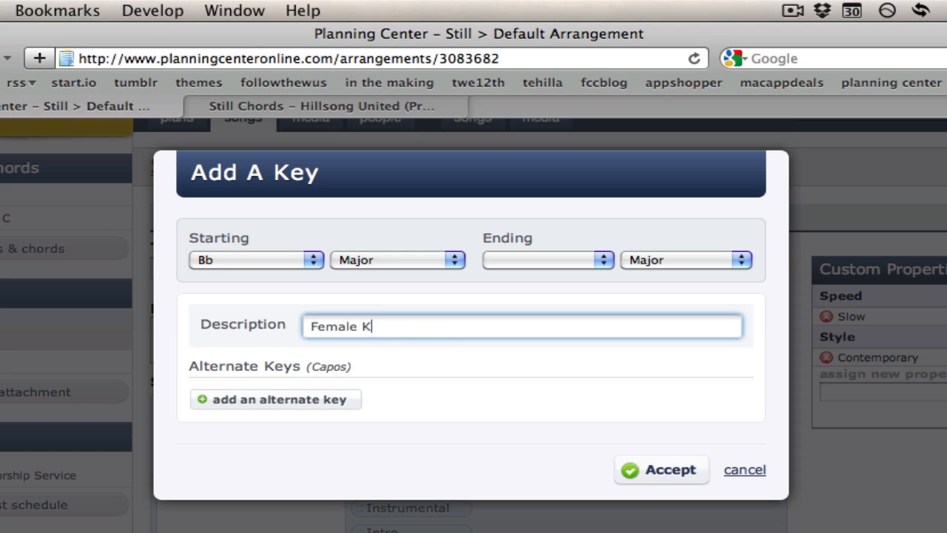
text(ey)
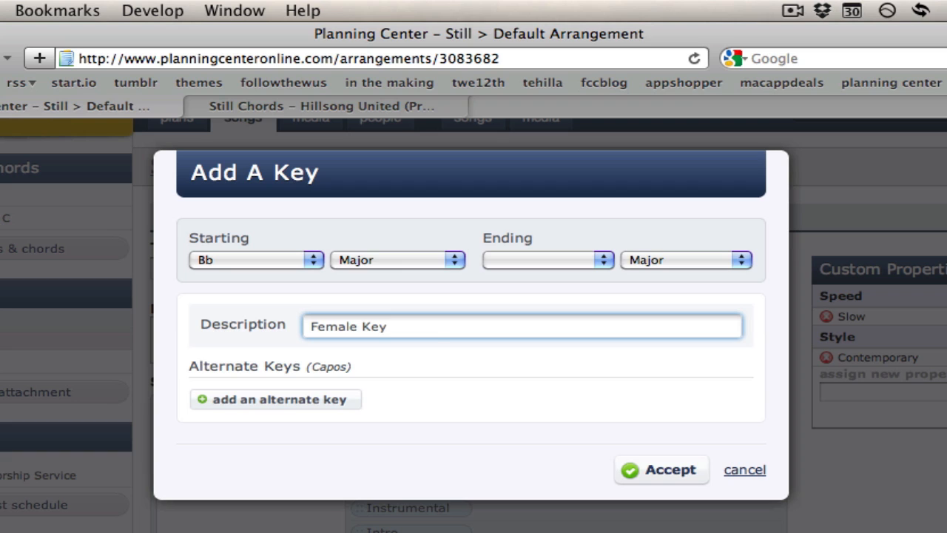
mouse_move(413, 370)
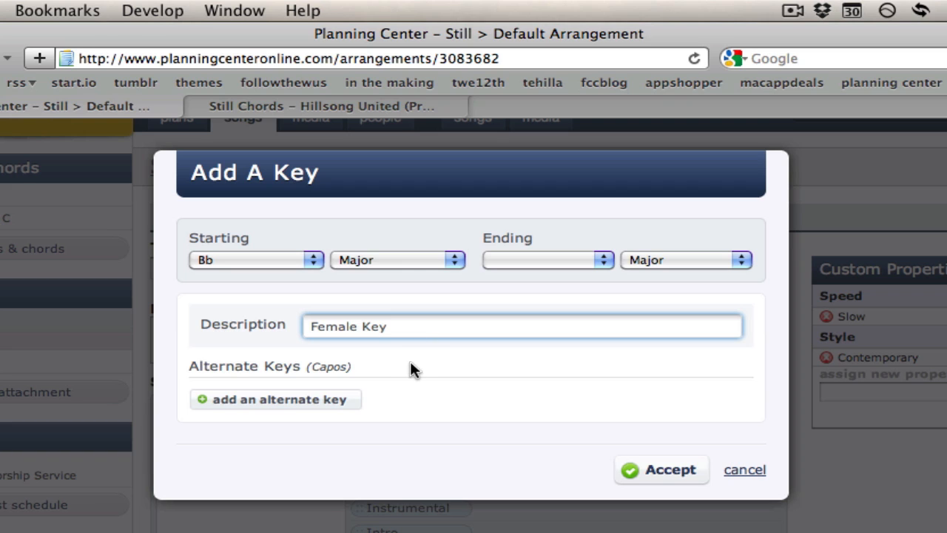
mouse_move(658, 470)
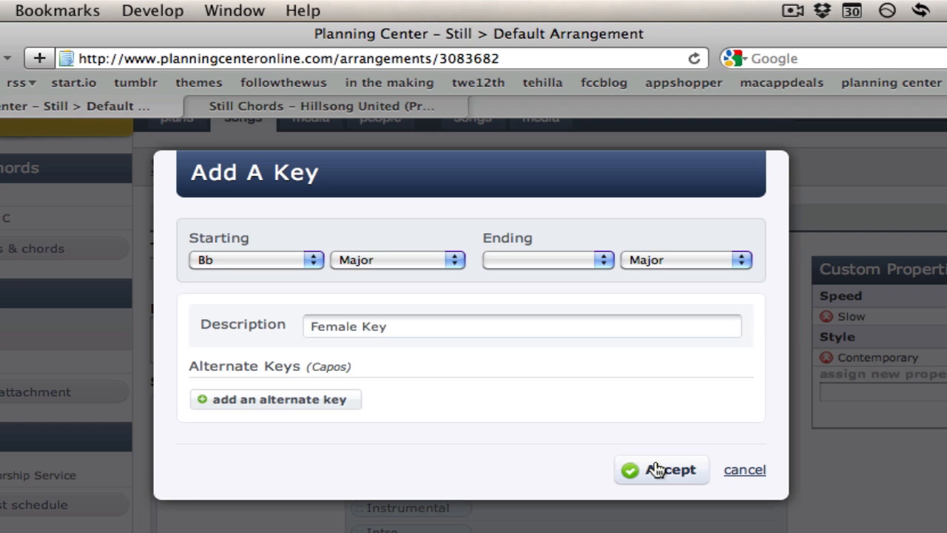
click(660, 469)
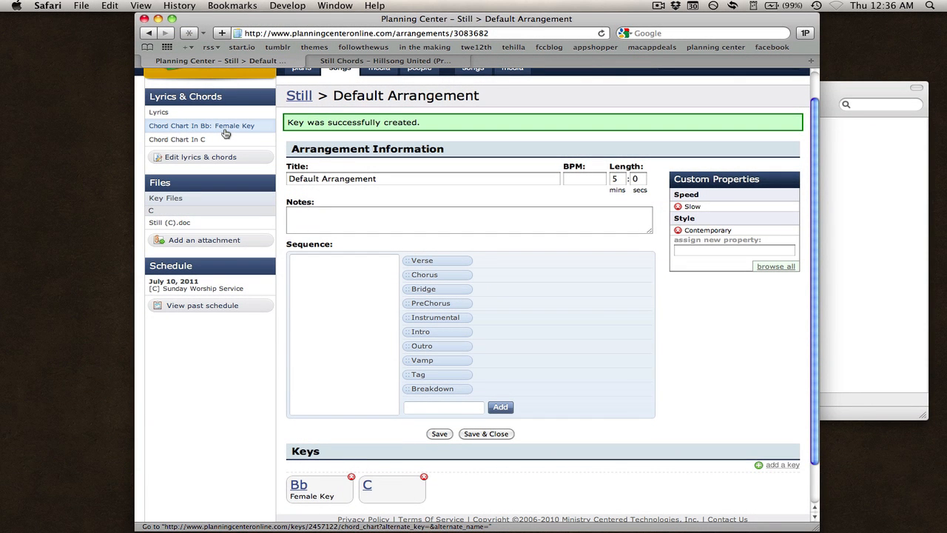
mouse_move(225, 139)
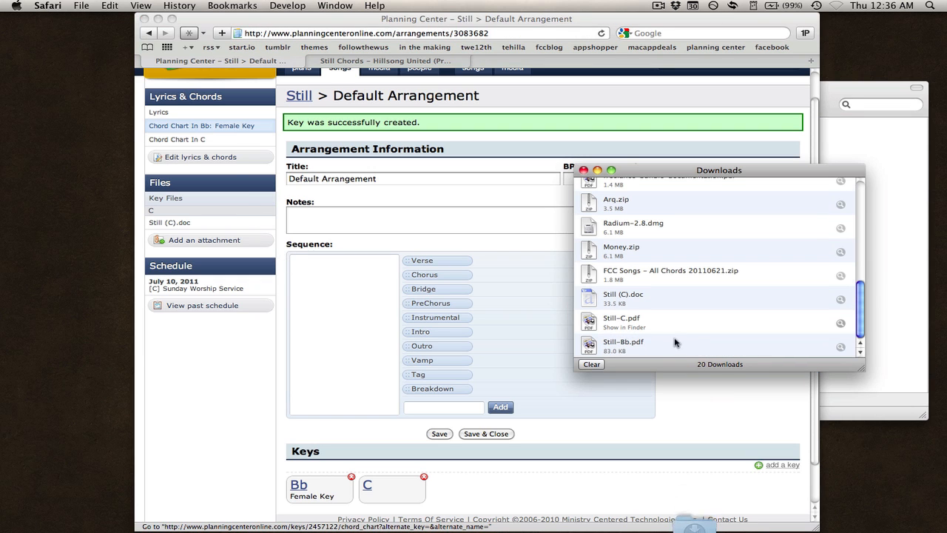
mouse_move(890, 331)
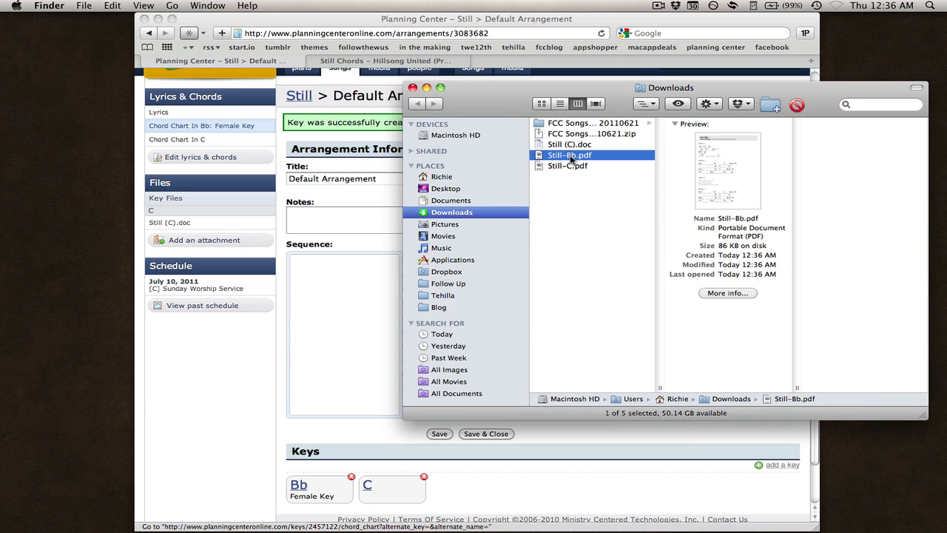
Review both pages of the downloaded Still-Bb.pdf in Preview, then return to Safari
double_click(570, 156)
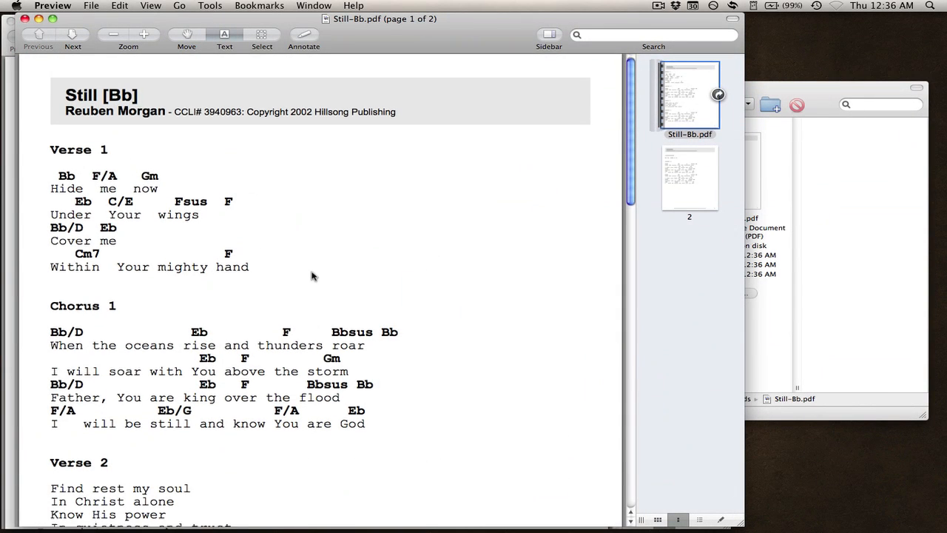
scroll(down, 3)
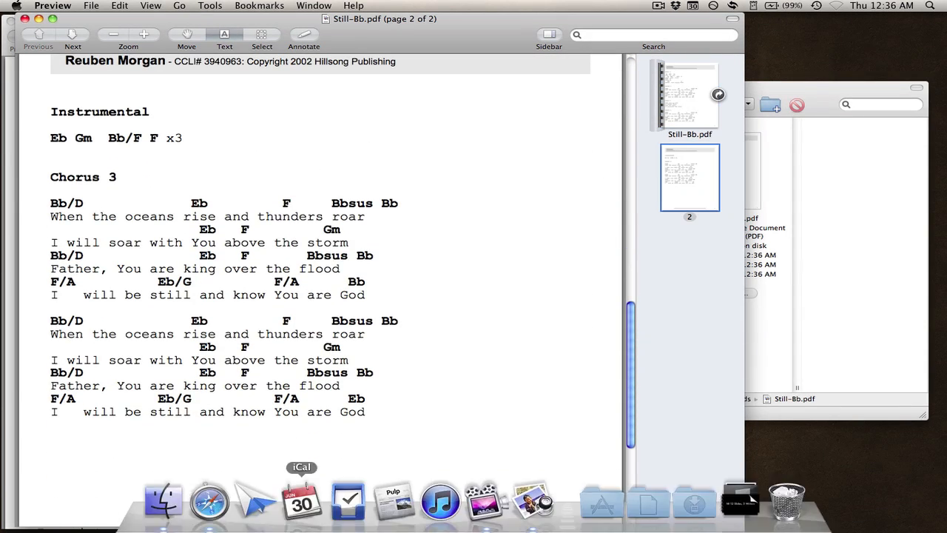
click(210, 500)
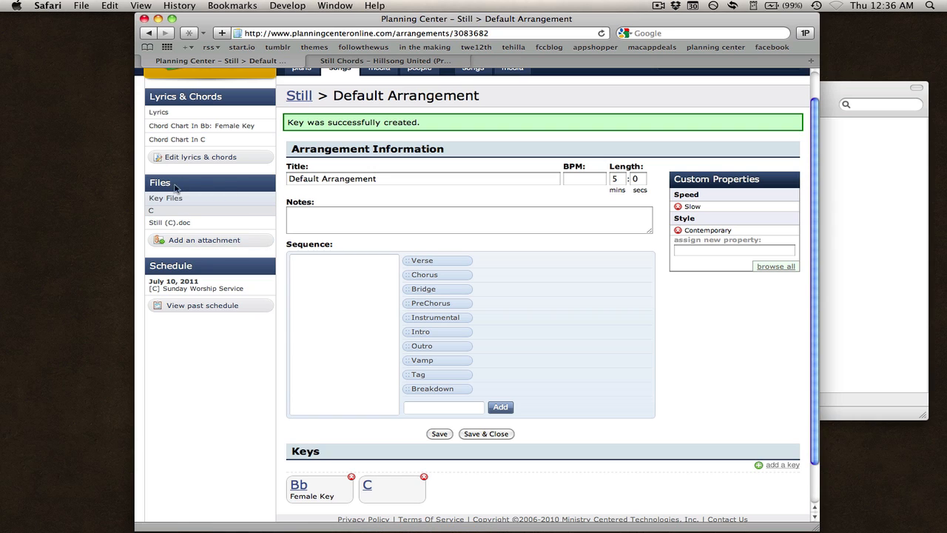
mouse_move(260, 183)
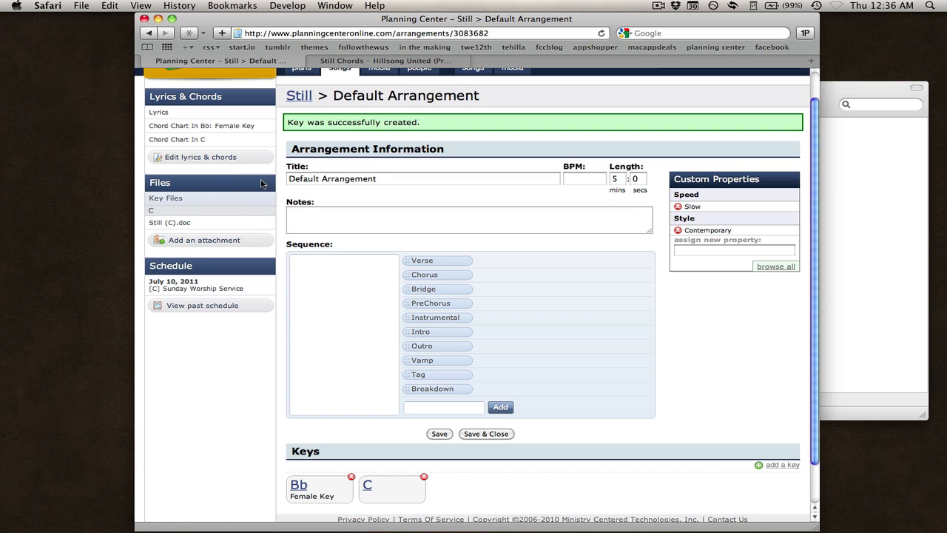
mouse_move(159, 112)
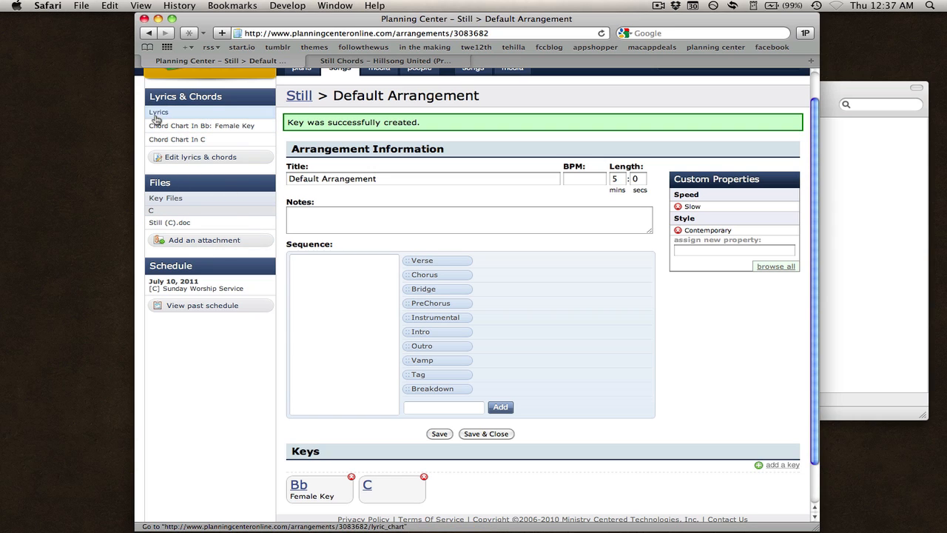
Reopen the Sunday Worship Service plan from the Recently Viewed Plans menu
scroll(up, 3)
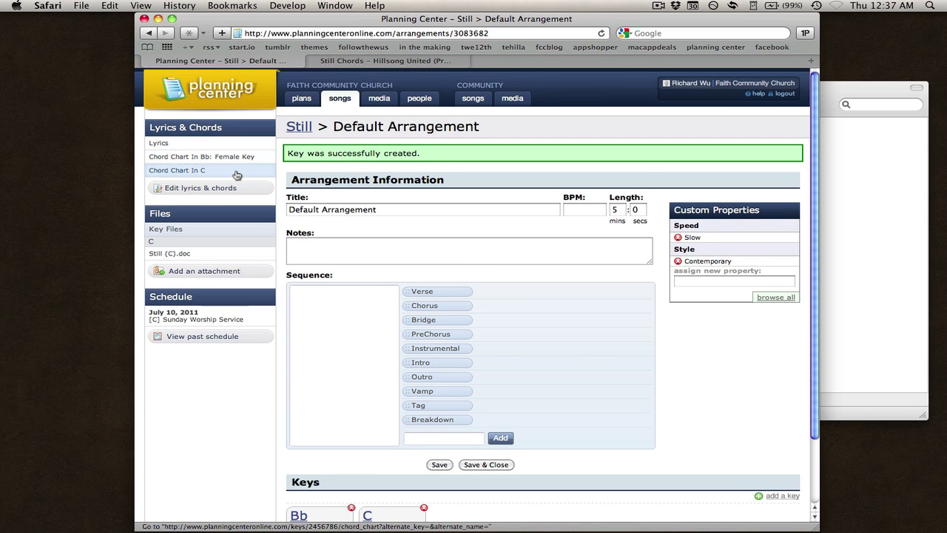
mouse_move(240, 174)
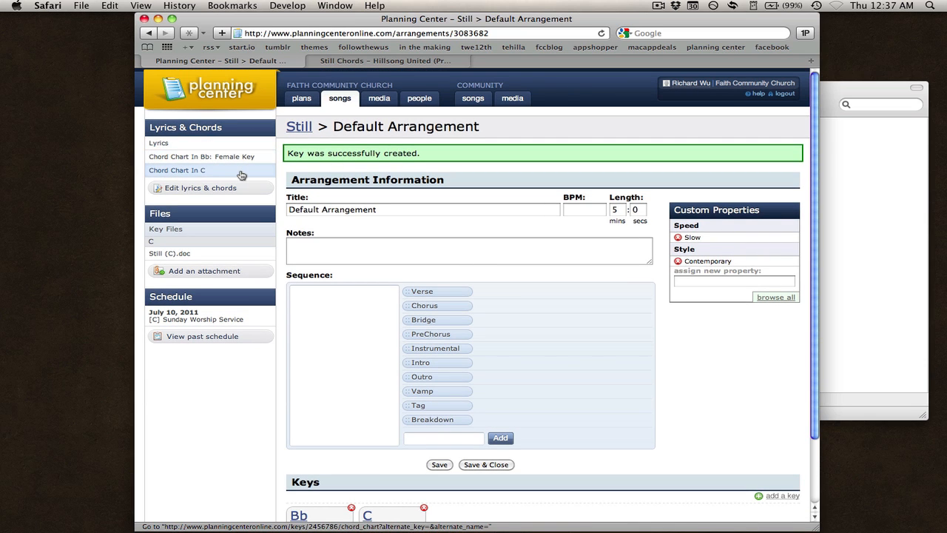
click(302, 97)
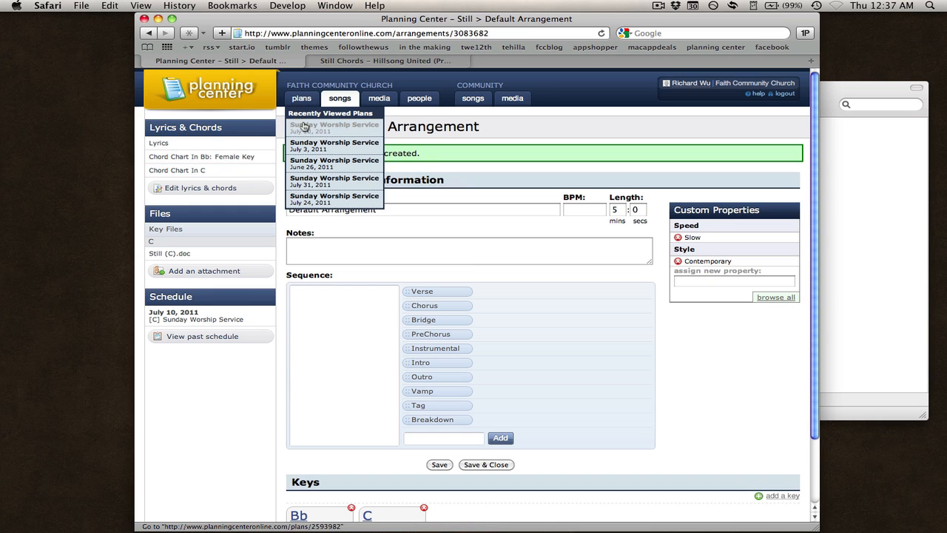
click(335, 127)
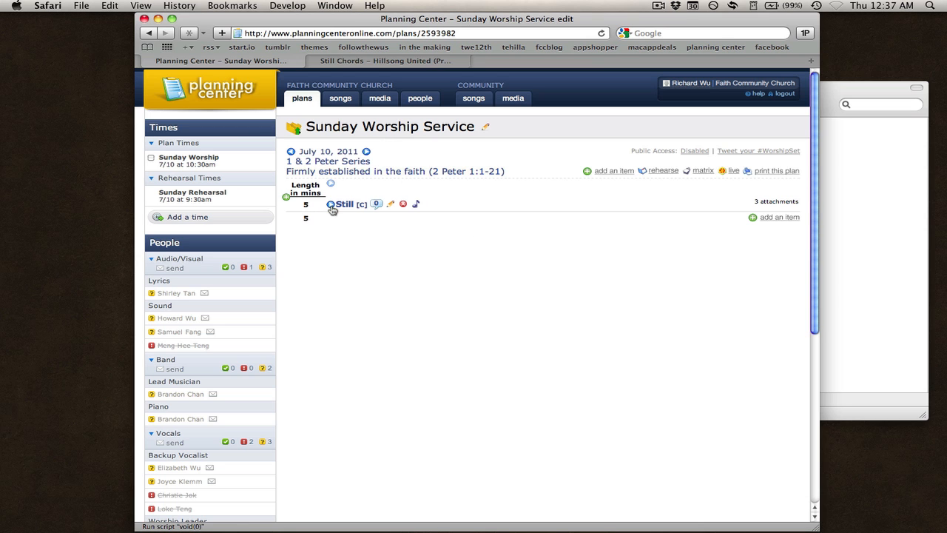
Expand Still in the plan to list Still-lyrics.pdf, Still (C).doc and Still-C.pdf
click(343, 204)
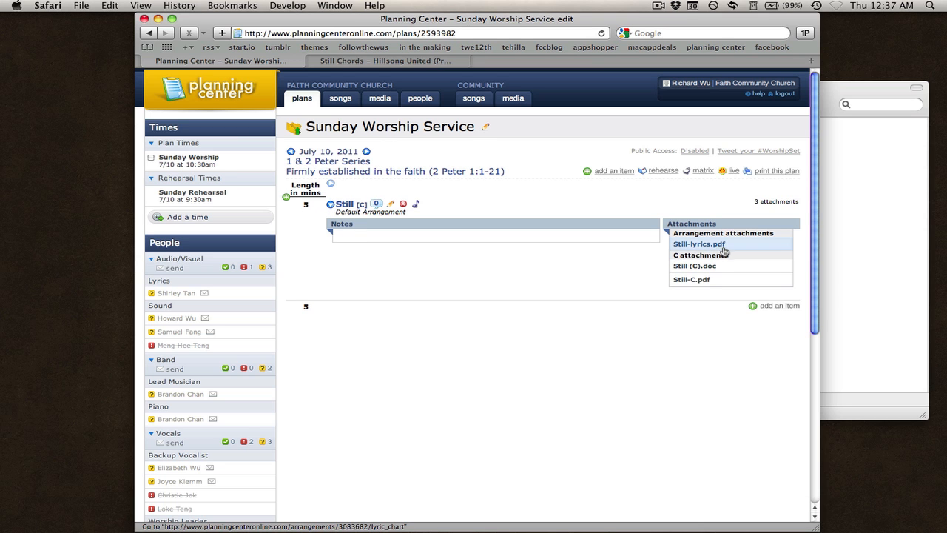